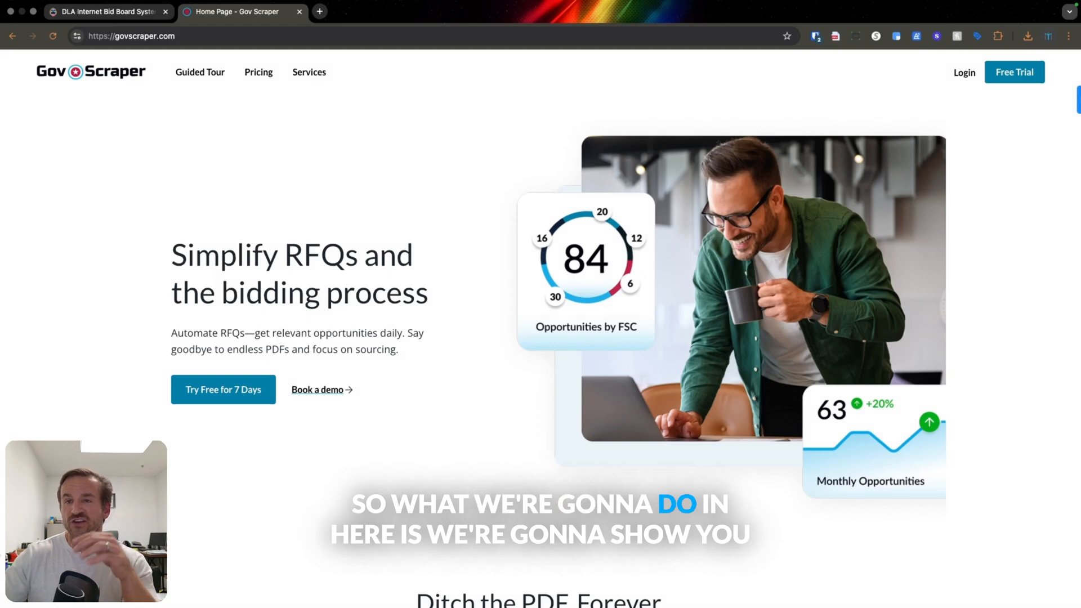
{"action": "mouse_move", "coordinate": [407, 220]}
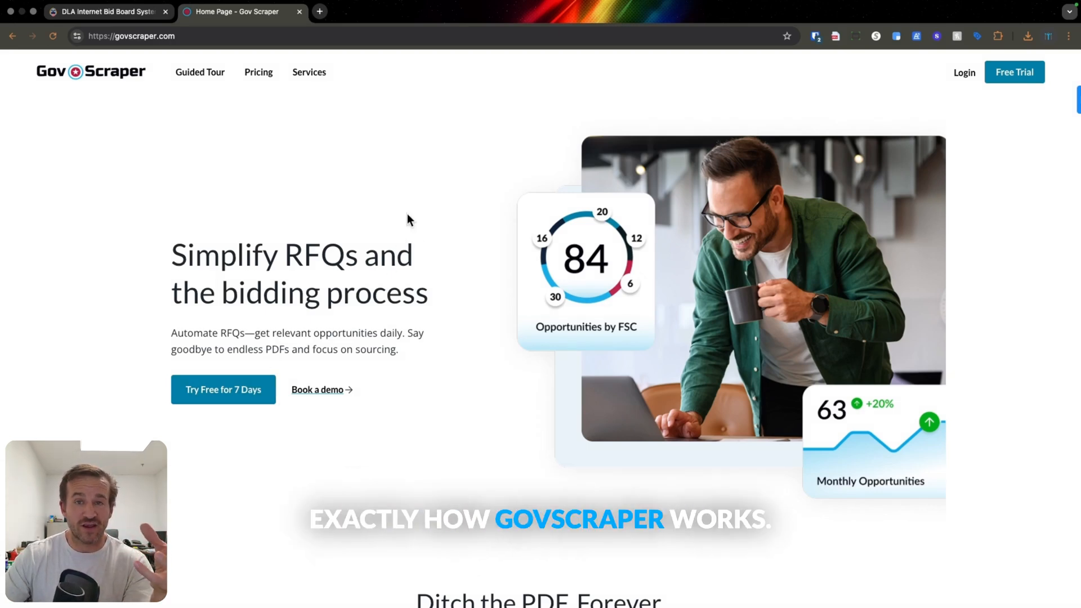
{"action": "mouse_move", "coordinate": [415, 210]}
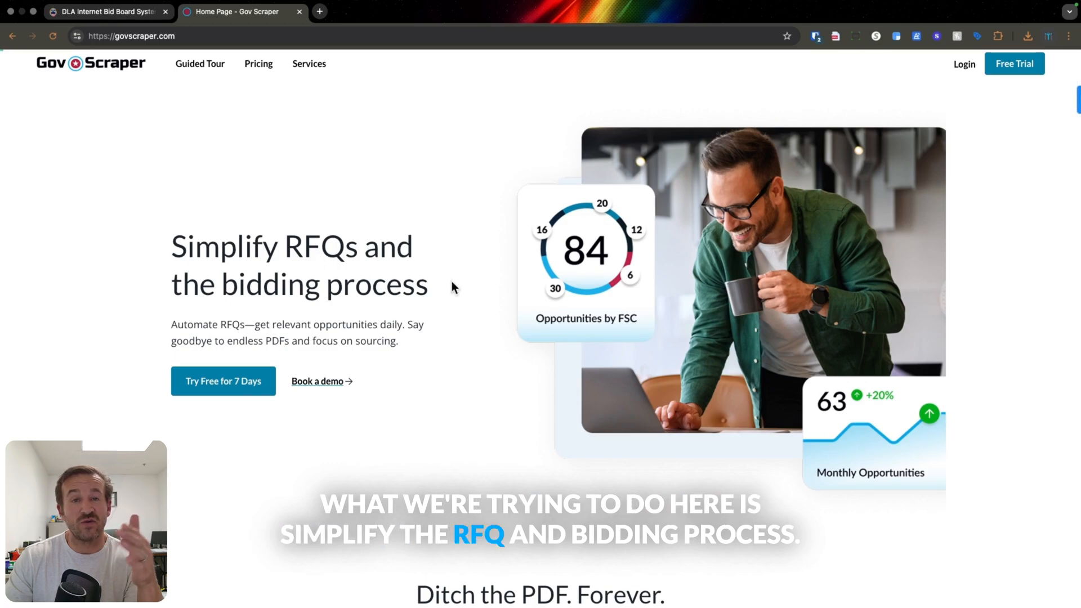
- Sign in with the demo credentials so the opportunities dashboard loads
{"action": "scroll", "scroll_direction": "down", "scroll_amount": 3}
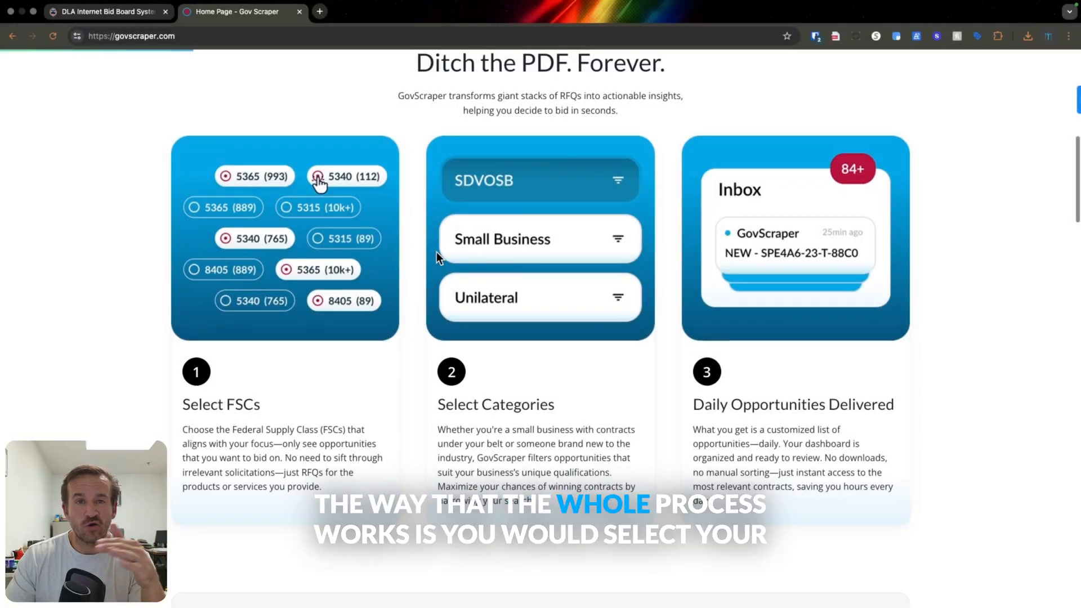
{"action": "scroll", "scroll_direction": "down", "scroll_amount": 3}
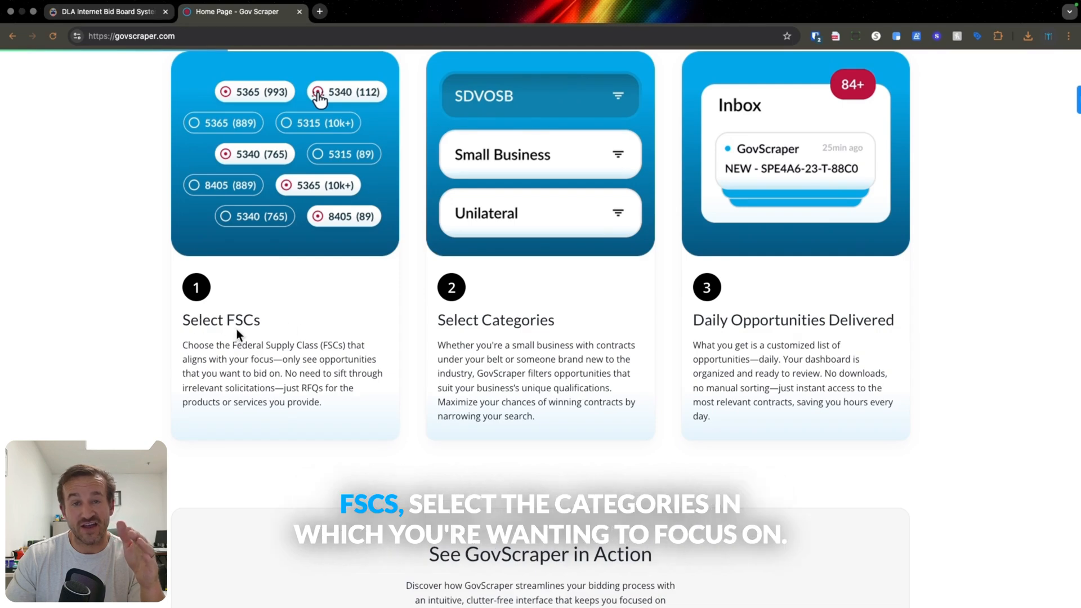
{"action": "mouse_move", "coordinate": [449, 315]}
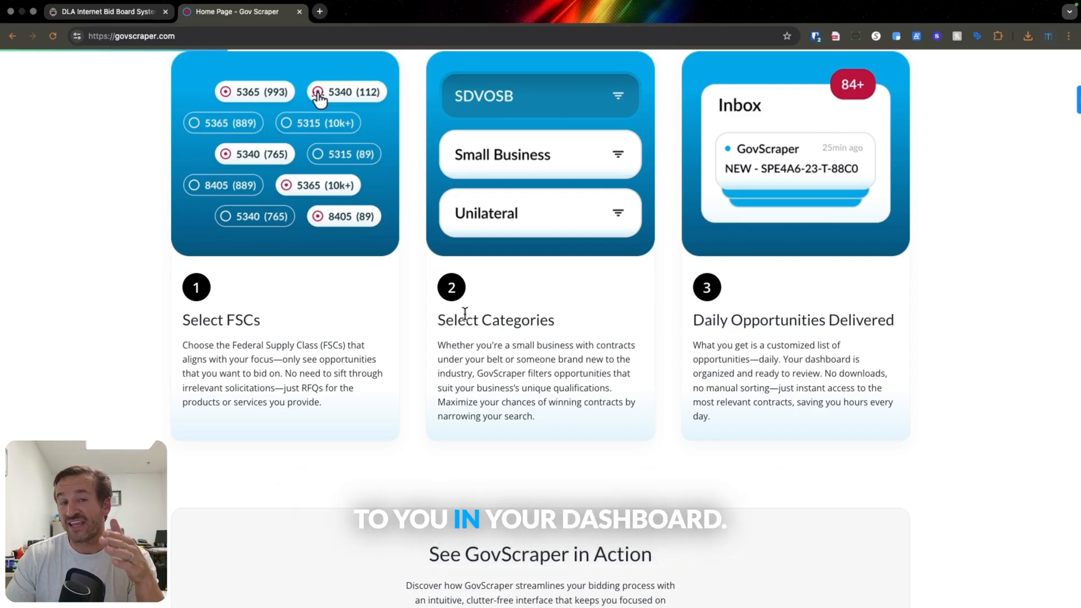
{"action": "scroll", "scroll_direction": "up", "scroll_amount": 3}
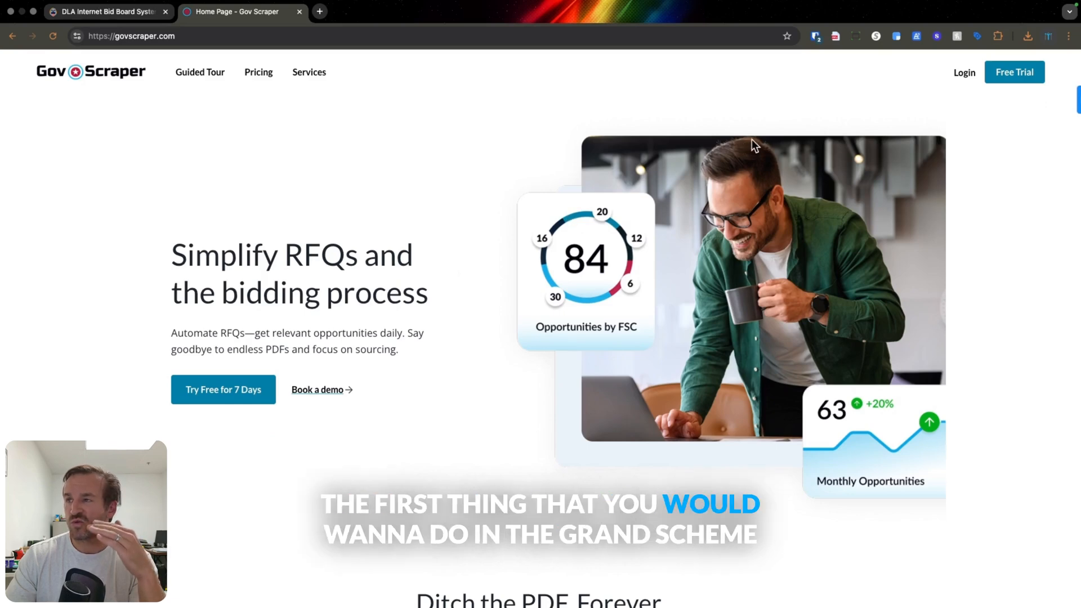
{"action": "left_click", "coordinate": [964, 72]}
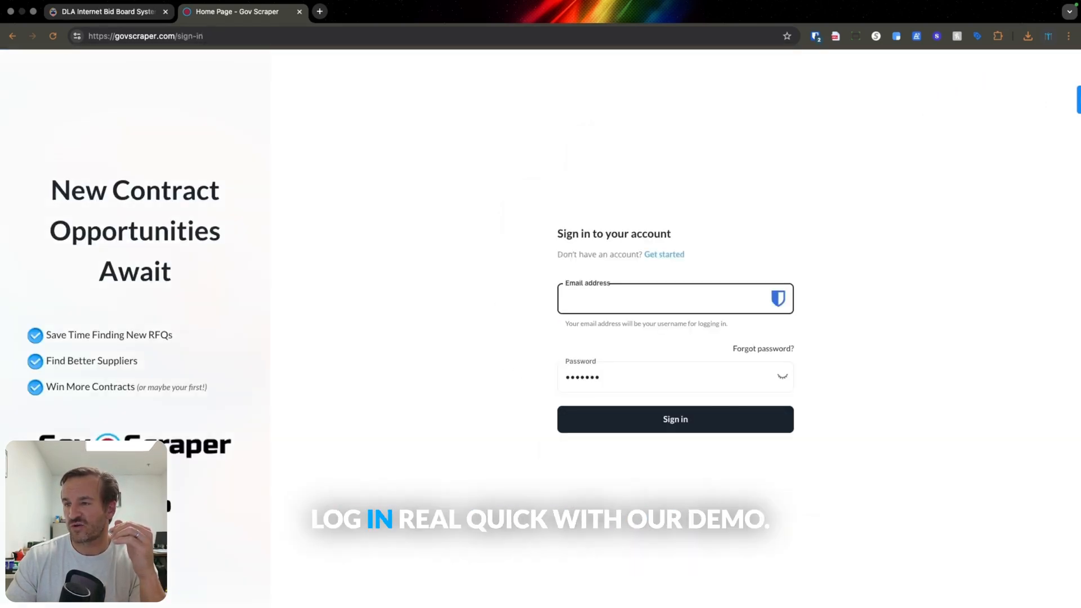
{"action": "left_click", "coordinate": [675, 419]}
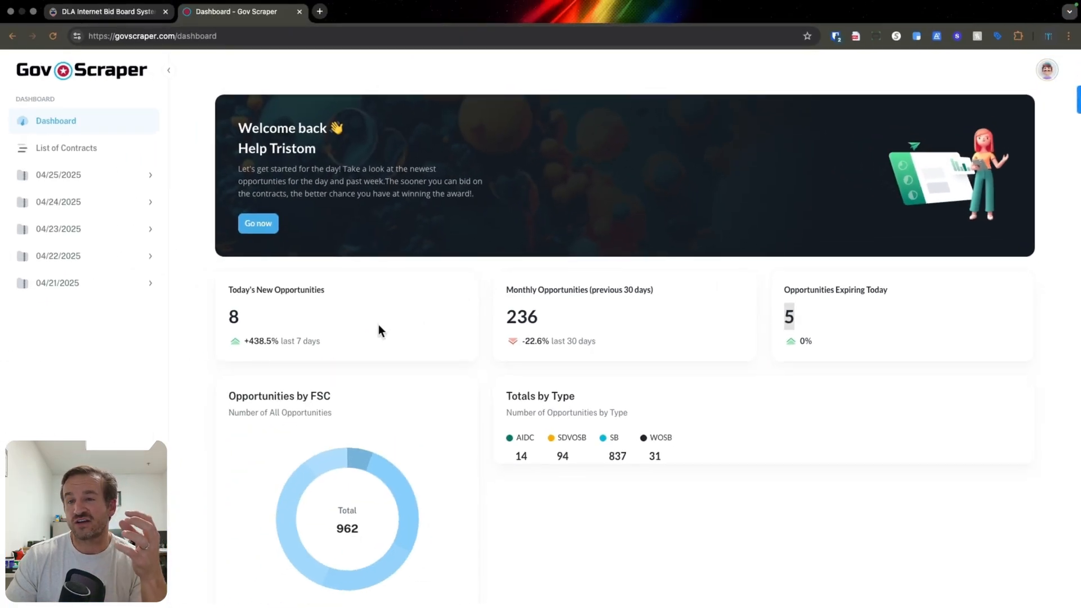
{"action": "mouse_move", "coordinate": [255, 326]}
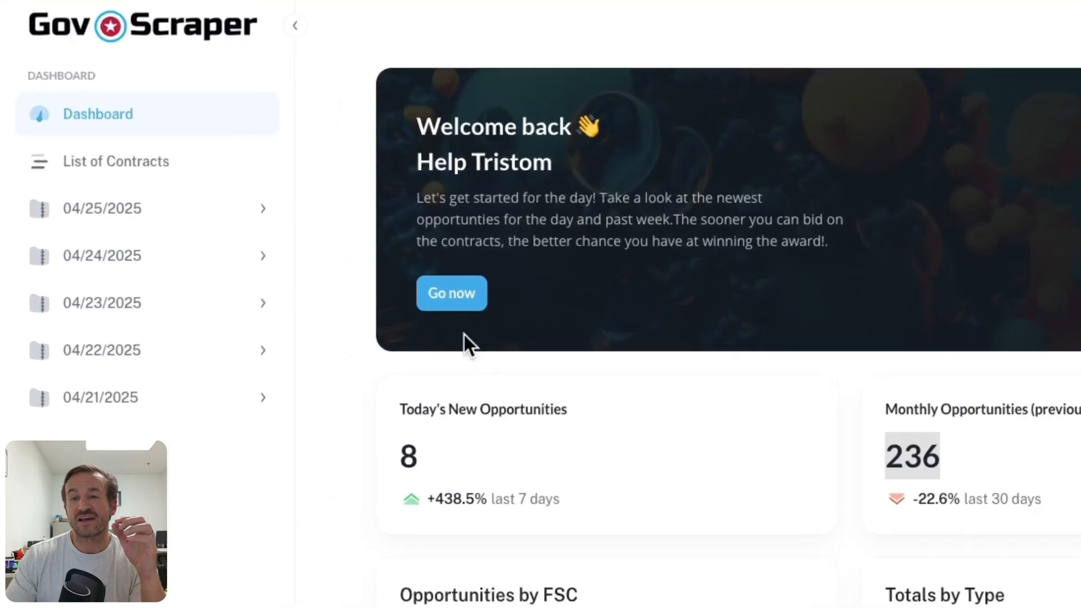
{"action": "mouse_move", "coordinate": [104, 169]}
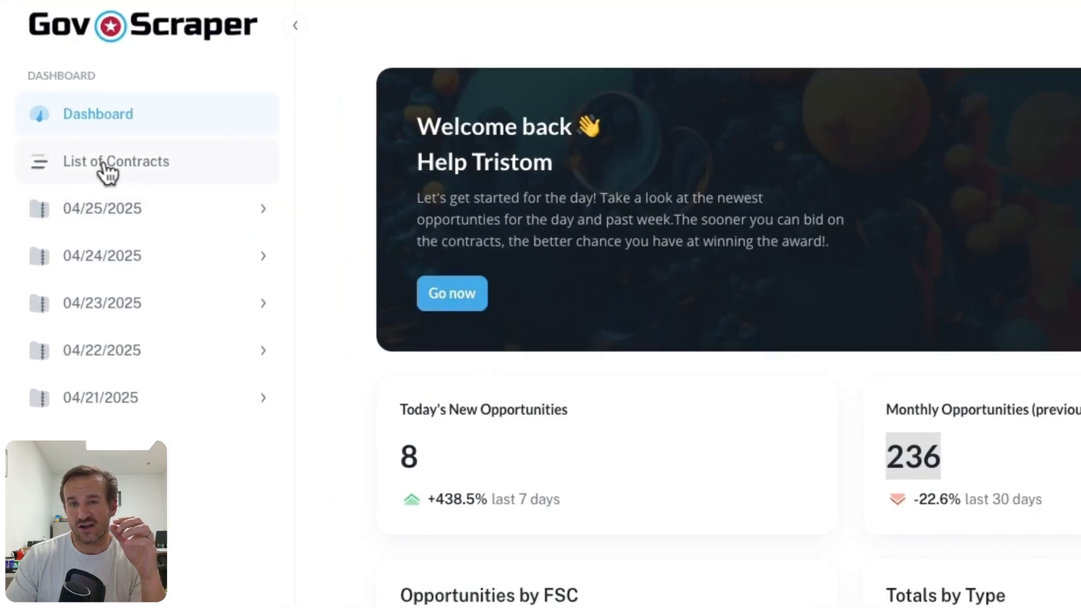
- From List of Contracts, view the BOLT,MACHINE contract SPE4A6-25-T-53C0 with manufacturers and procurement history
{"action": "left_click", "coordinate": [116, 161]}
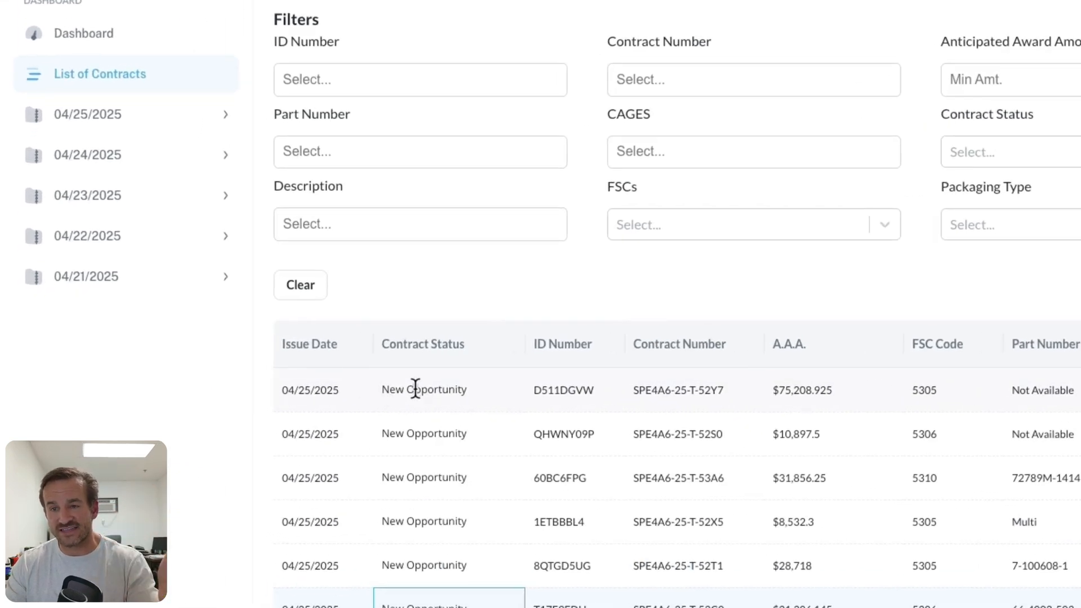
{"action": "scroll", "scroll_direction": "down", "scroll_amount": 3}
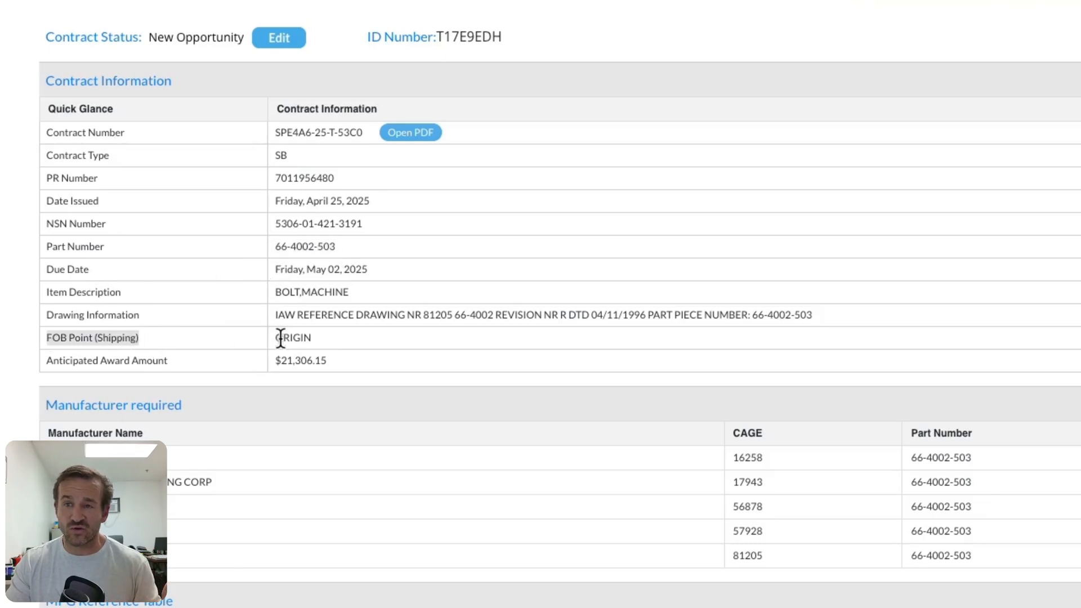
{"action": "mouse_move", "coordinate": [237, 371]}
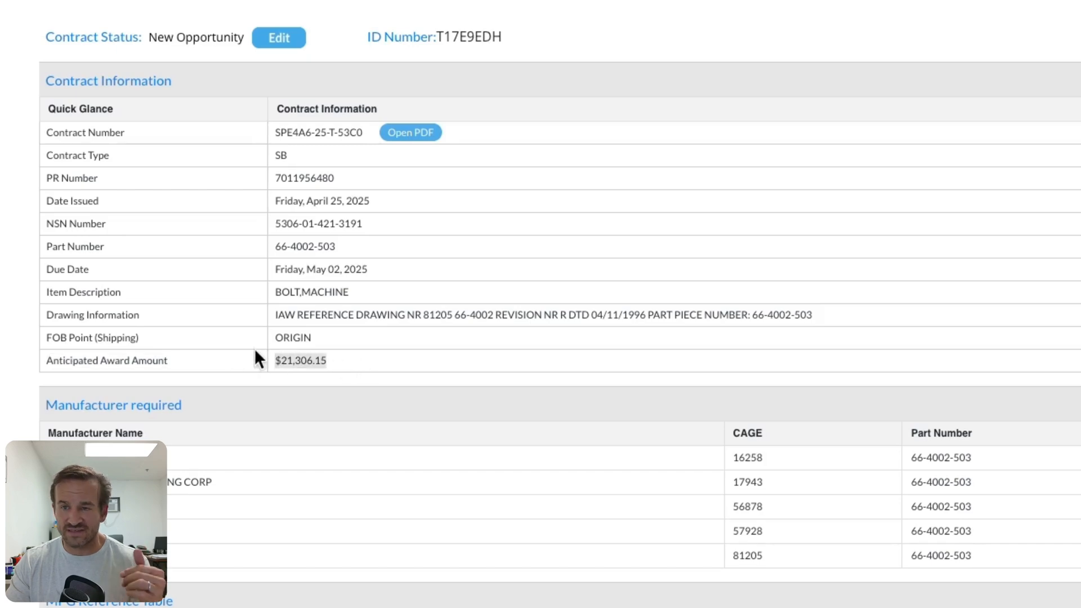
{"action": "scroll", "scroll_direction": "down", "scroll_amount": 3}
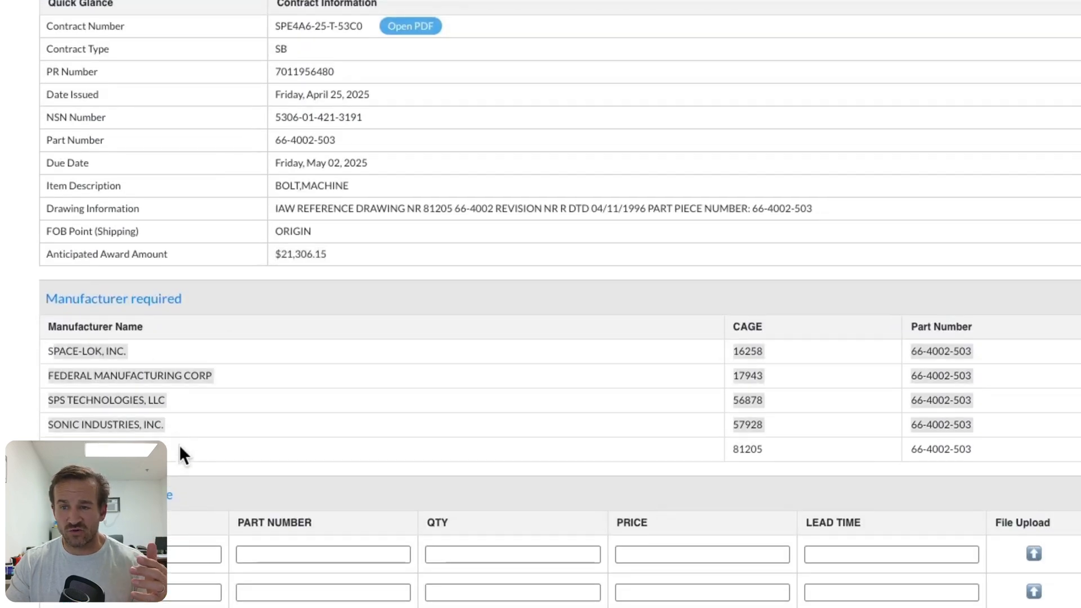
{"action": "scroll", "scroll_direction": "down", "scroll_amount": 3}
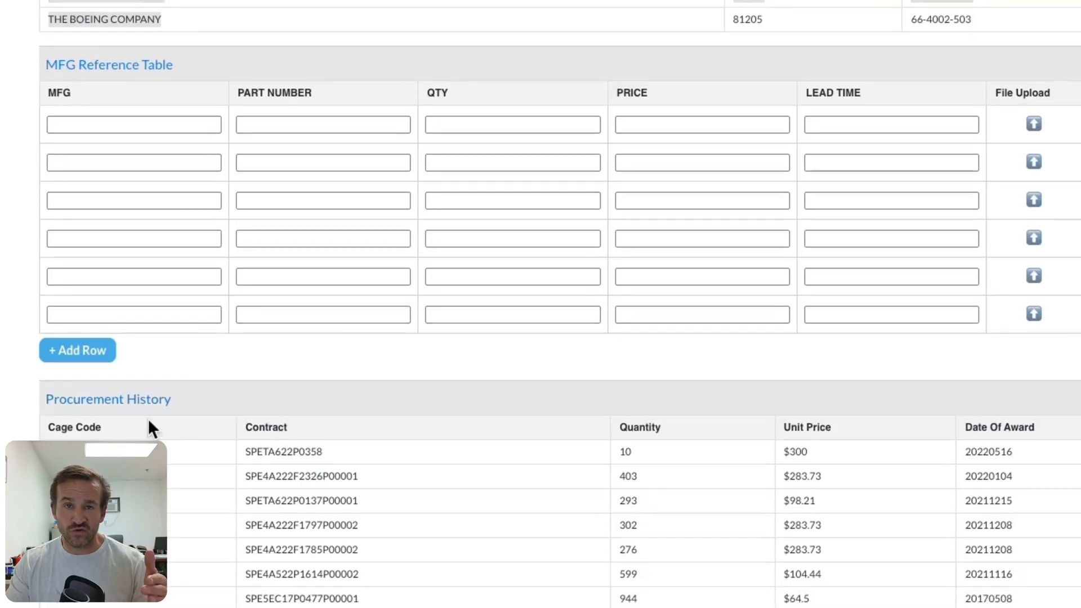
{"action": "scroll", "scroll_direction": "down", "scroll_amount": 3}
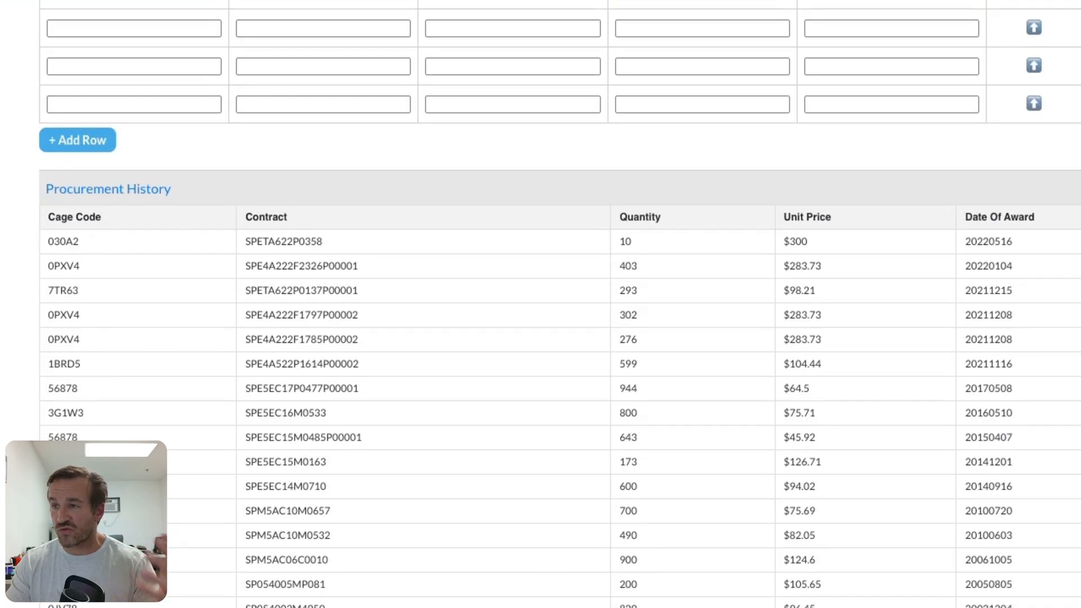
{"action": "mouse_move", "coordinate": [982, 286]}
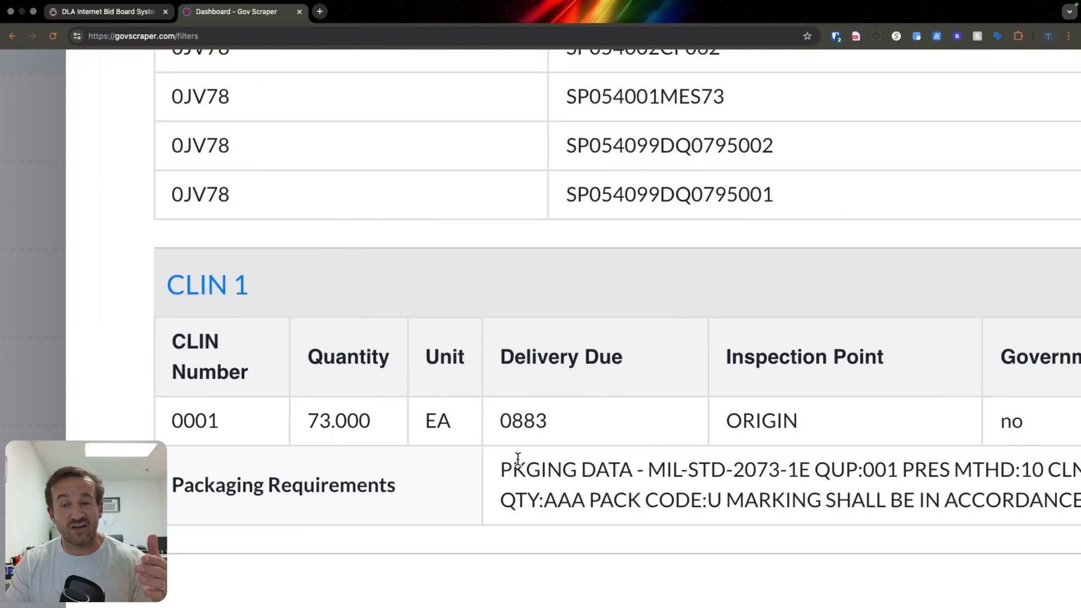
{"action": "mouse_move", "coordinate": [262, 328]}
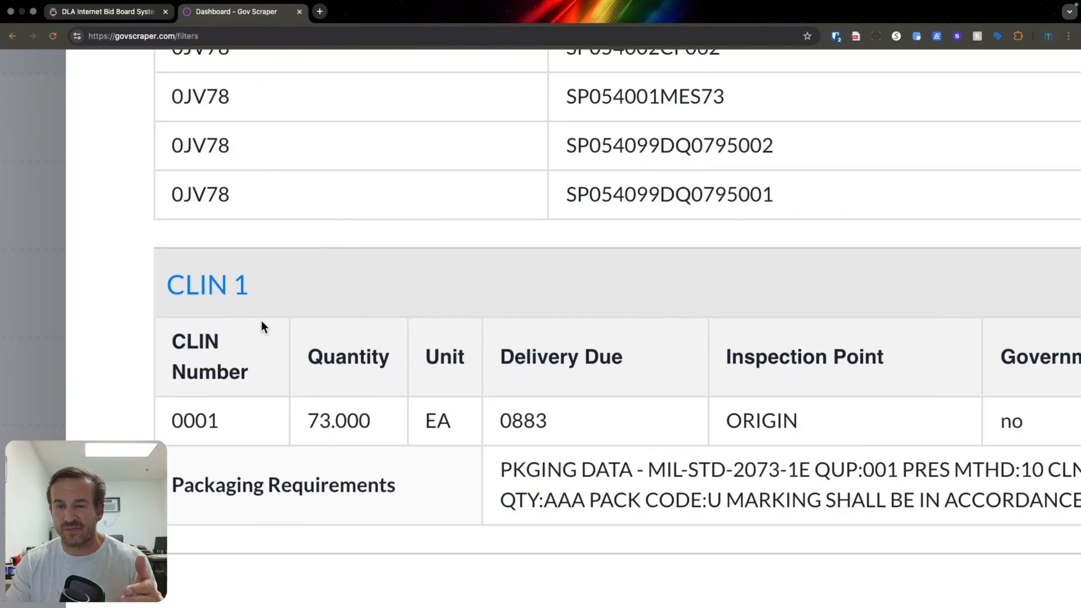
{"action": "mouse_move", "coordinate": [307, 428]}
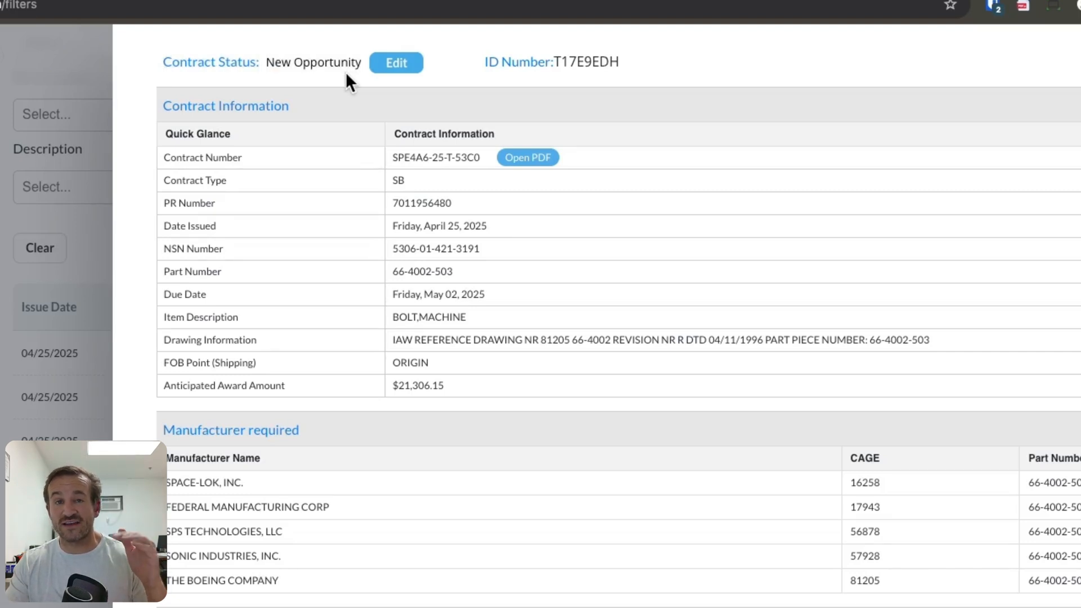
{"action": "mouse_move", "coordinate": [337, 162]}
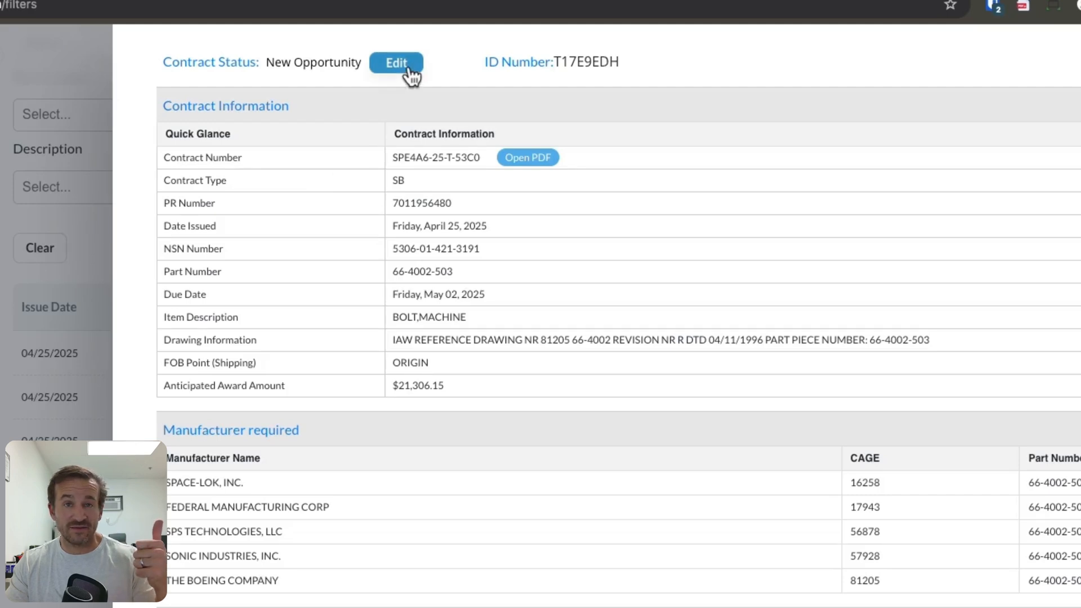
- Change the contract status from New Opportunity to Will Source, then reopen it and review the status choices
{"action": "left_click", "coordinate": [395, 62]}
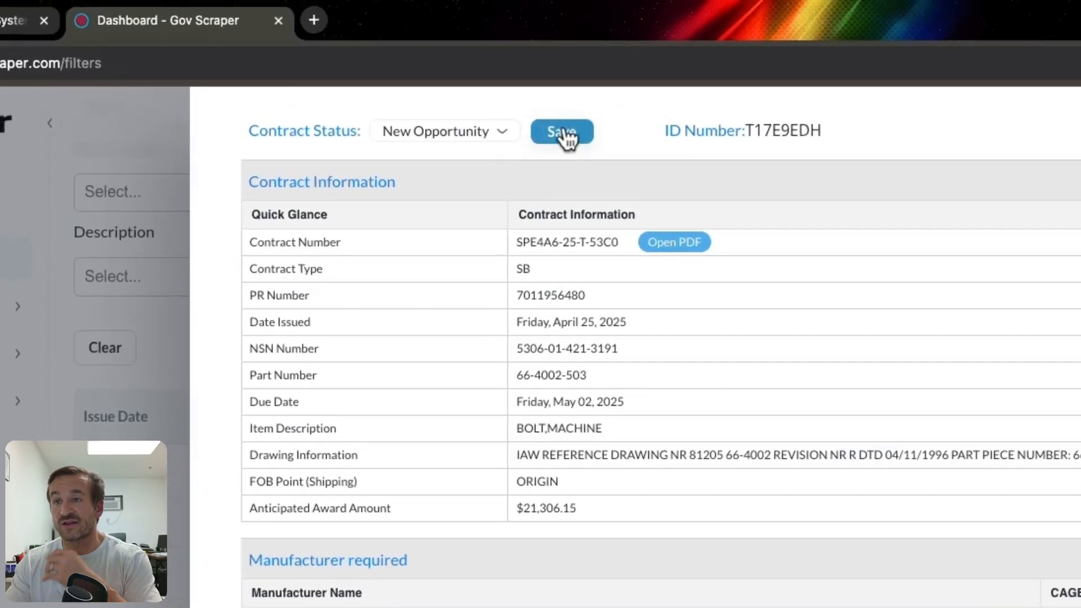
{"action": "left_click", "coordinate": [443, 131]}
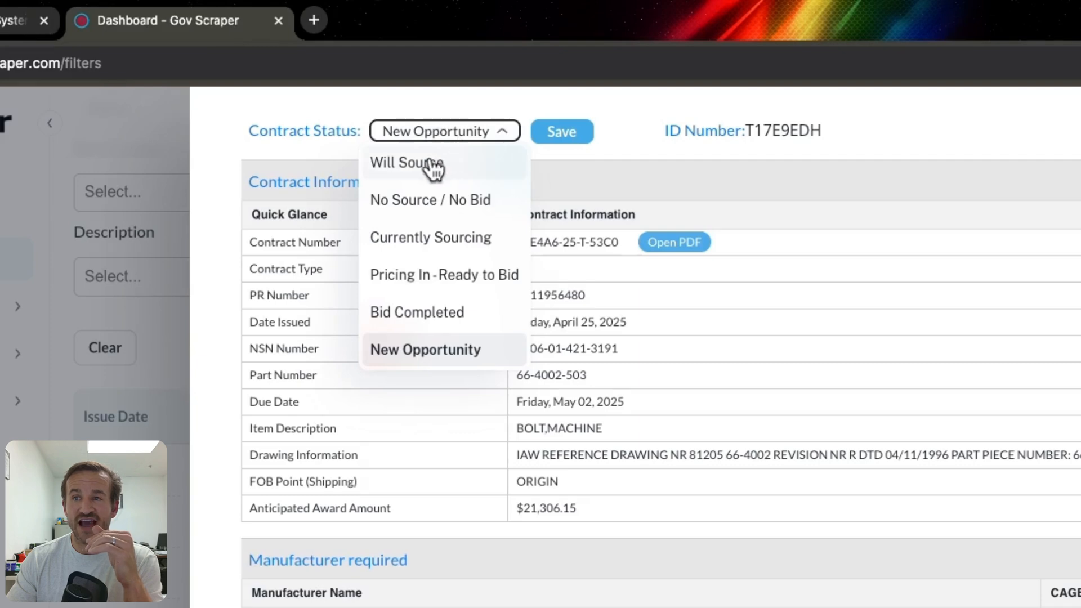
{"action": "mouse_move", "coordinate": [432, 207]}
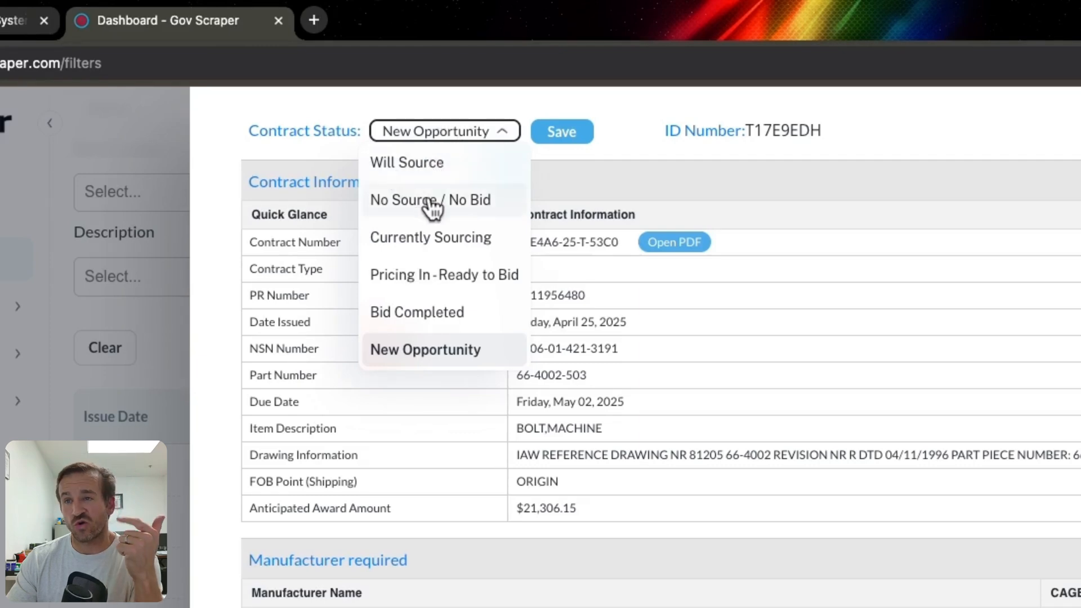
{"action": "mouse_move", "coordinate": [432, 169]}
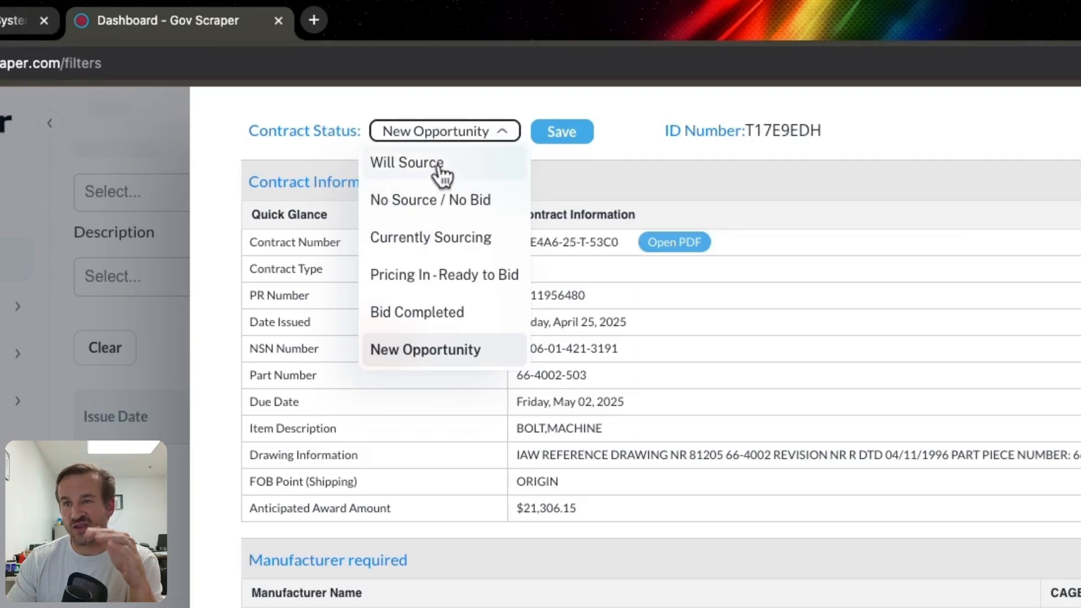
{"action": "mouse_move", "coordinate": [419, 178]}
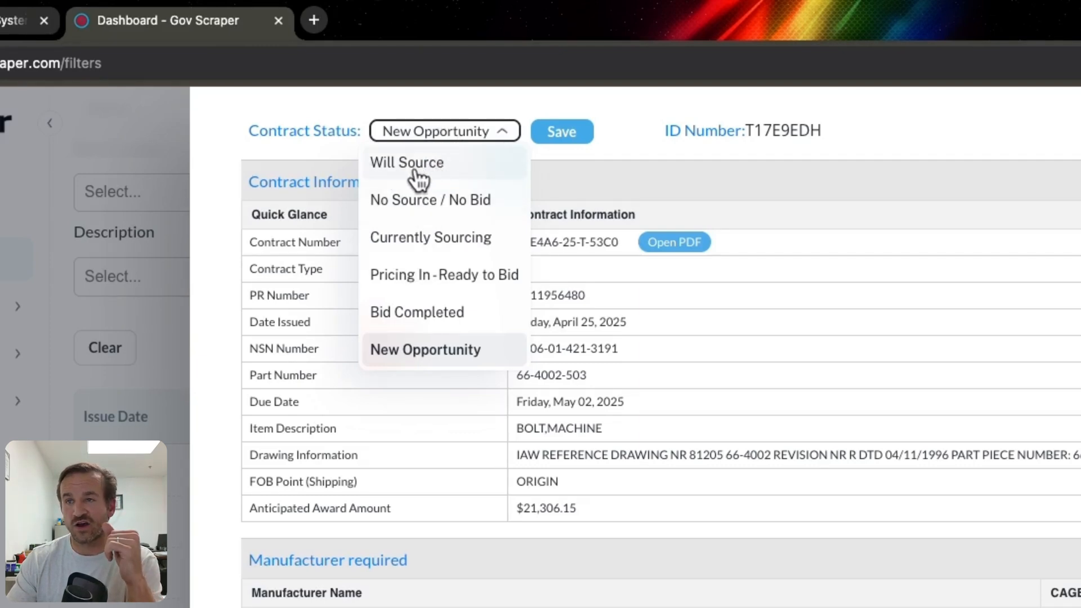
{"action": "left_click", "coordinate": [406, 162]}
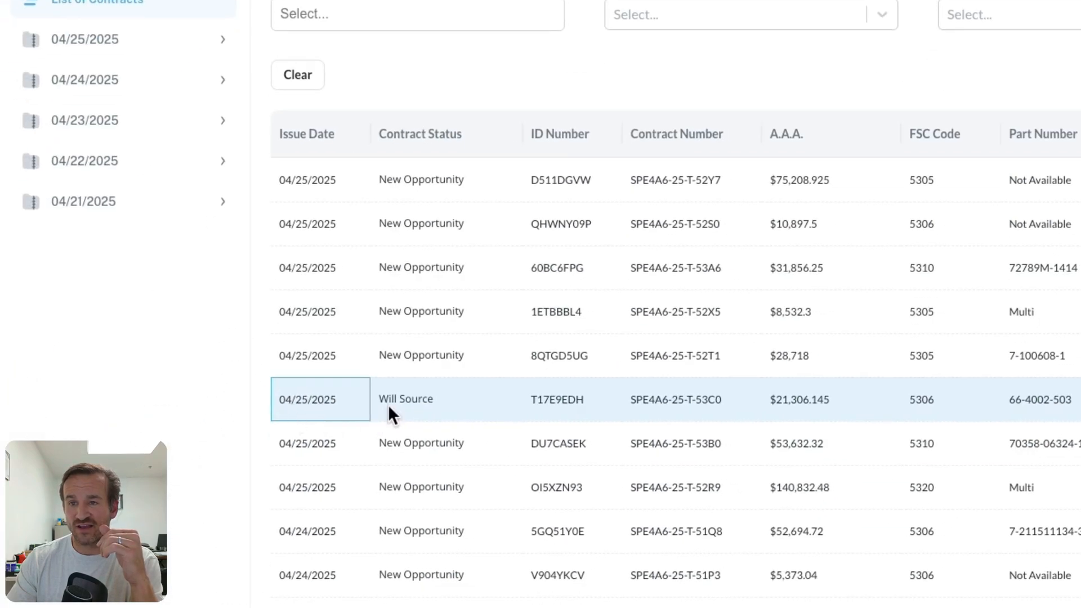
{"action": "mouse_move", "coordinate": [403, 416]}
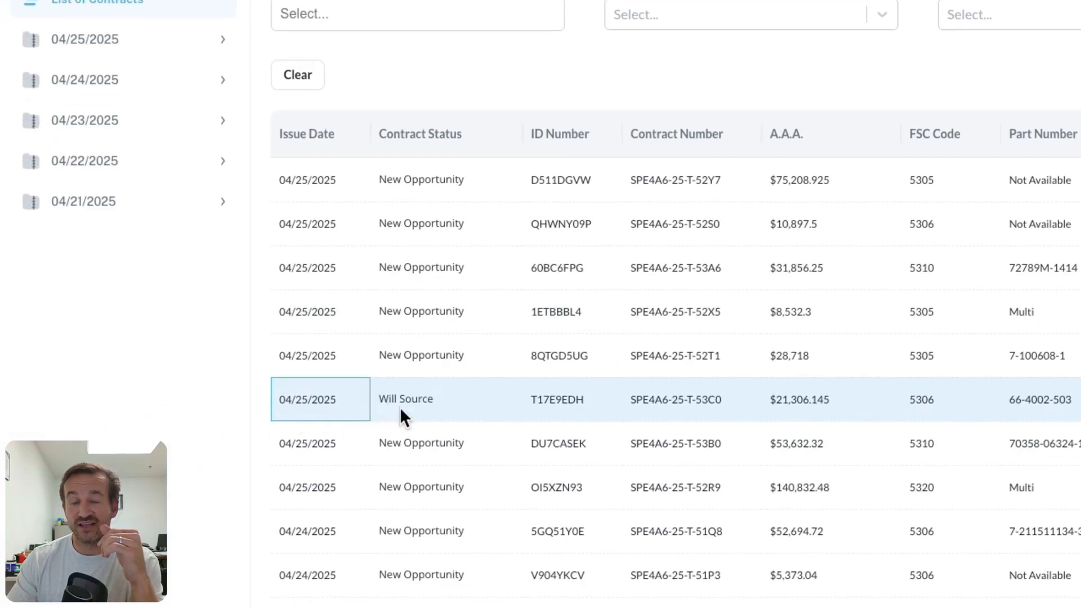
{"action": "left_click", "coordinate": [406, 399]}
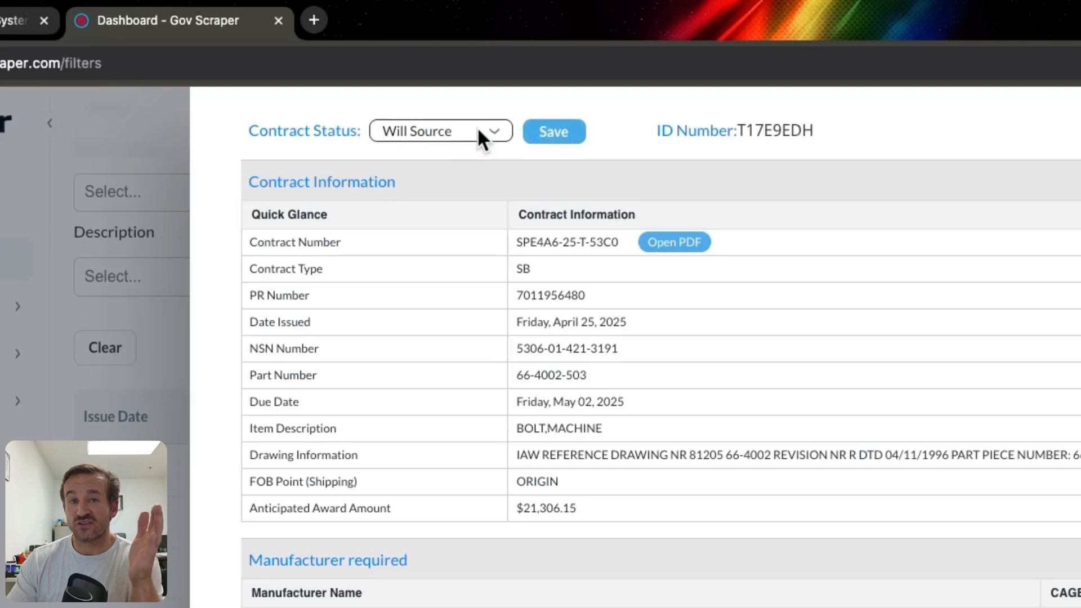
{"action": "left_click", "coordinate": [439, 130]}
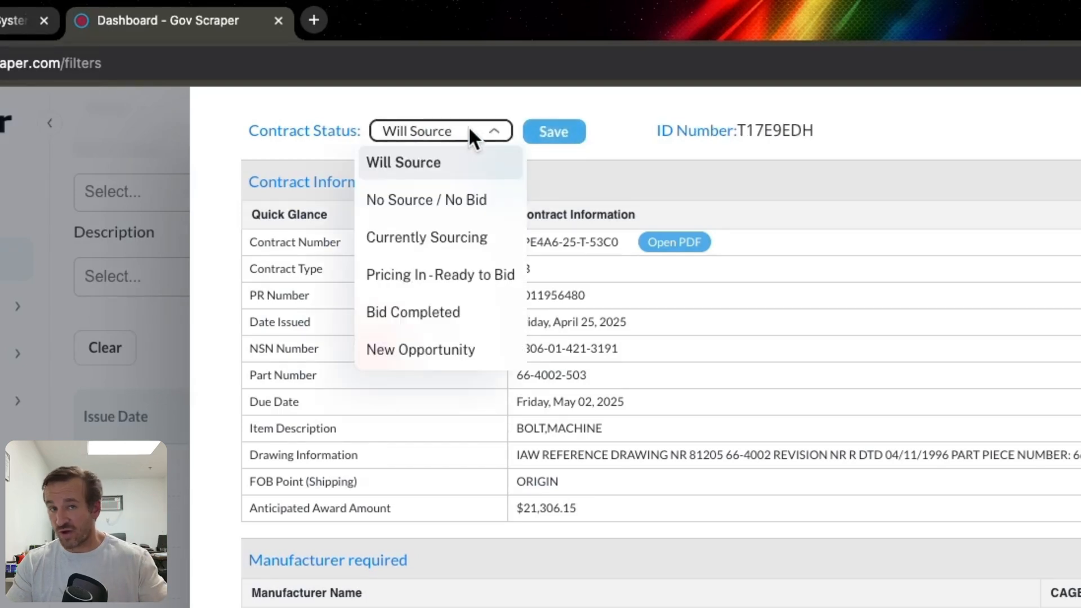
{"action": "mouse_move", "coordinate": [412, 312]}
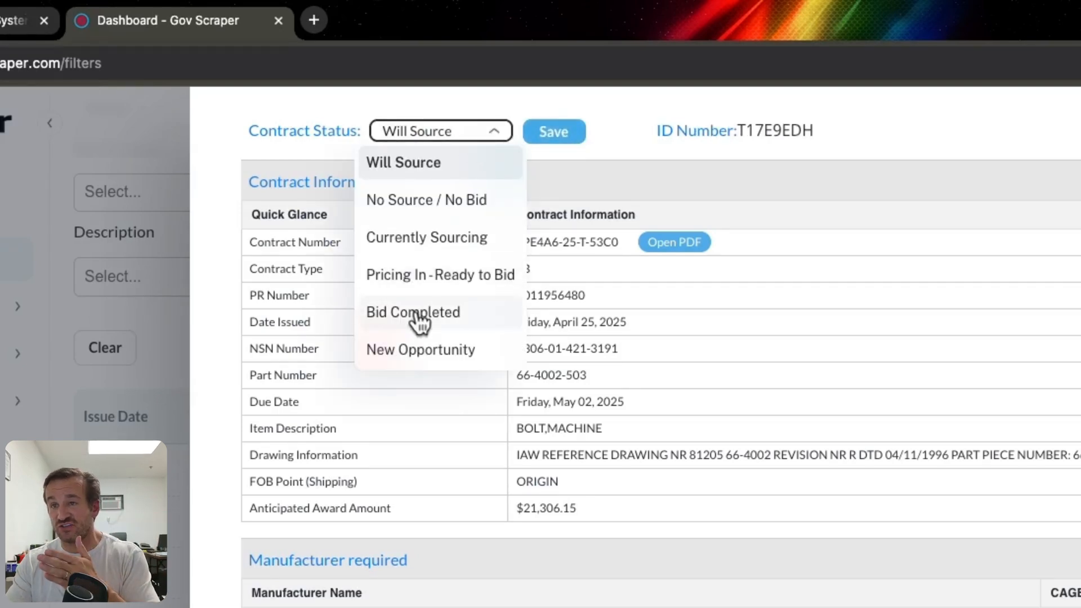
{"action": "mouse_move", "coordinate": [432, 328]}
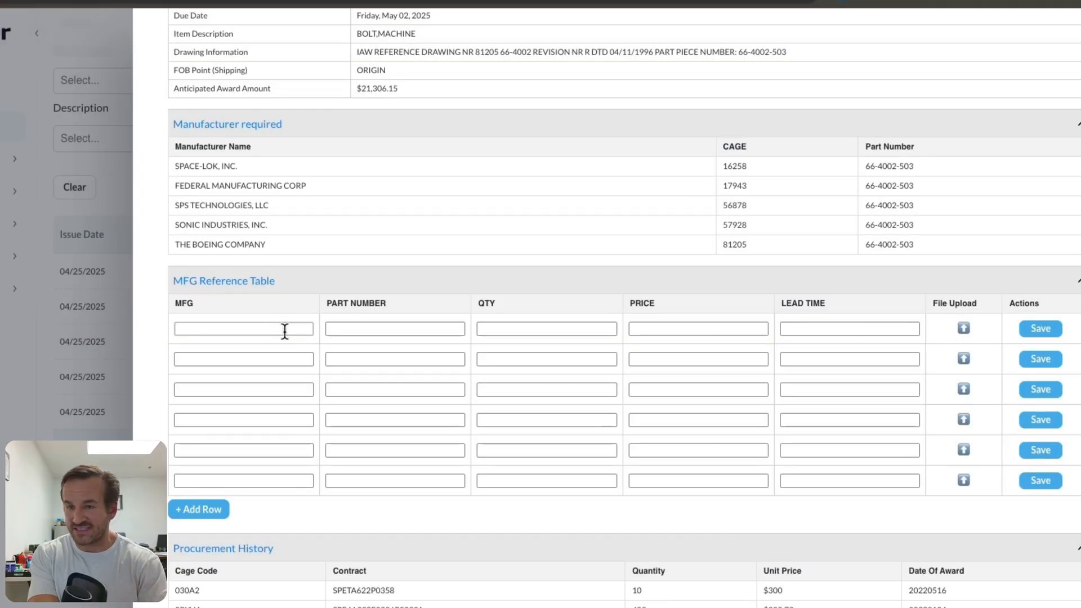
- Save an MFG quote row: ABC Corp, part 66-4002-503, qty 1000, price 275.75, lead time 24 weeks
{"action": "type", "text": "ABC"}
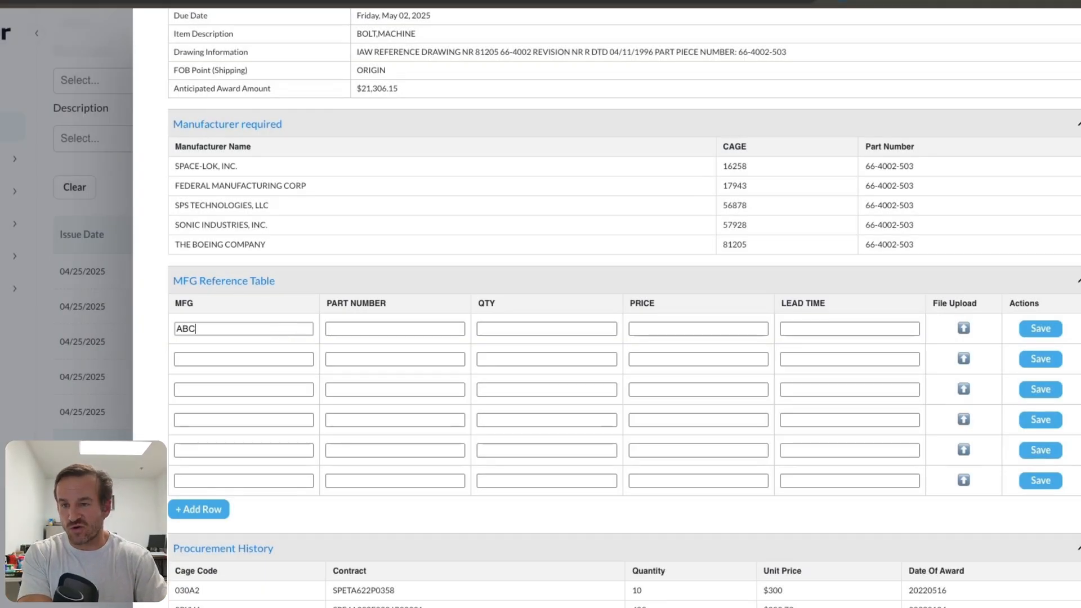
{"action": "type", "text": "Corp"}
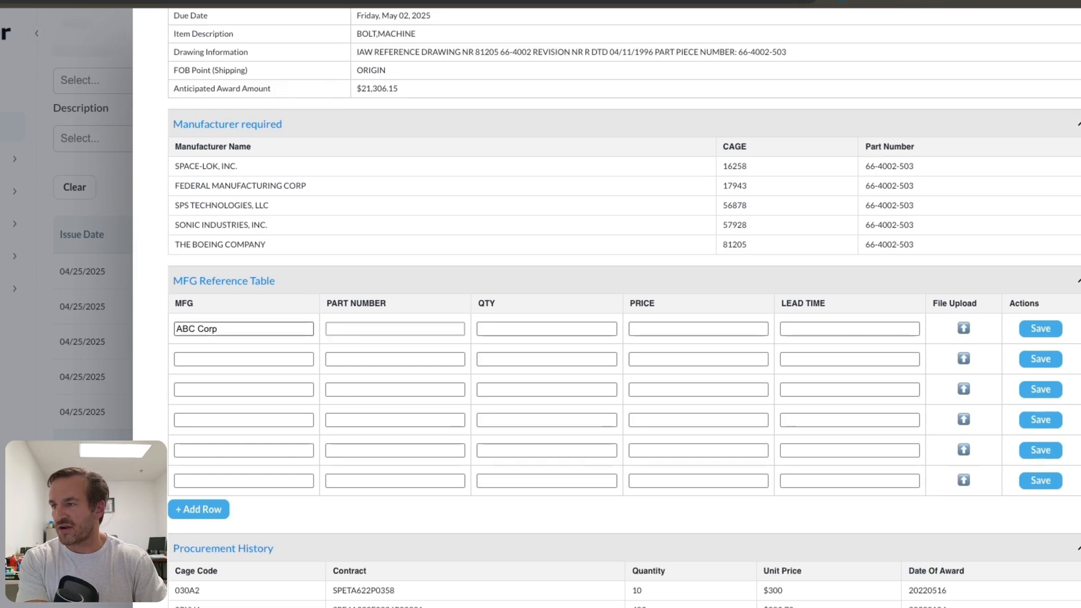
{"action": "type", "text": "66-4"}
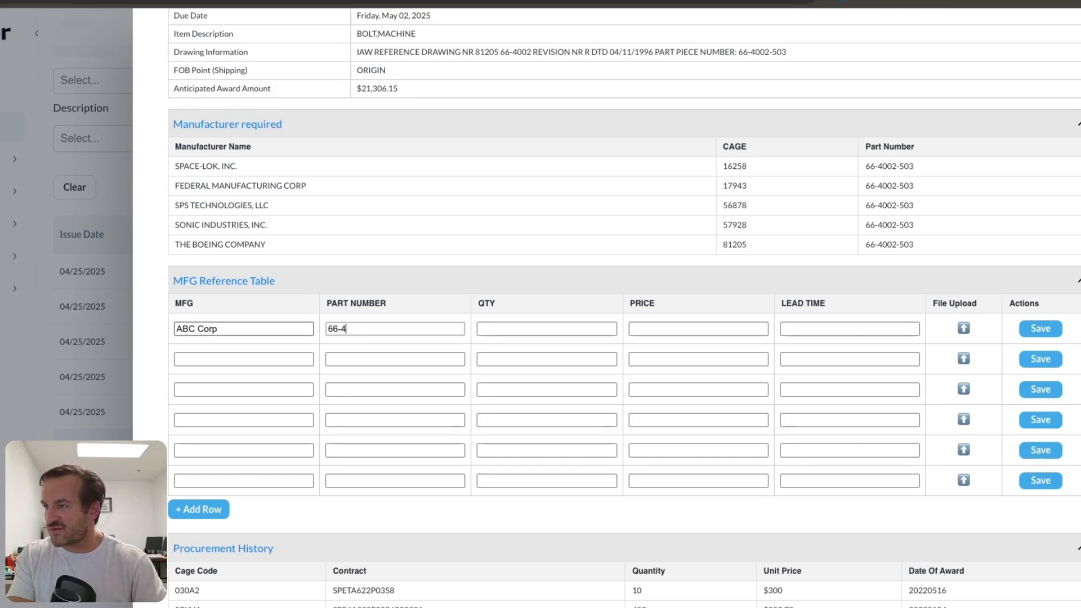
{"action": "type", "text": "002-503"}
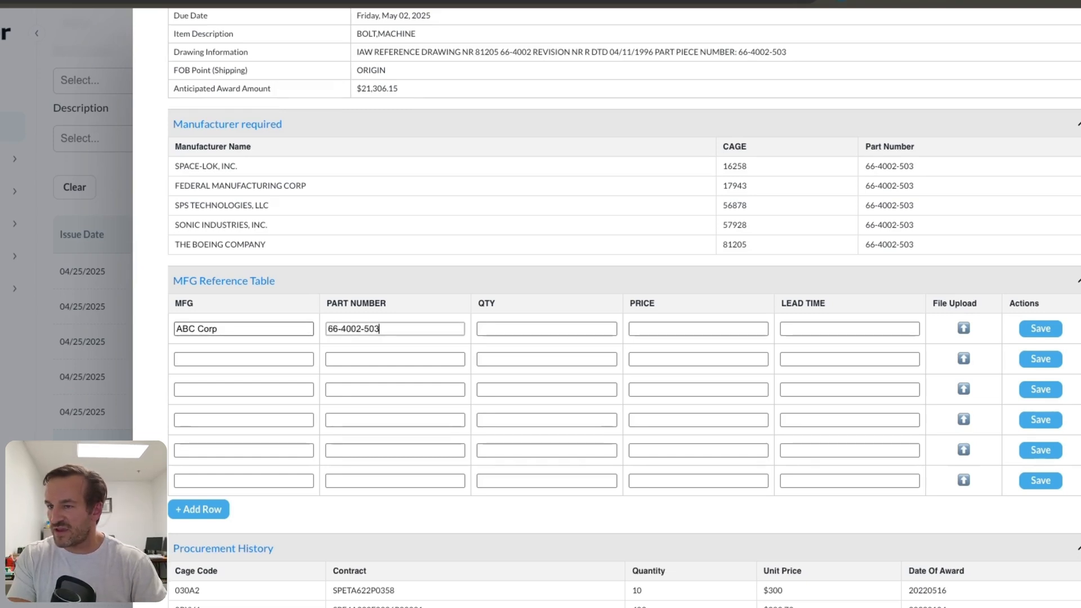
{"action": "left_click", "coordinate": [545, 328]}
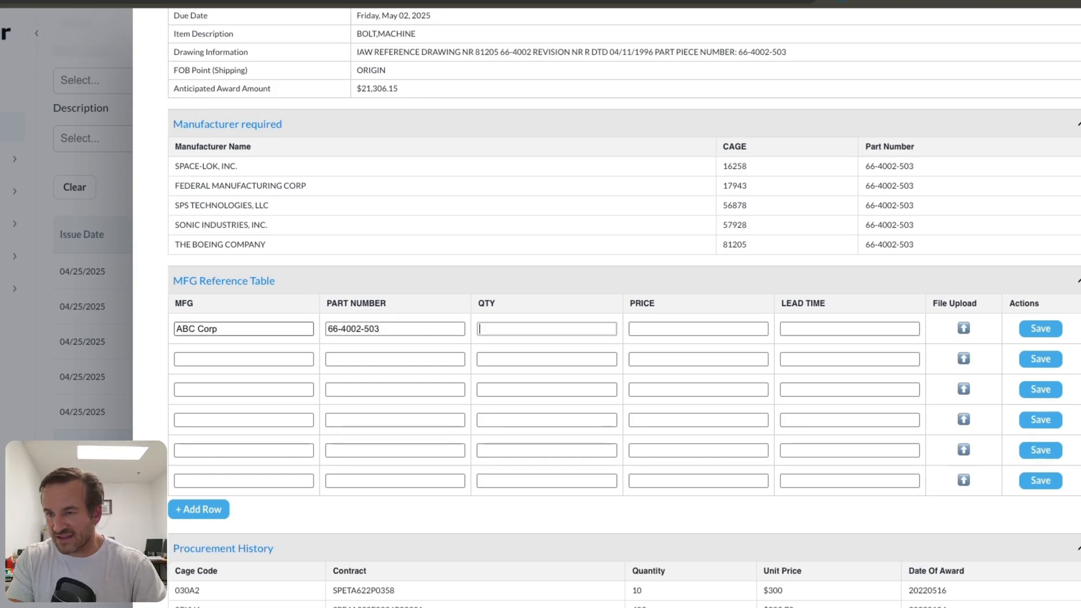
{"action": "type", "text": "1000"}
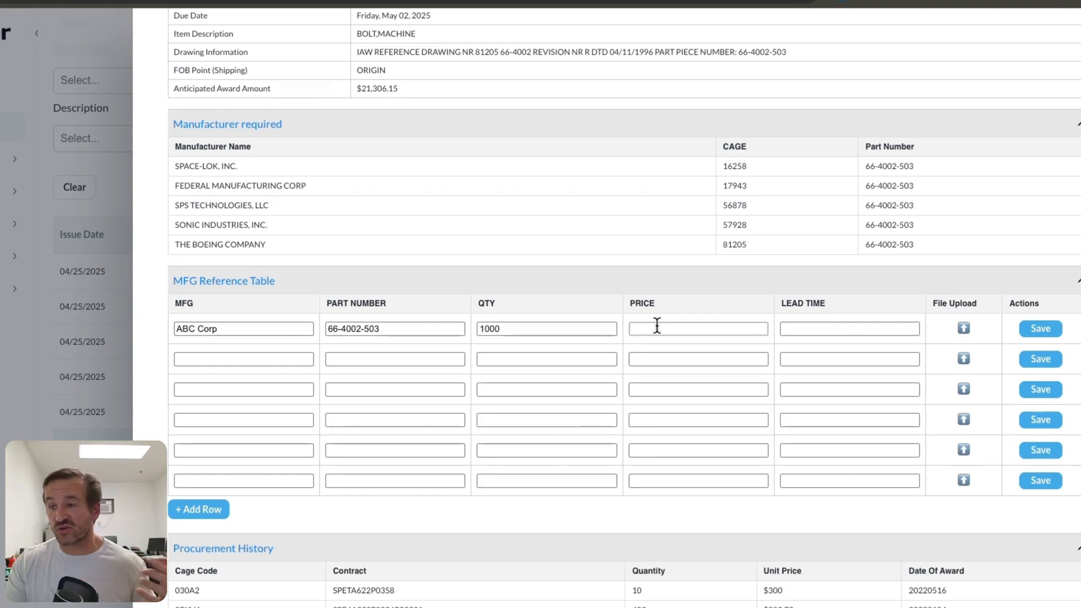
{"action": "left_click", "coordinate": [1039, 328]}
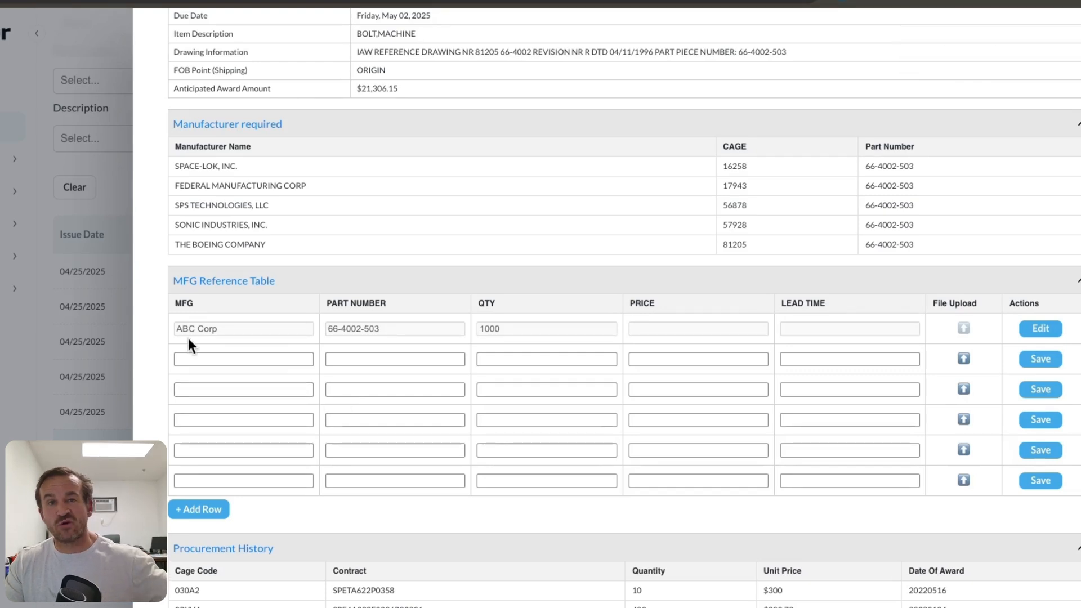
{"action": "left_click", "coordinate": [1040, 328]}
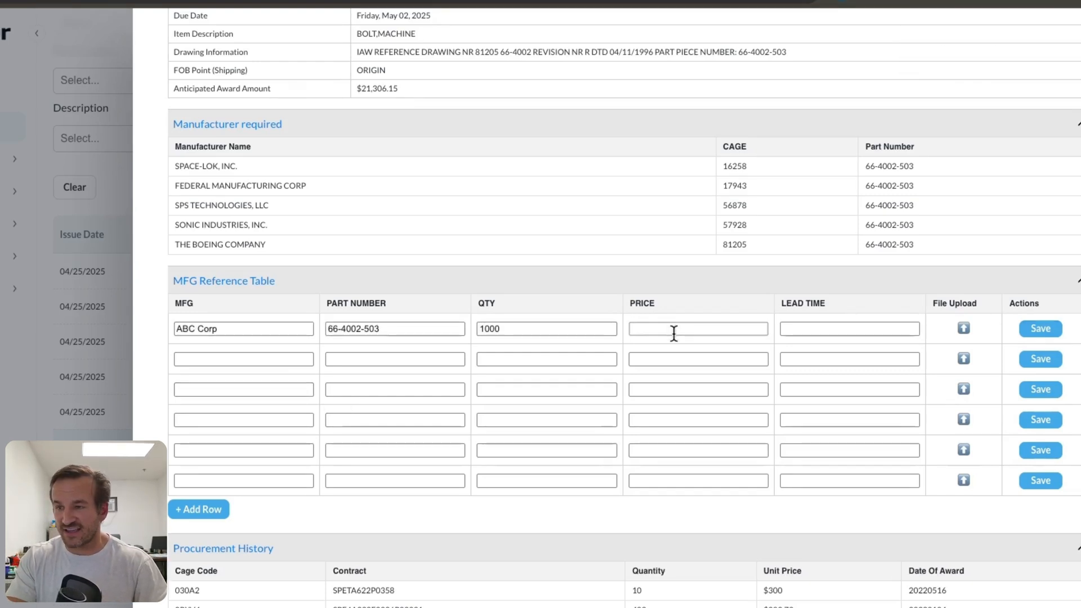
{"action": "type", "text": "275.75"}
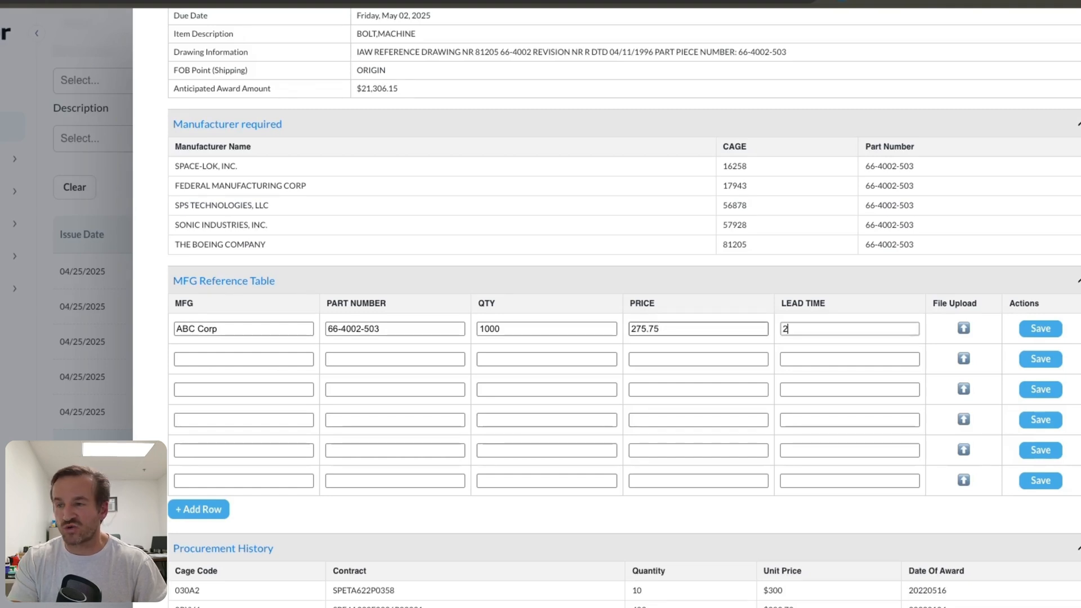
{"action": "type", "text": "4 weeks"}
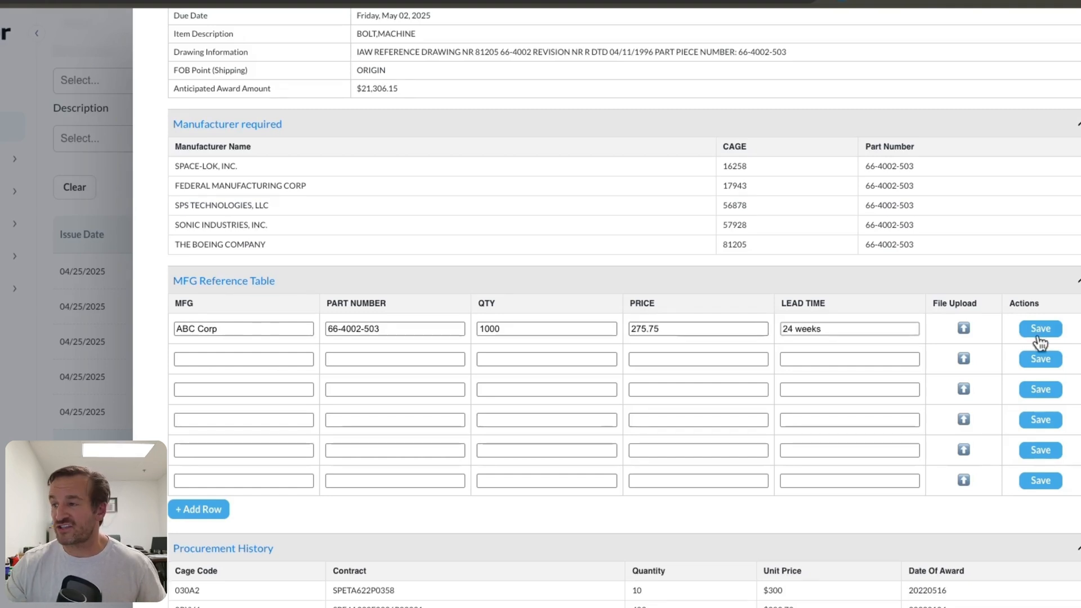
{"action": "left_click", "coordinate": [1041, 328]}
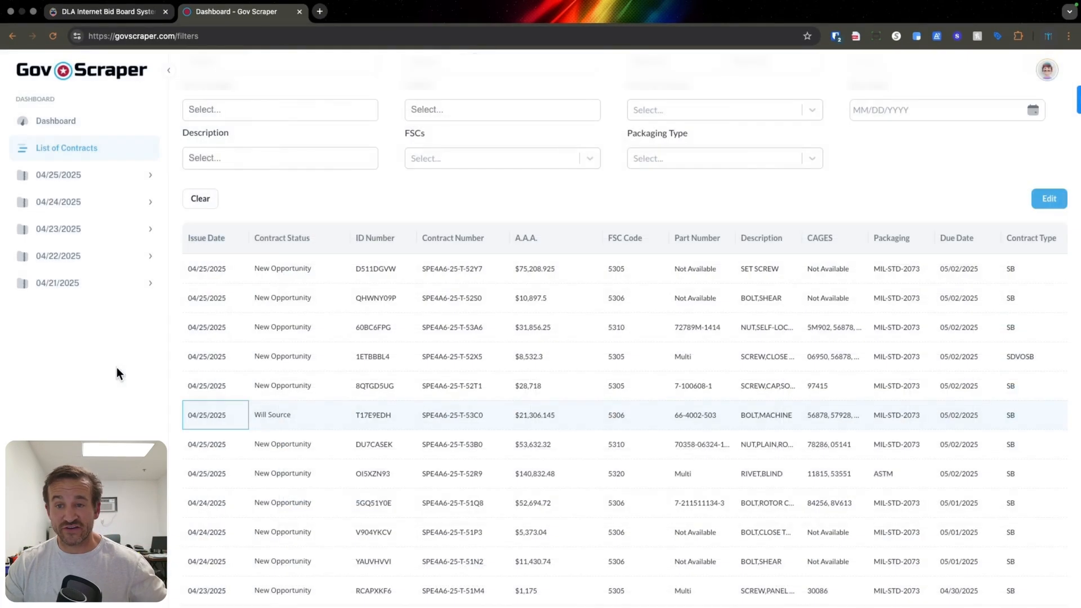
{"action": "mouse_move", "coordinate": [236, 415]}
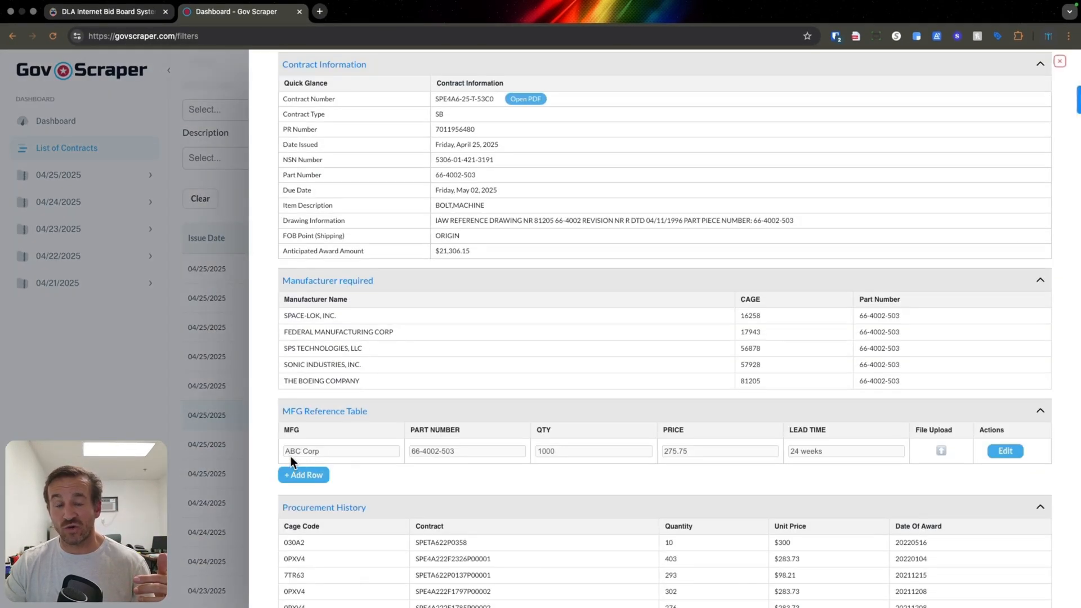
- Add two blank quote rows under ABC Corp and cancel the file-upload picker without attaching anything
{"action": "scroll", "scroll_direction": "up", "scroll_amount": 3}
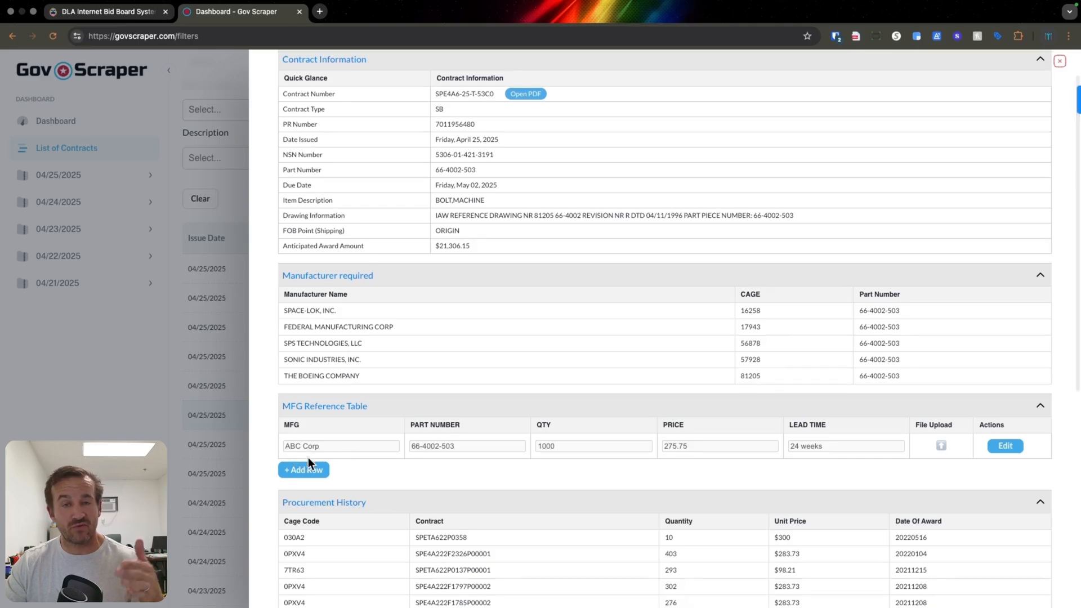
{"action": "scroll", "scroll_direction": "down", "scroll_amount": 3}
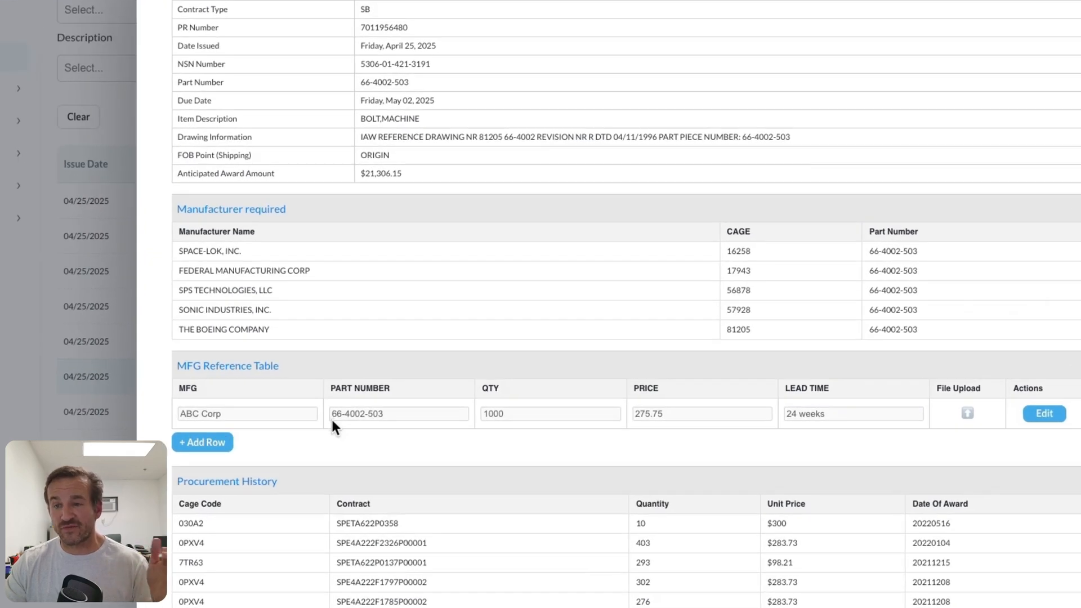
{"action": "mouse_move", "coordinate": [202, 441]}
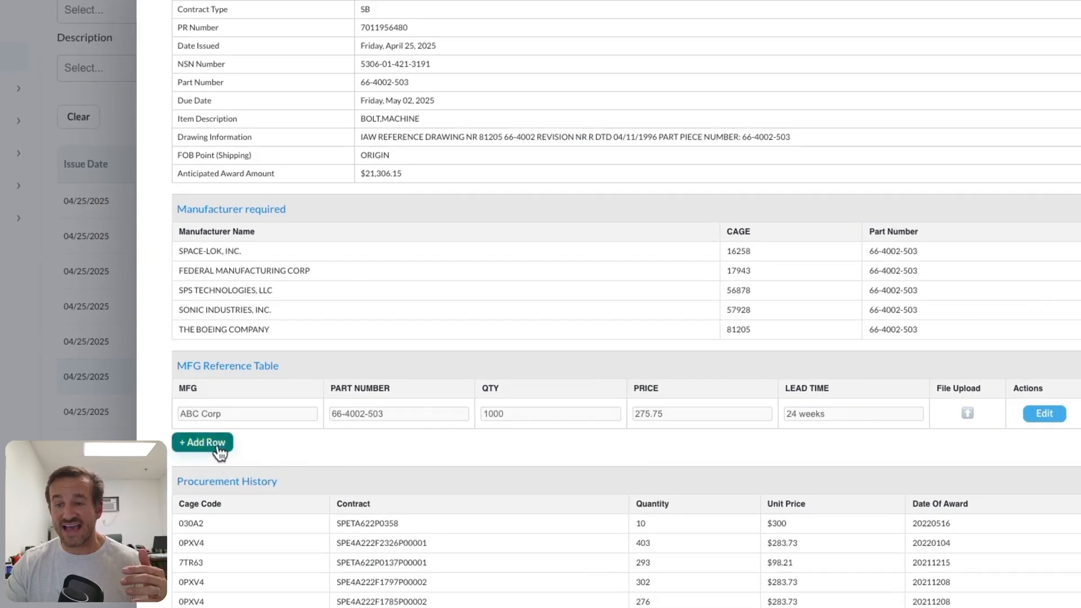
{"action": "left_click", "coordinate": [202, 442]}
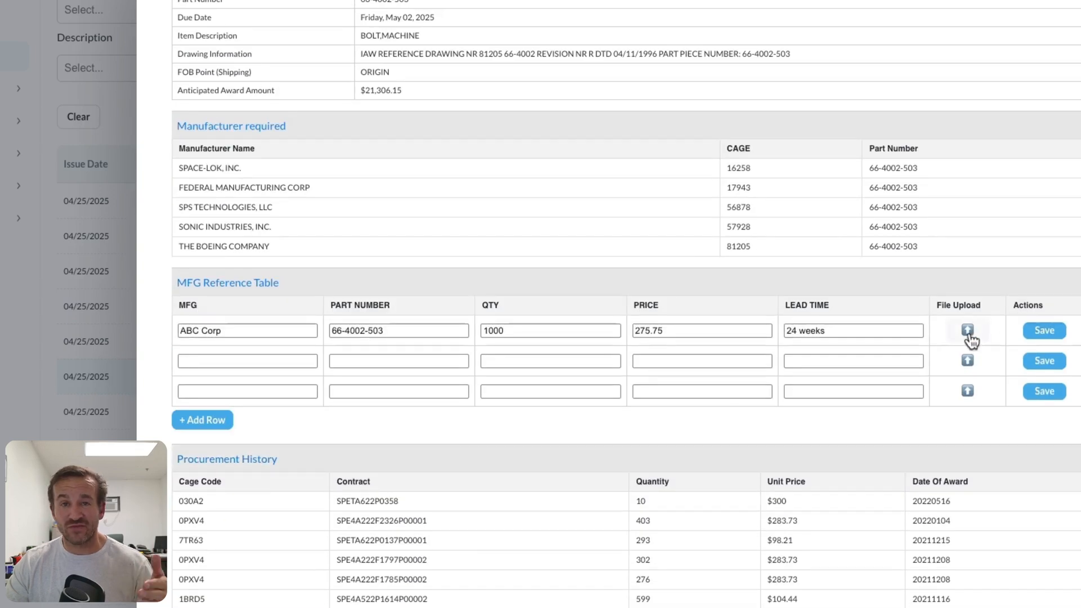
{"action": "left_click", "coordinate": [966, 330]}
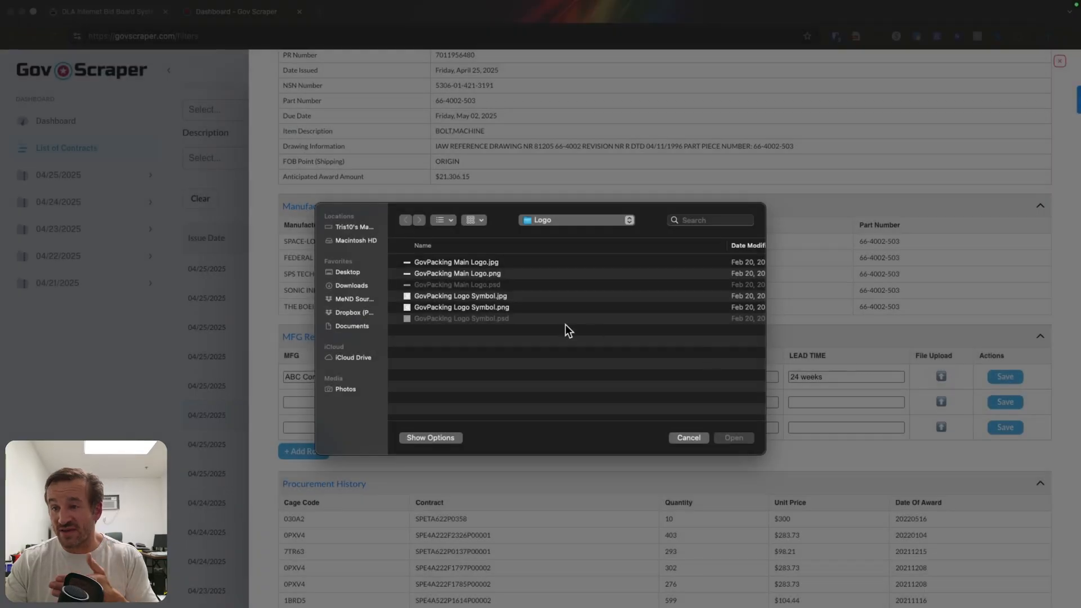
{"action": "mouse_move", "coordinate": [585, 365]}
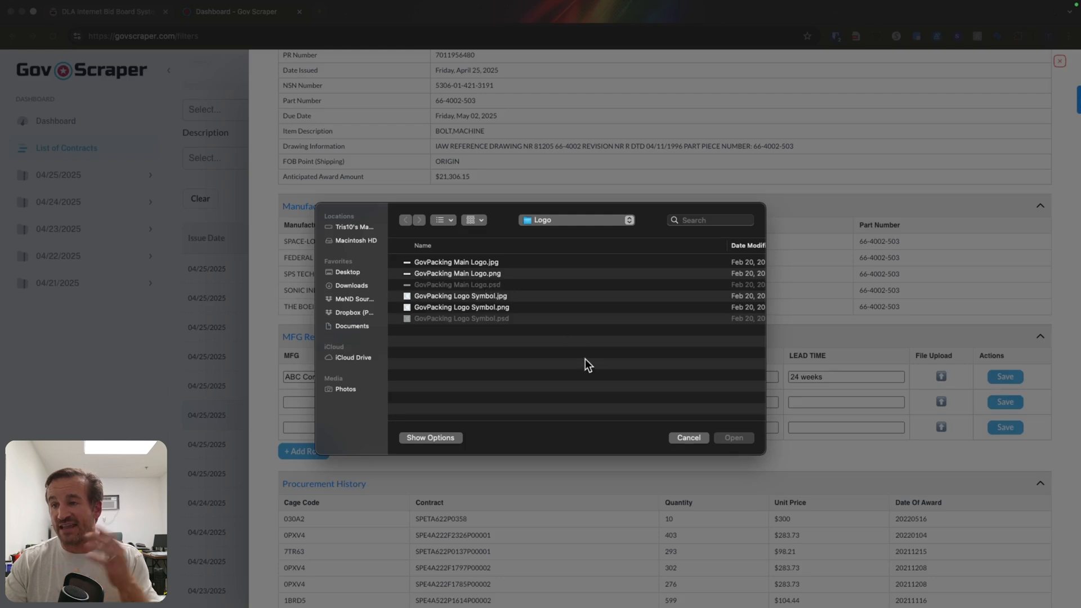
{"action": "left_click", "coordinate": [687, 438]}
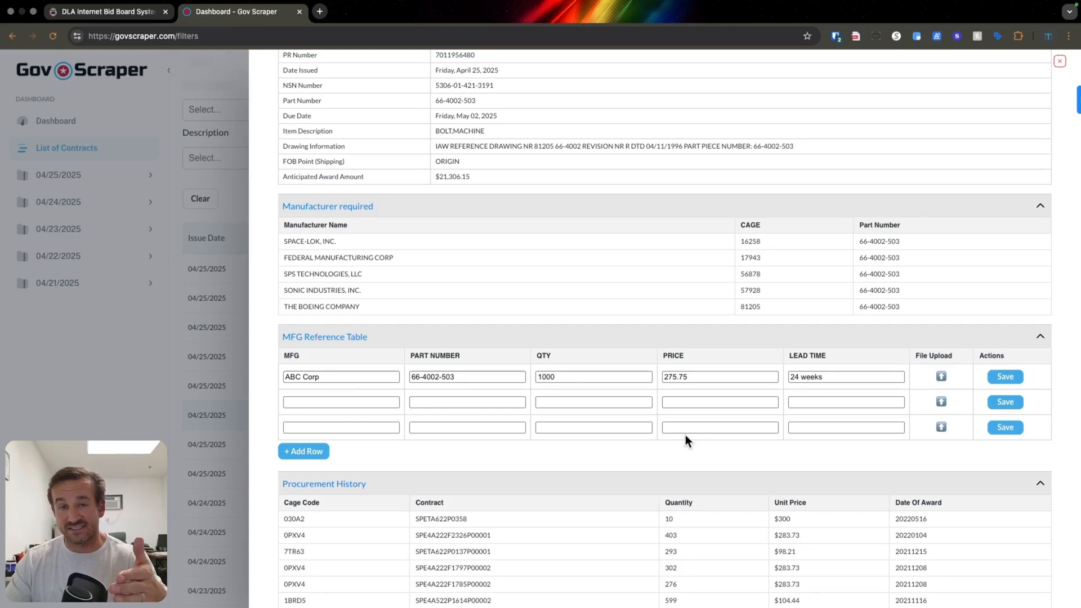
{"action": "mouse_move", "coordinate": [828, 400]}
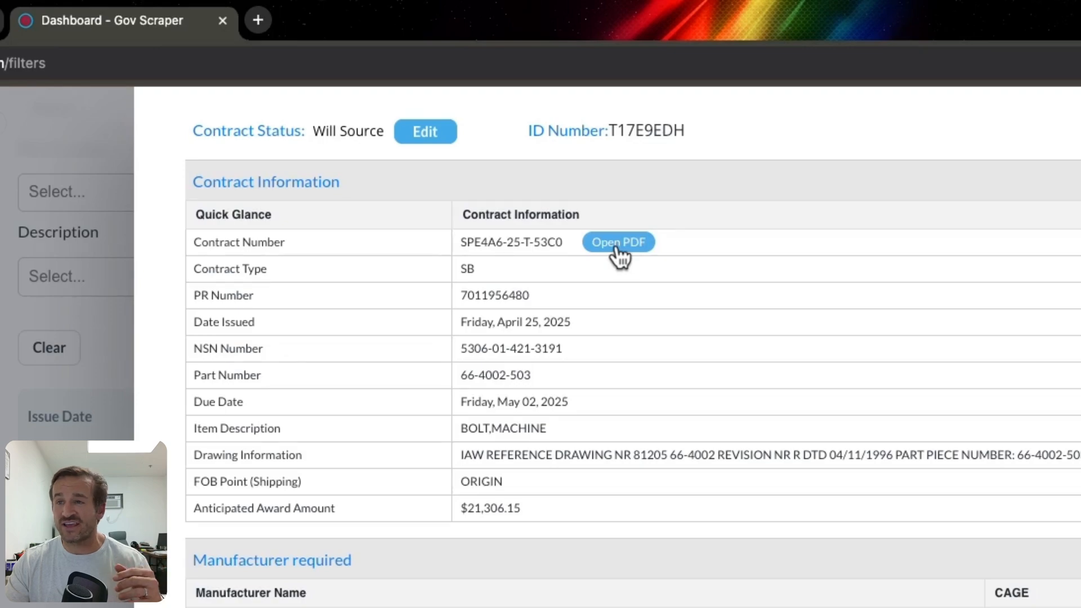
- View the contract's RFQ solicitation PDF in a new browser tab and return
{"action": "left_click", "coordinate": [618, 242]}
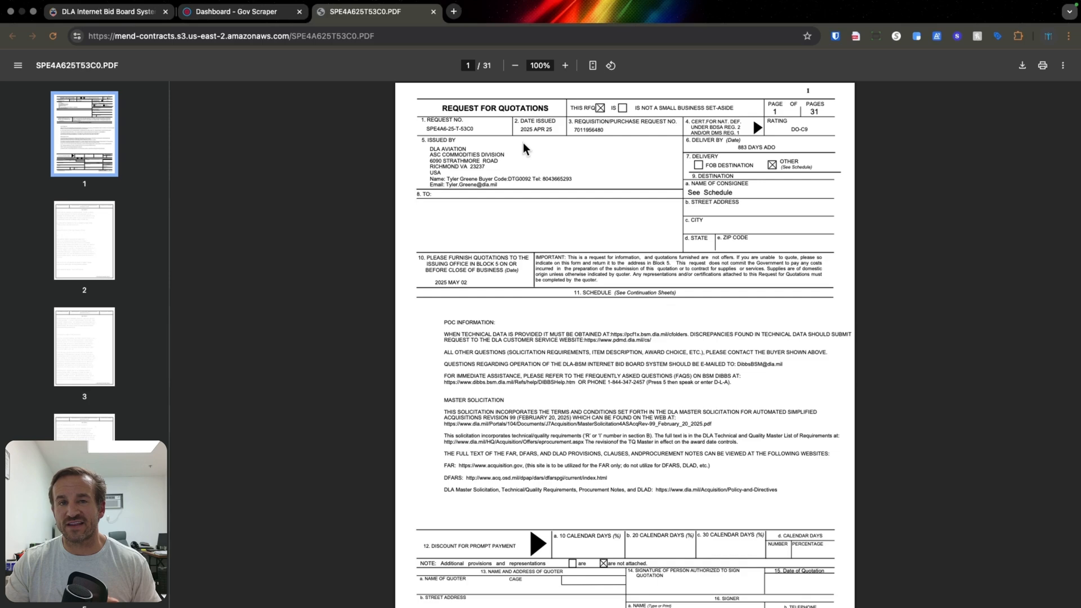
{"action": "mouse_move", "coordinate": [479, 138]}
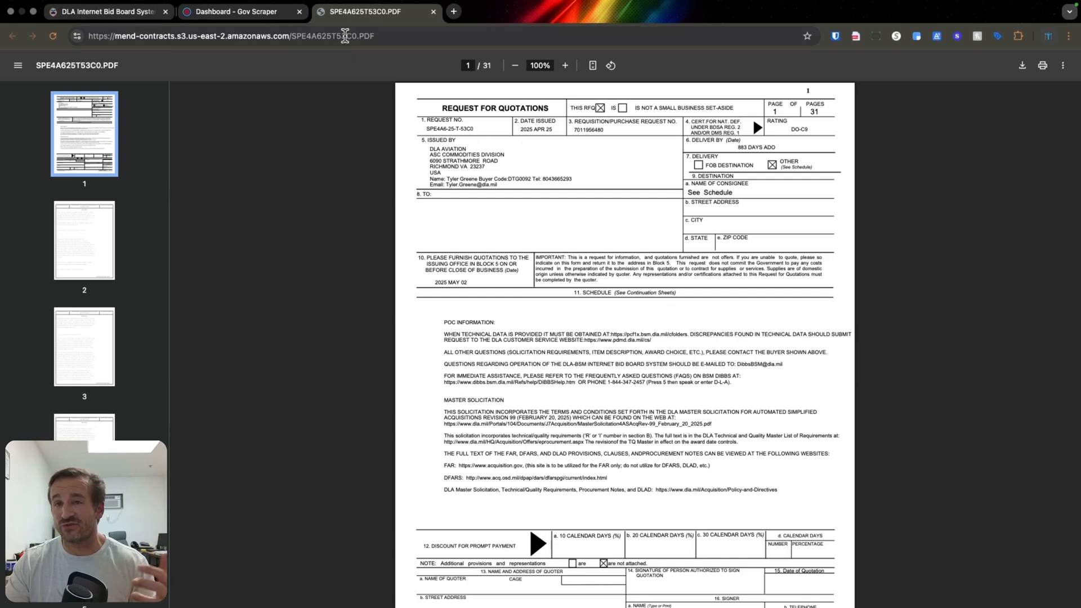
{"action": "left_click", "coordinate": [237, 11]}
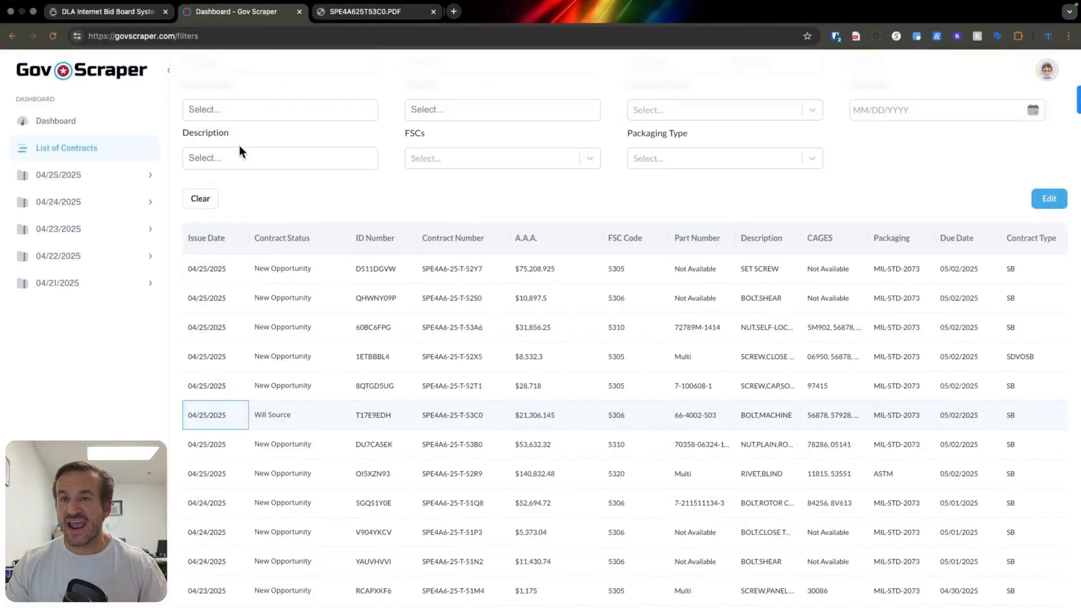
- Filter the list to ID T17E9EDH, review its details with the ABC Corp quote, then close it
{"action": "scroll", "scroll_direction": "up", "scroll_amount": 3}
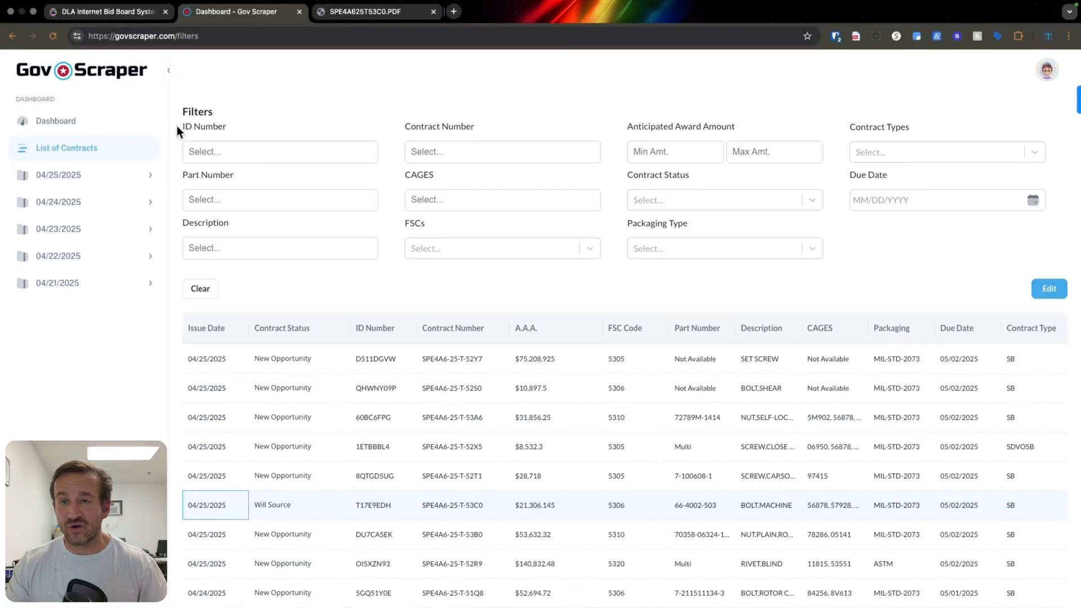
{"action": "type", "text": "T17E9EDH"}
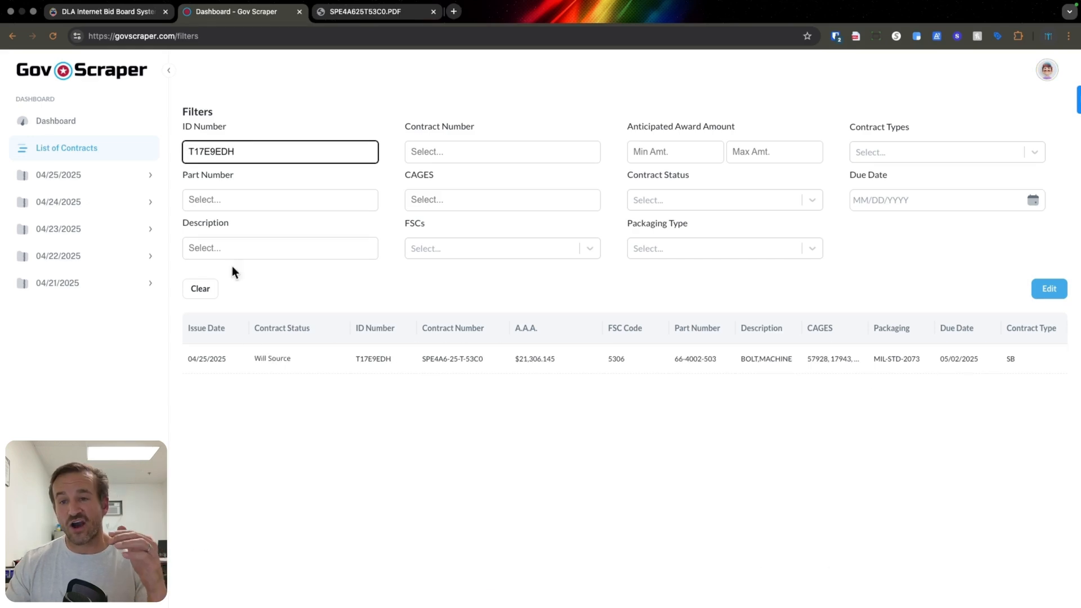
{"action": "left_click", "coordinate": [373, 358]}
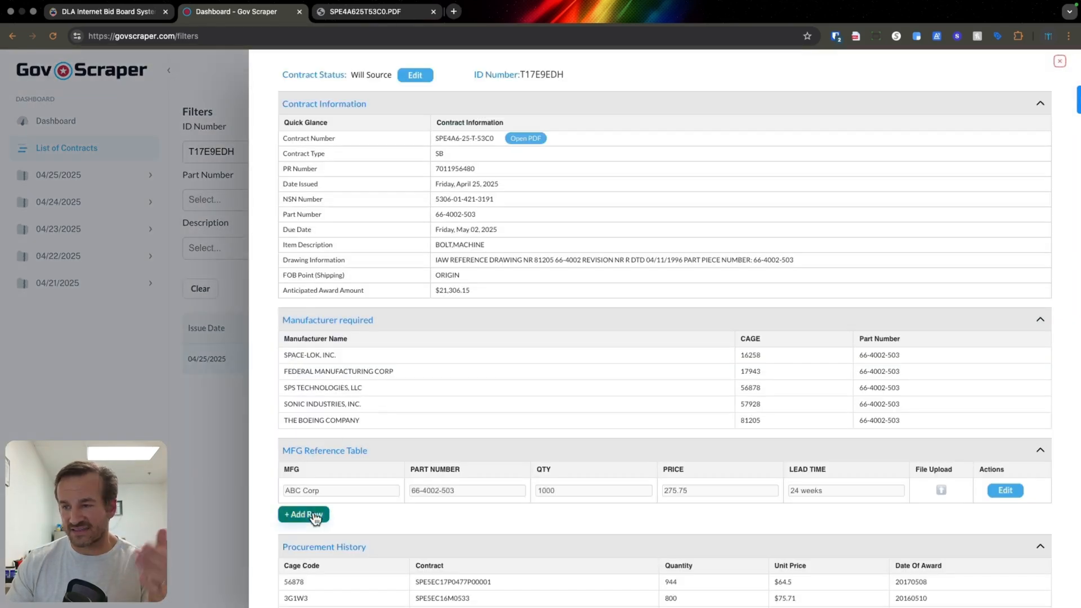
{"action": "scroll", "scroll_direction": "down", "scroll_amount": 3}
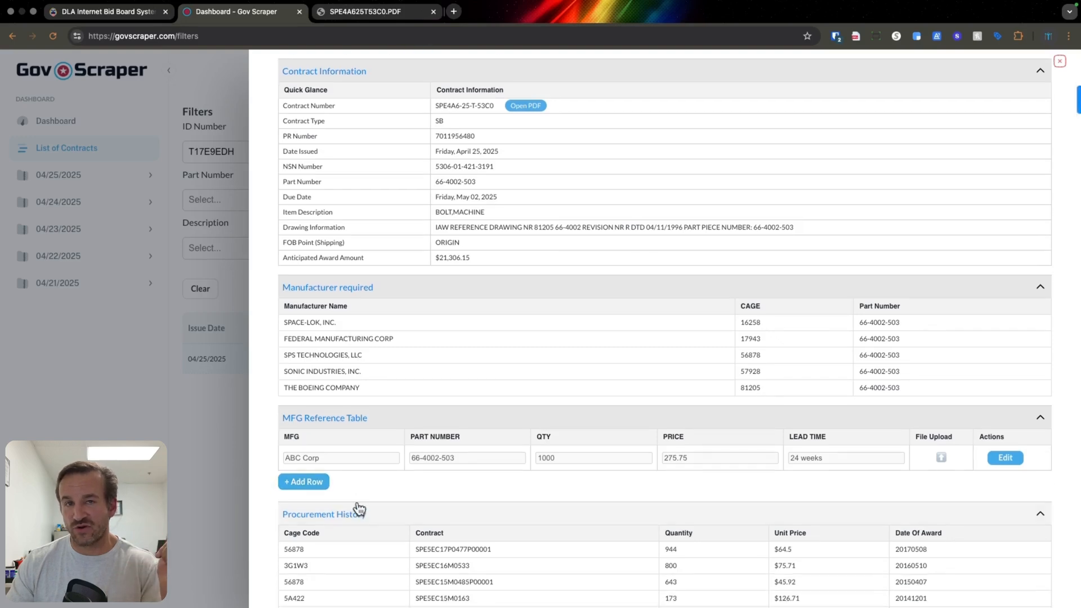
{"action": "left_click", "coordinate": [1060, 61]}
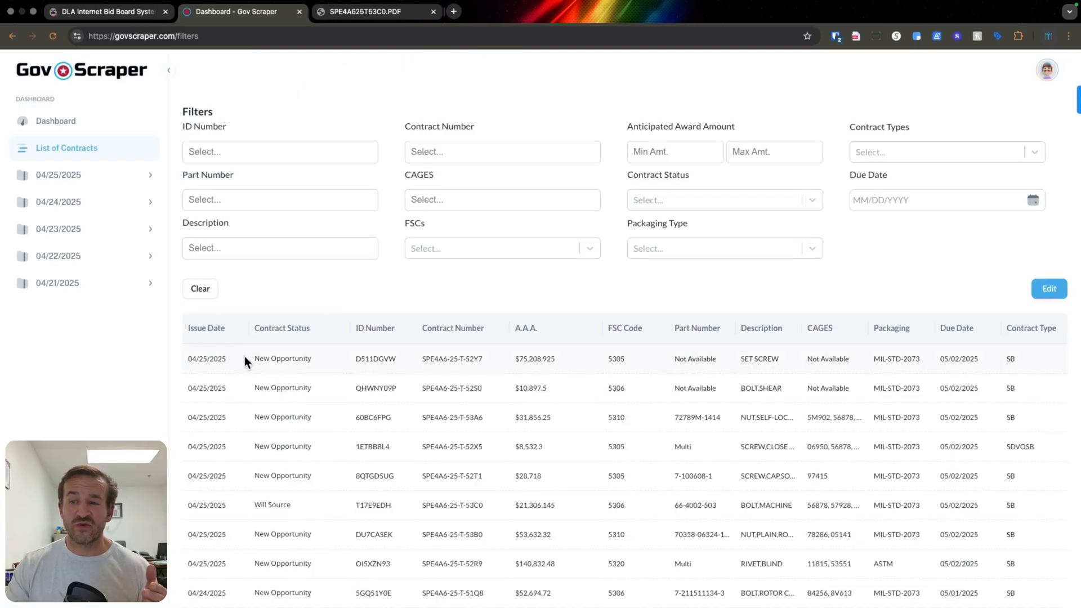
{"action": "left_click", "coordinate": [376, 358]}
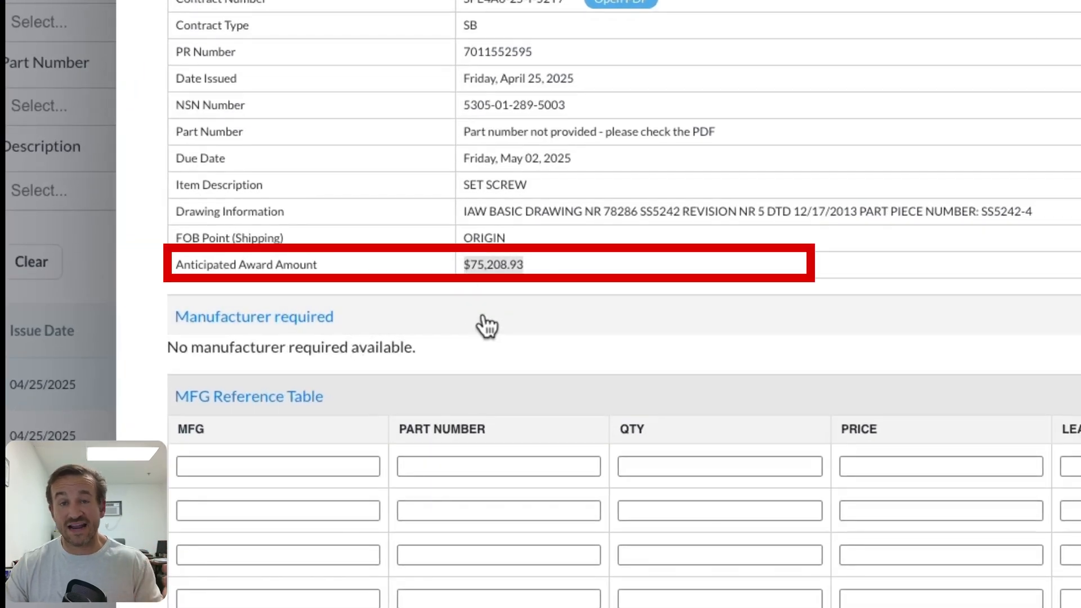
{"action": "mouse_move", "coordinate": [358, 329]}
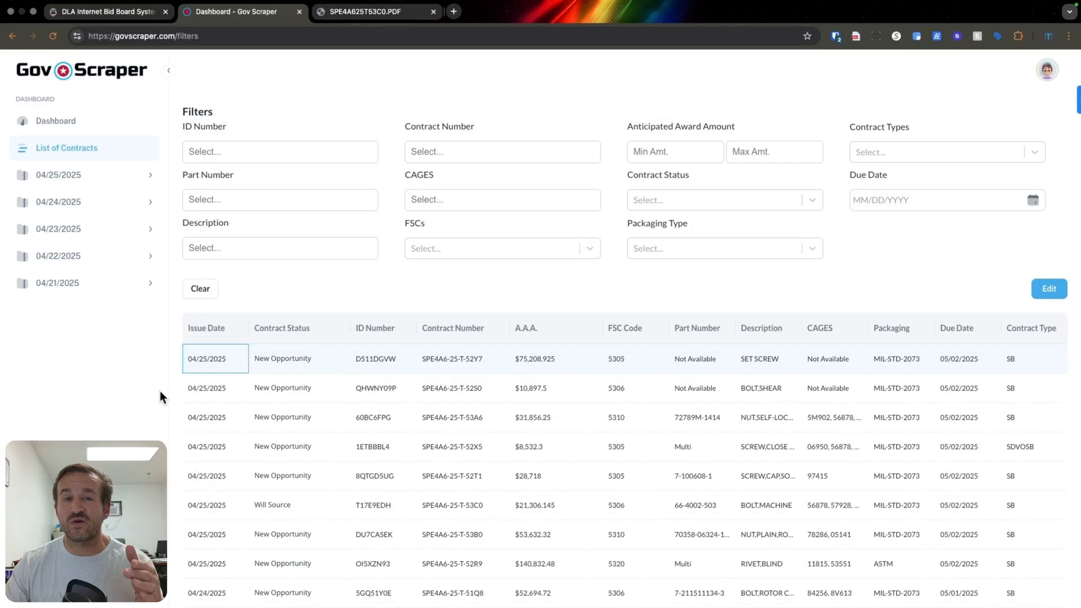
{"action": "mouse_move", "coordinate": [269, 370]}
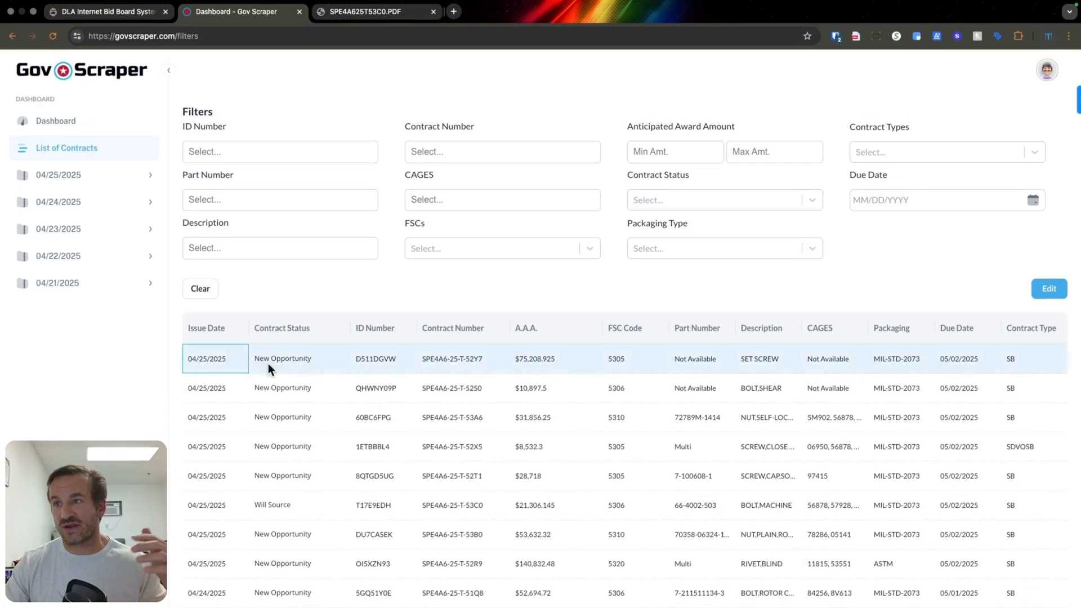
- Try minimum values such as 25,000 in the Anticipated Award Amount filter
{"action": "type", "text": "25"}
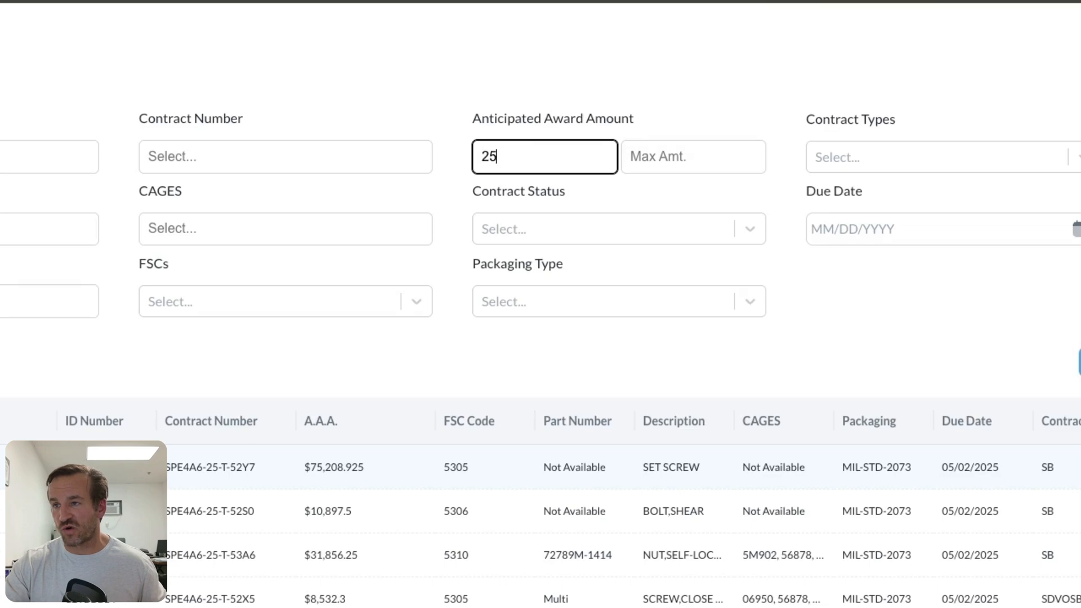
{"action": "type", "text": ",000"}
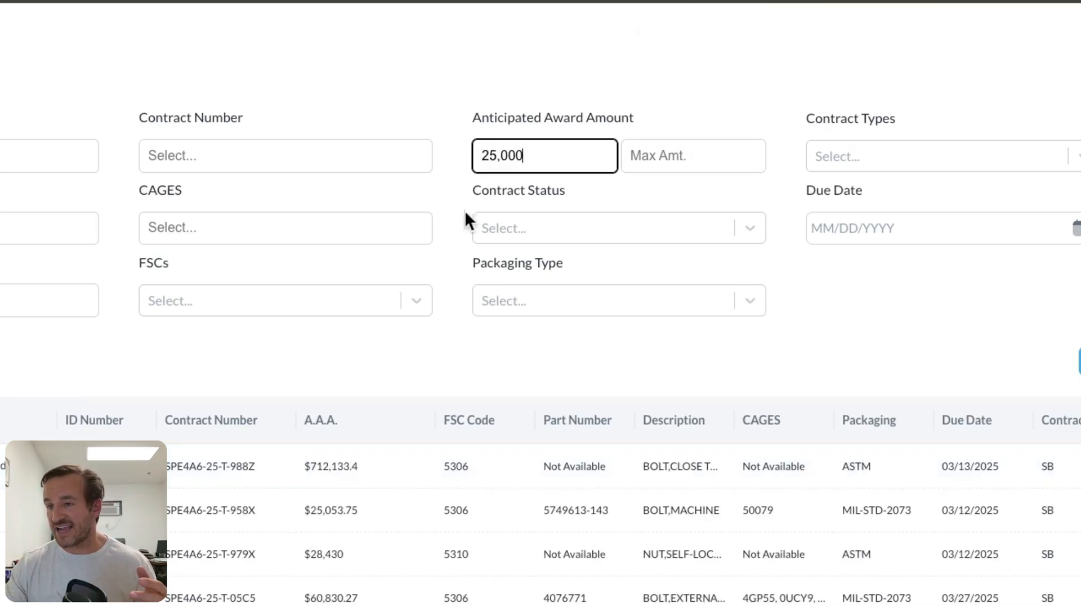
{"action": "scroll", "scroll_direction": "down", "scroll_amount": 3}
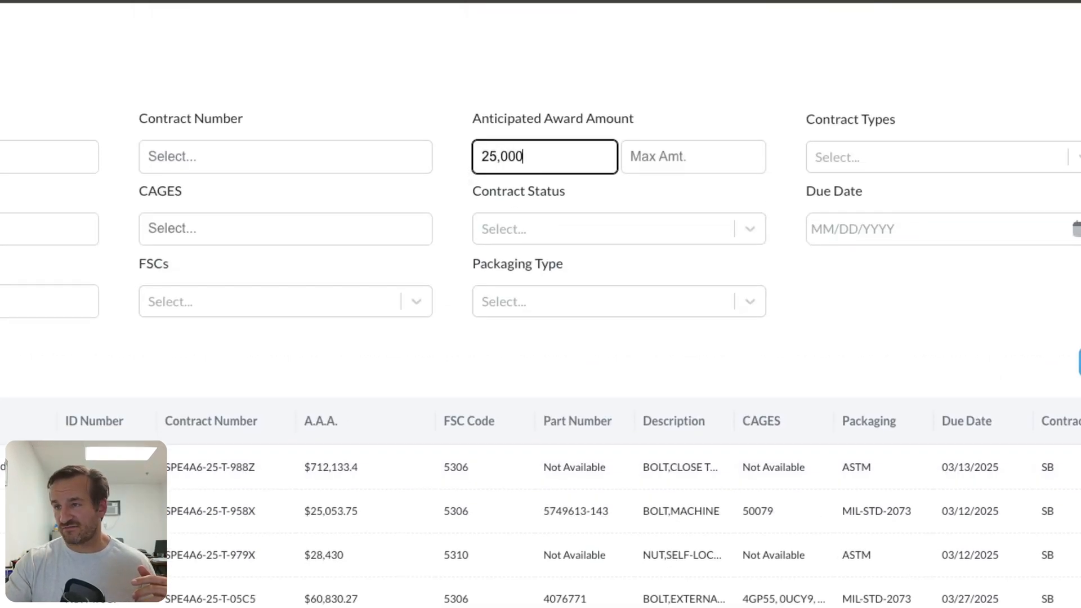
{"action": "type", "text": "0"}
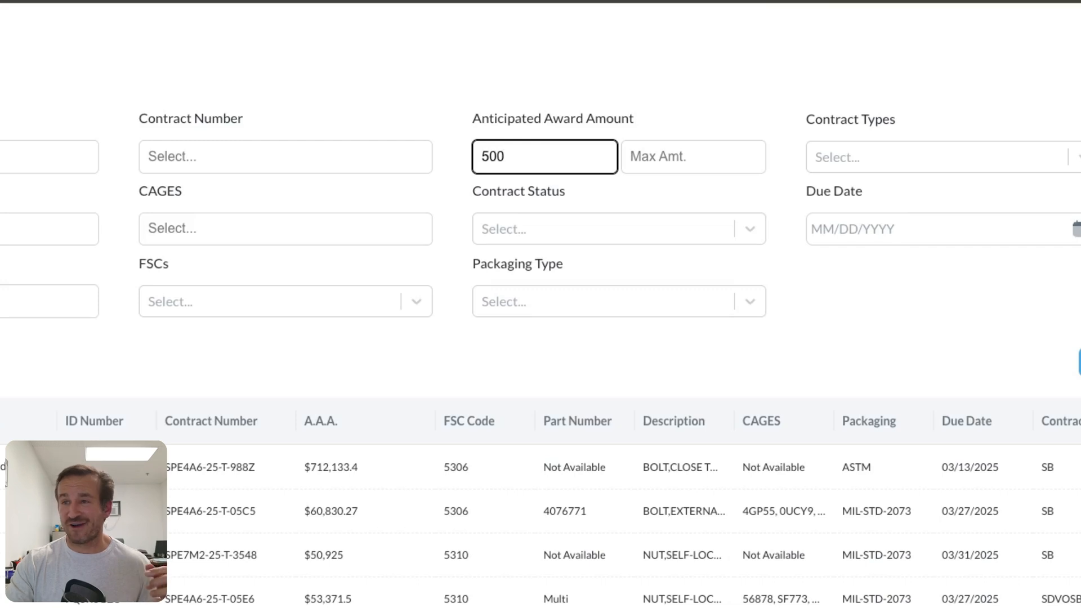
{"action": "type", "text": ",000"}
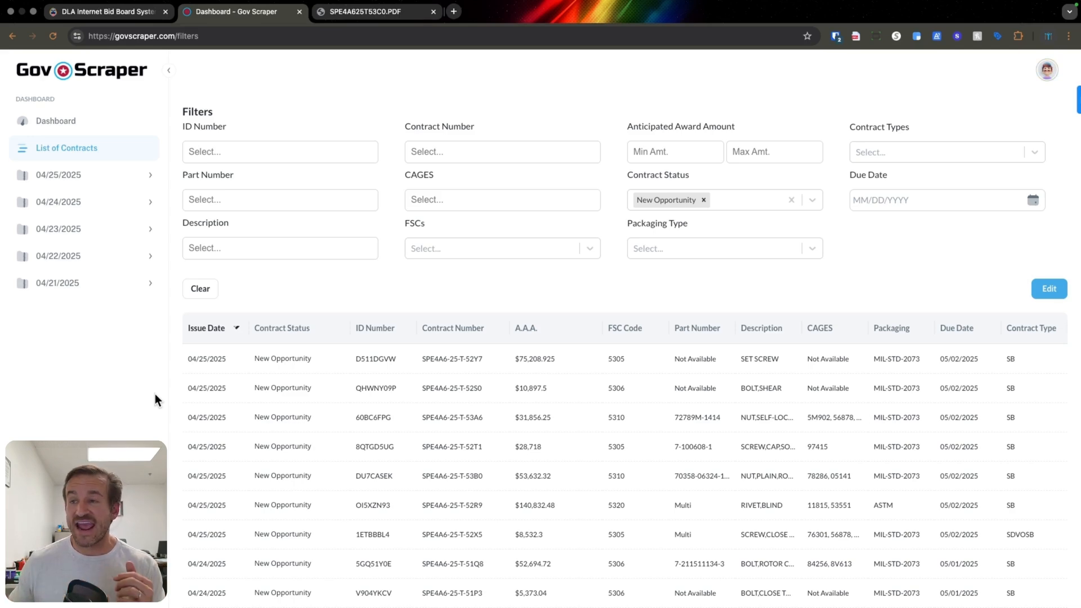
{"action": "mouse_move", "coordinate": [636, 183]}
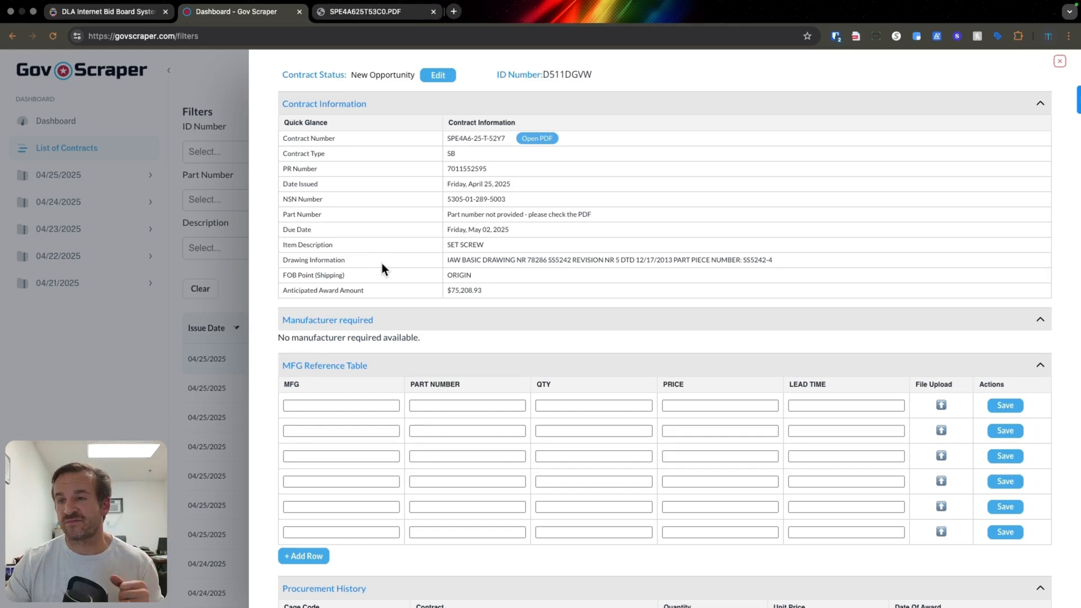
- Set the self-locking nut contract's status to Will Source
{"action": "scroll", "scroll_direction": "down", "scroll_amount": 3}
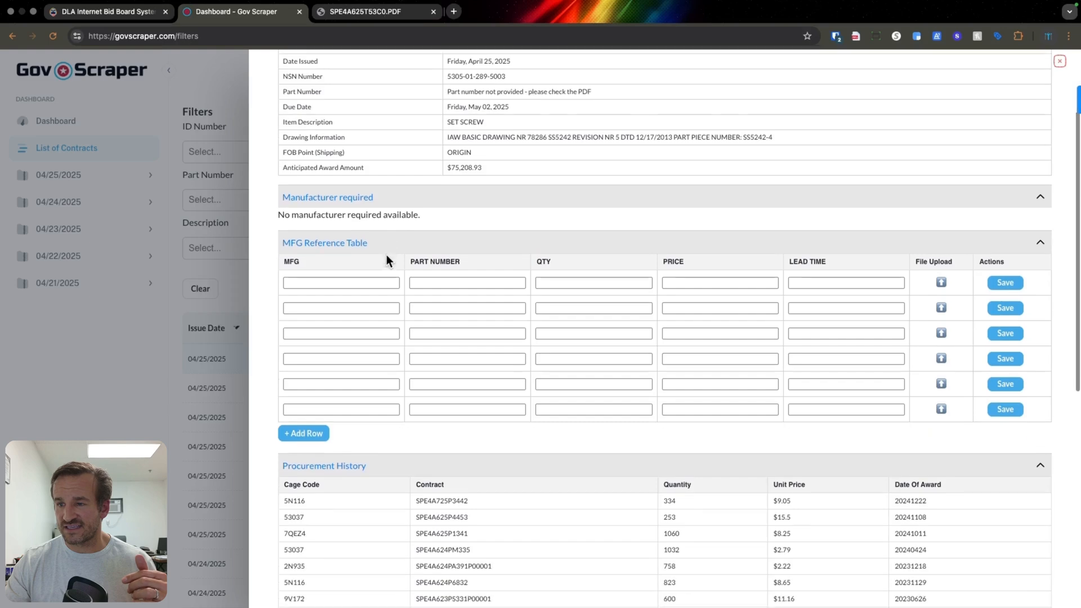
{"action": "scroll", "scroll_direction": "up", "scroll_amount": 3}
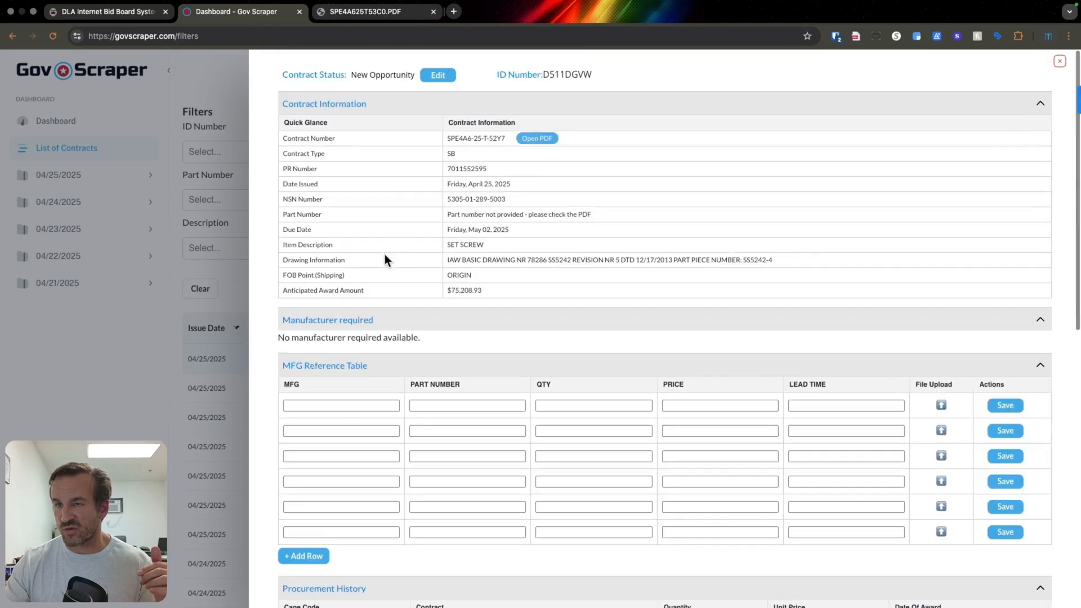
{"action": "left_click", "coordinate": [437, 75]}
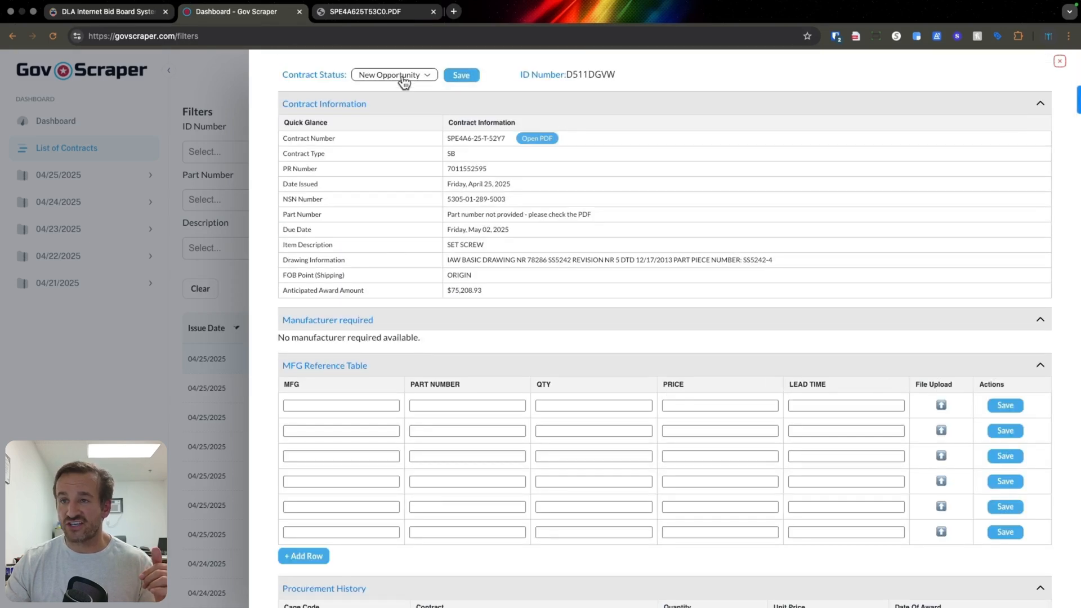
{"action": "left_click", "coordinate": [394, 74]}
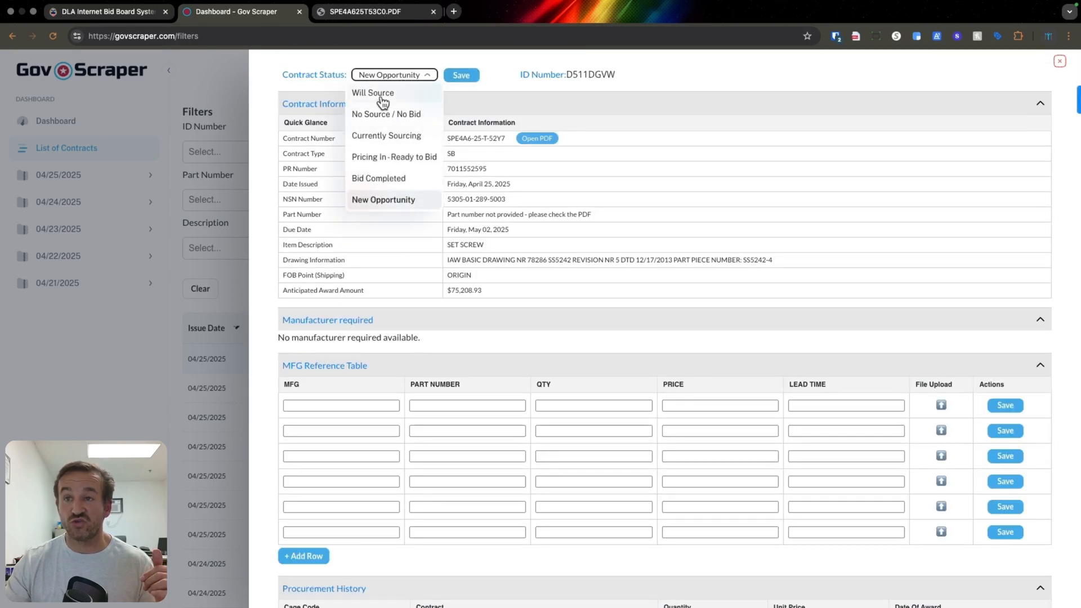
{"action": "left_click", "coordinate": [373, 93]}
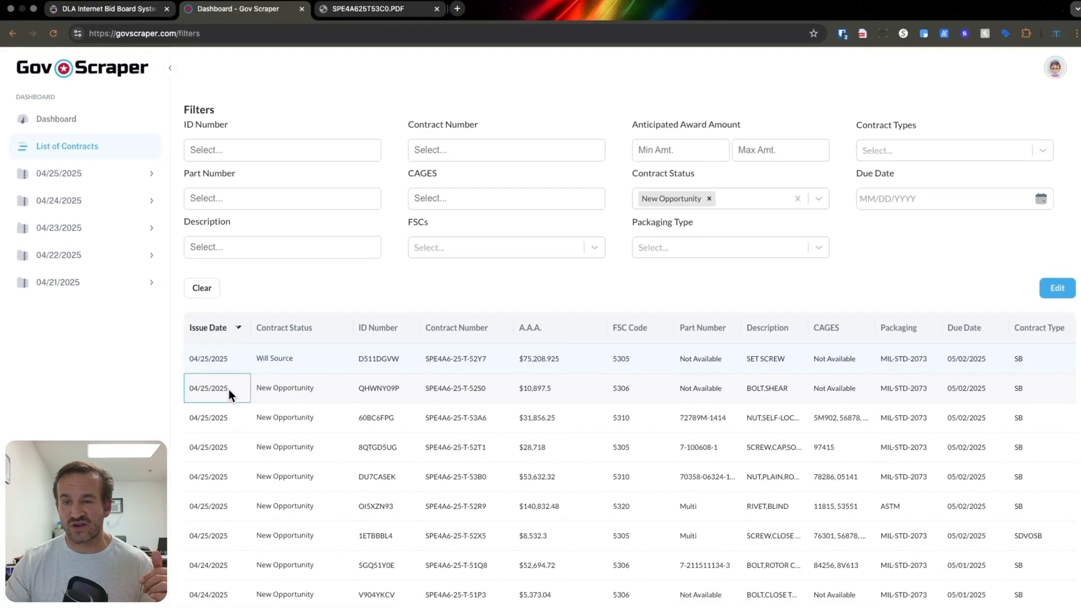
- Mark the BOLT,SHEAR contract No Source / No Bid and a third contract Will Source, then return to the list
{"action": "left_click", "coordinate": [284, 388]}
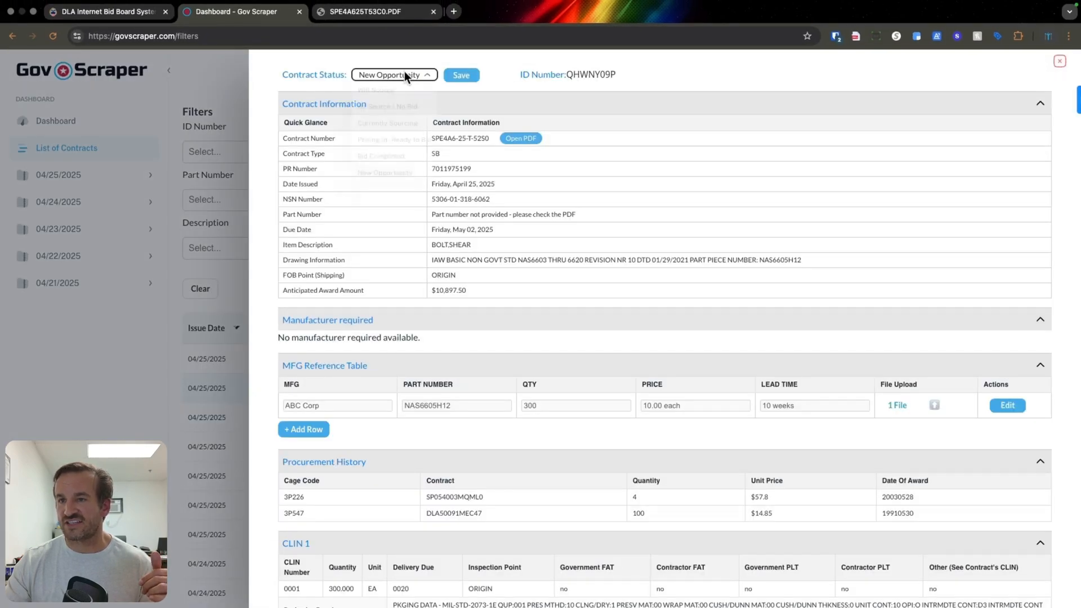
{"action": "left_click", "coordinate": [387, 90]}
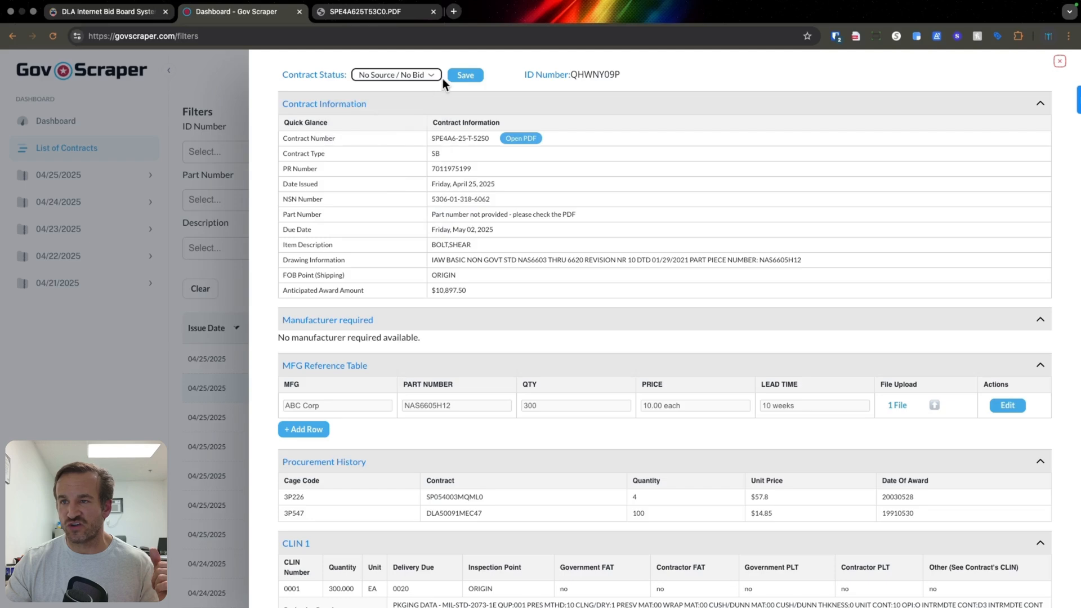
{"action": "left_click", "coordinate": [464, 74]}
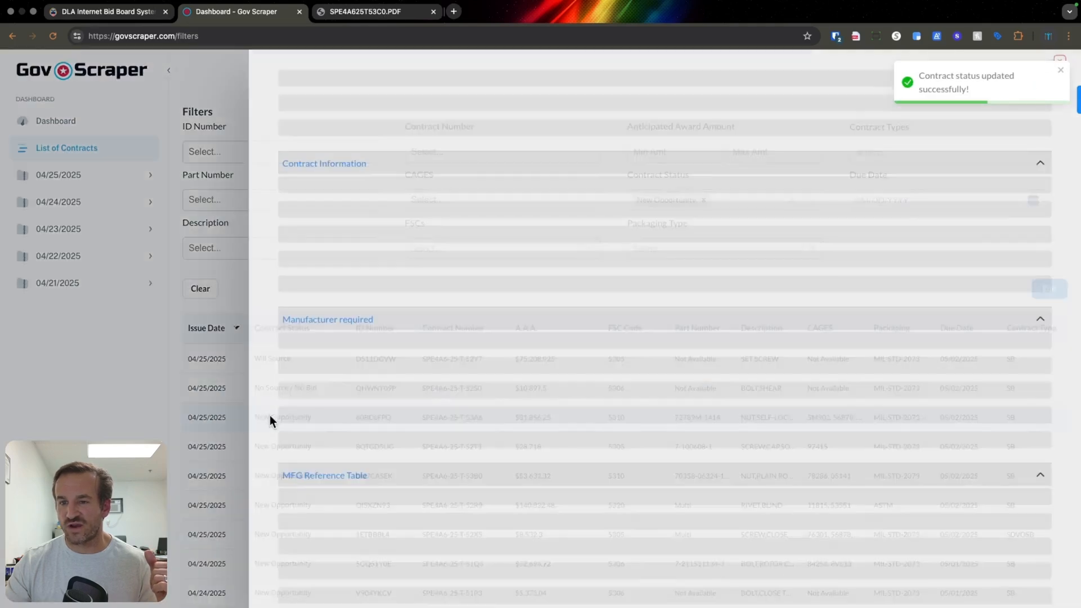
{"action": "left_click", "coordinate": [393, 75]}
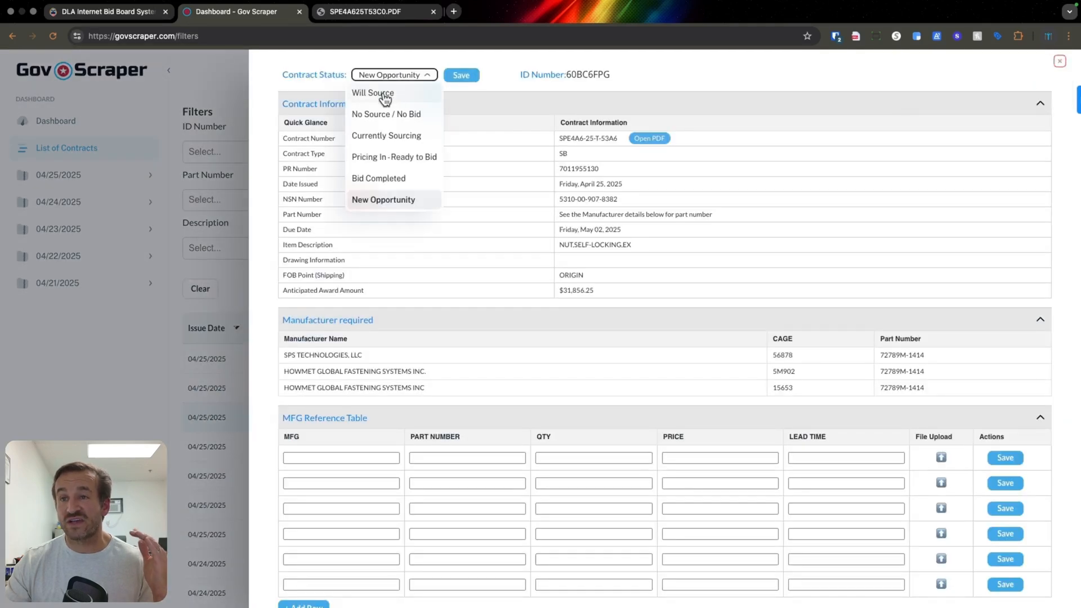
{"action": "left_click", "coordinate": [373, 94]}
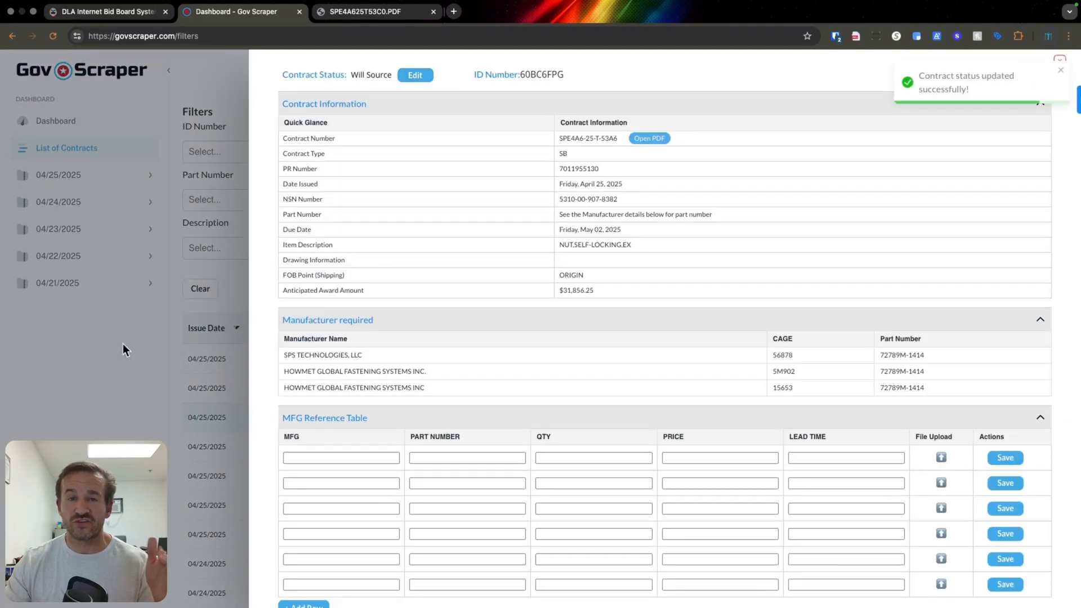
{"action": "left_click", "coordinate": [66, 148]}
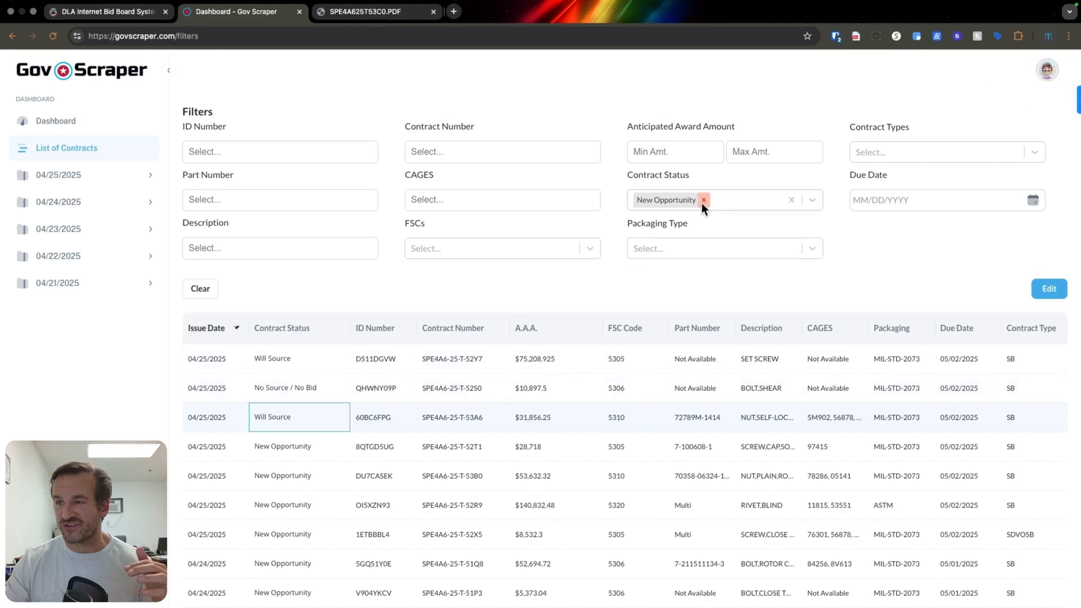
- Switch the status filter to Will Source and view the set screw contract D511DGVW
{"action": "left_click", "coordinate": [703, 201]}
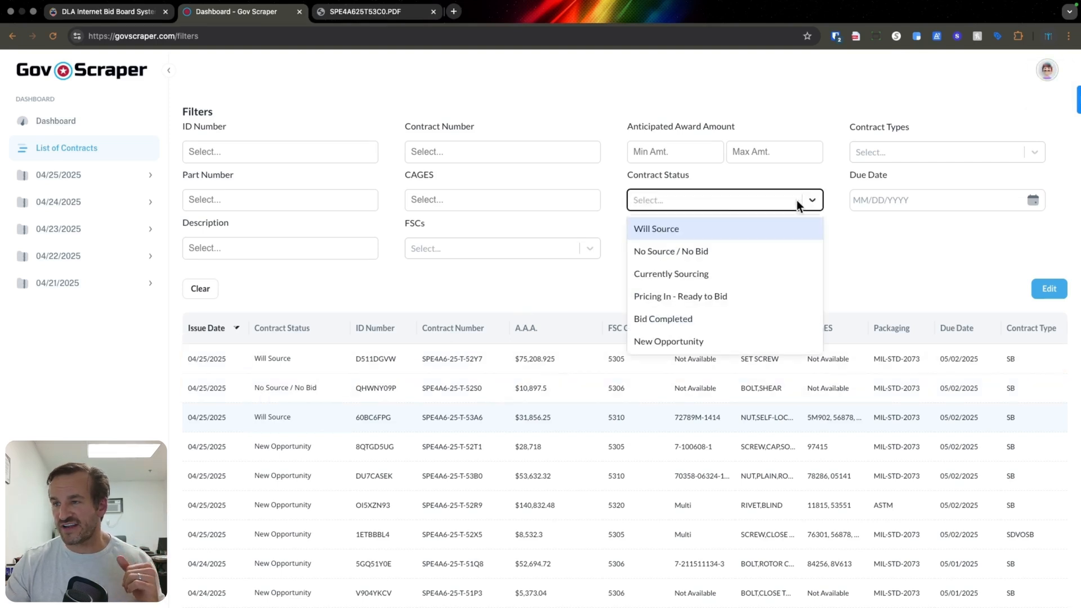
{"action": "left_click", "coordinate": [656, 229]}
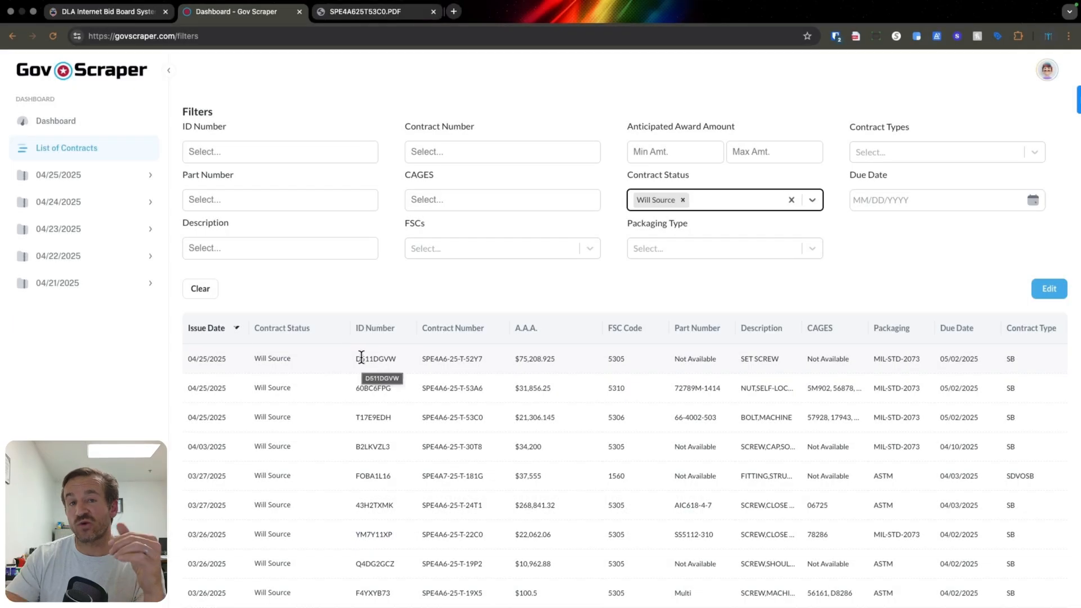
{"action": "left_click", "coordinate": [376, 358]}
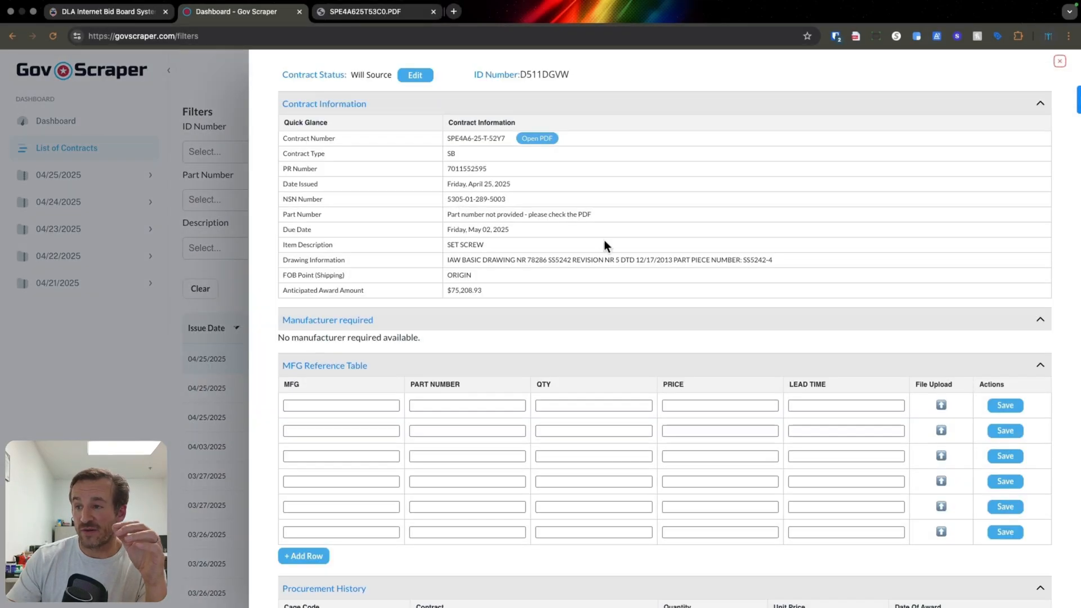
{"action": "mouse_move", "coordinate": [748, 260]}
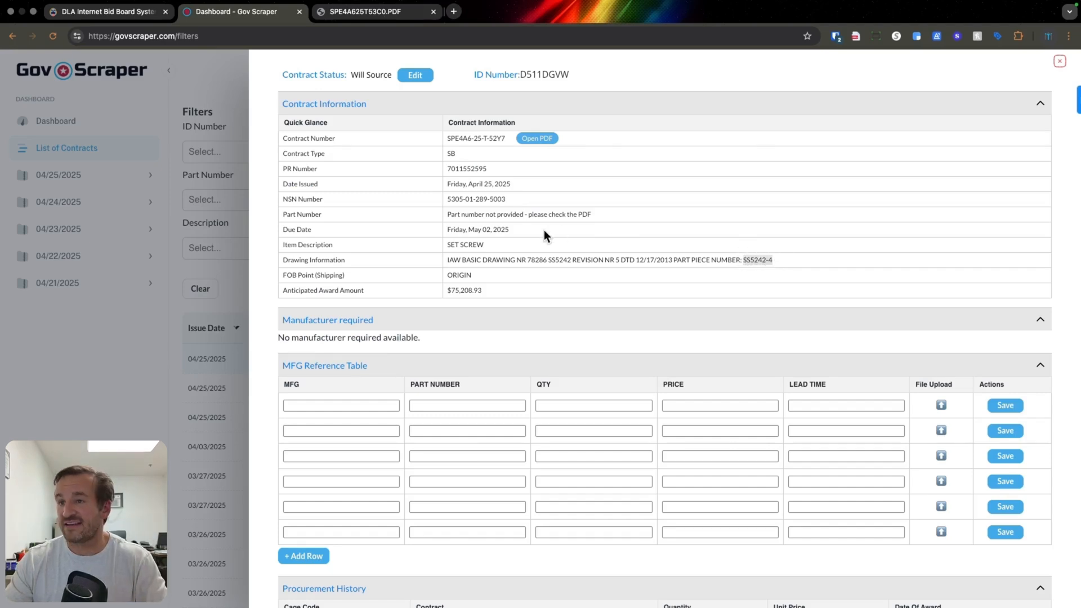
{"action": "scroll", "scroll_direction": "down", "scroll_amount": 3}
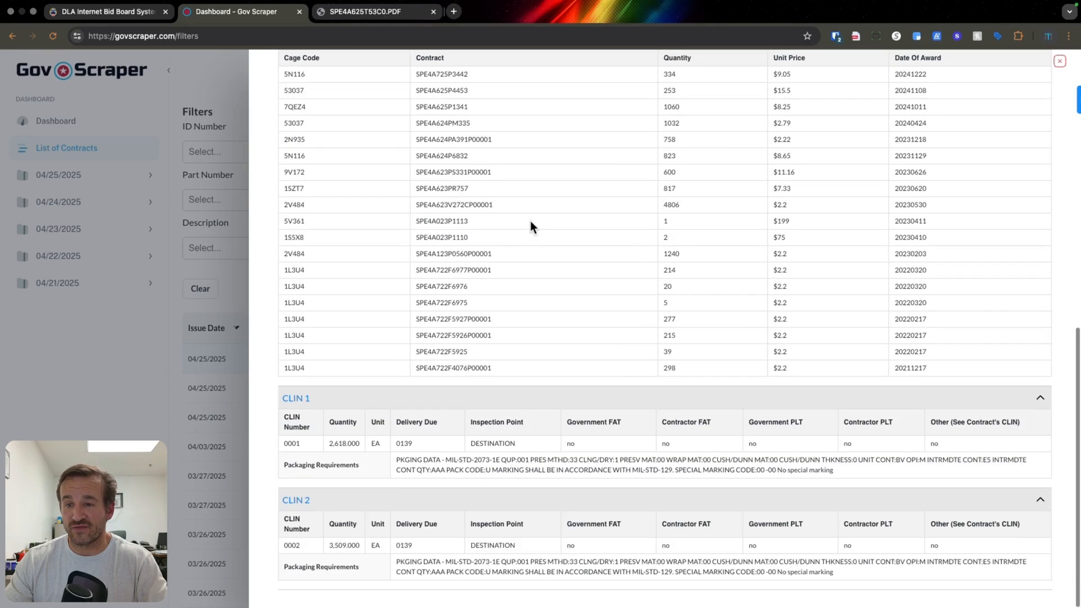
{"action": "mouse_move", "coordinate": [328, 500]}
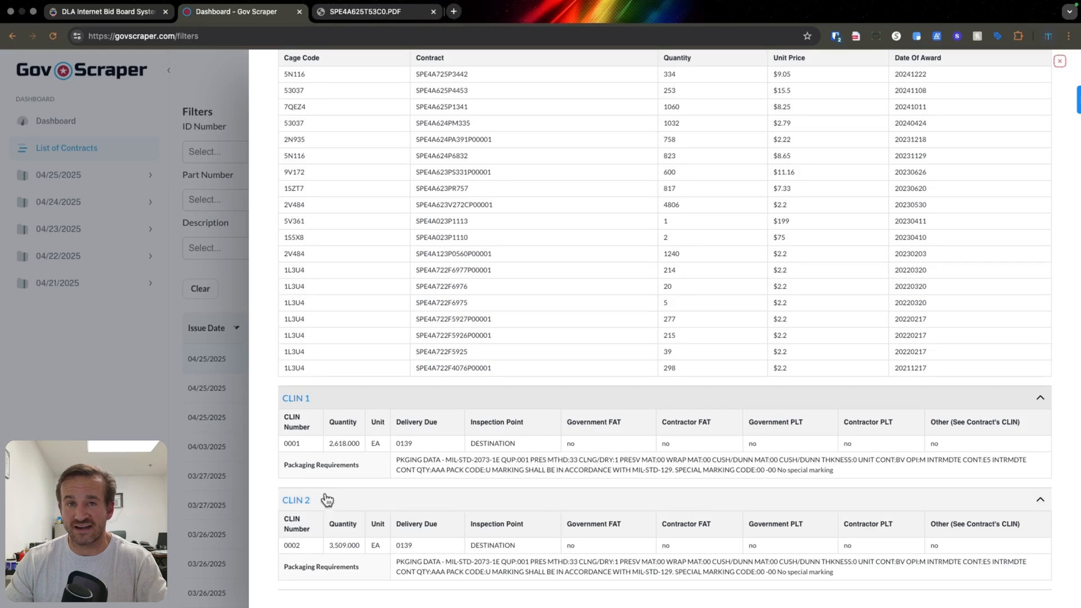
{"action": "scroll", "scroll_direction": "up", "scroll_amount": 3}
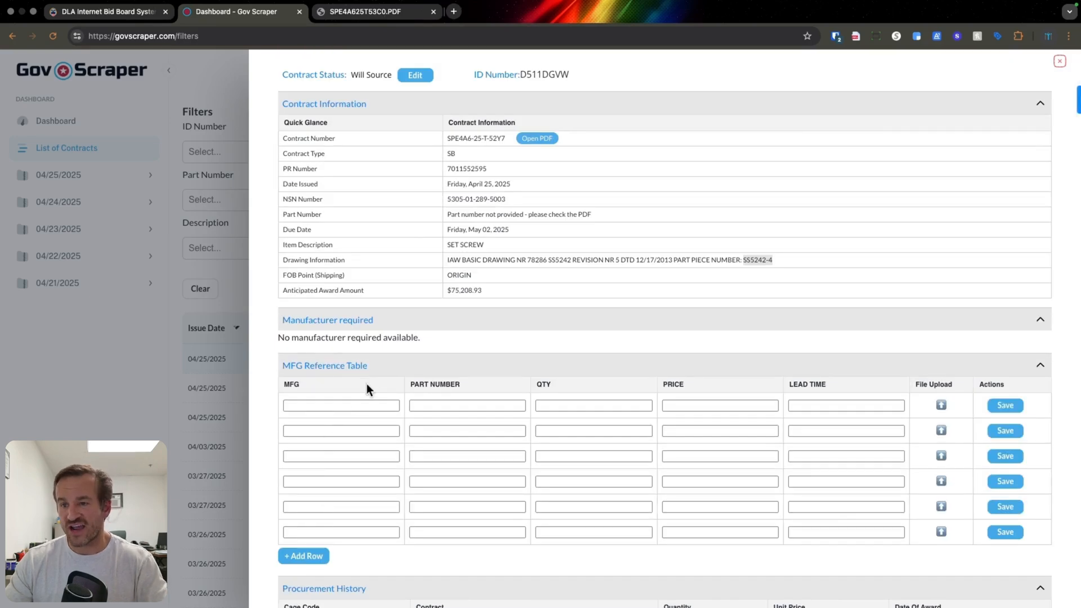
{"action": "mouse_move", "coordinate": [559, 76]}
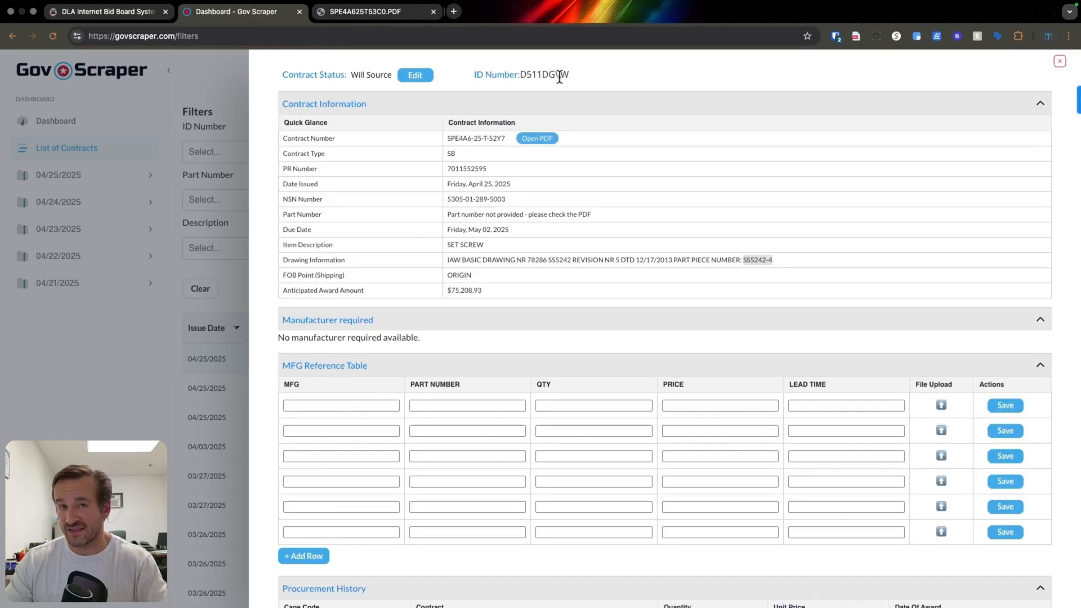
- Save quote rows for ABC Corp (part 123, qty 10000) and XYZ Corp
{"action": "left_click", "coordinate": [340, 406]}
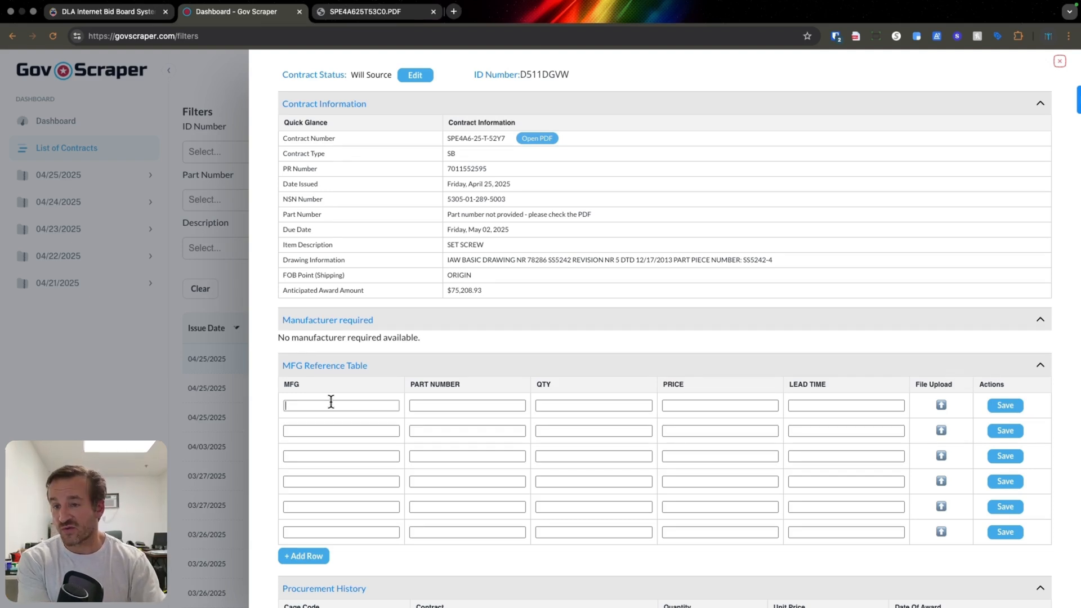
{"action": "type", "text": "ABC Corp"}
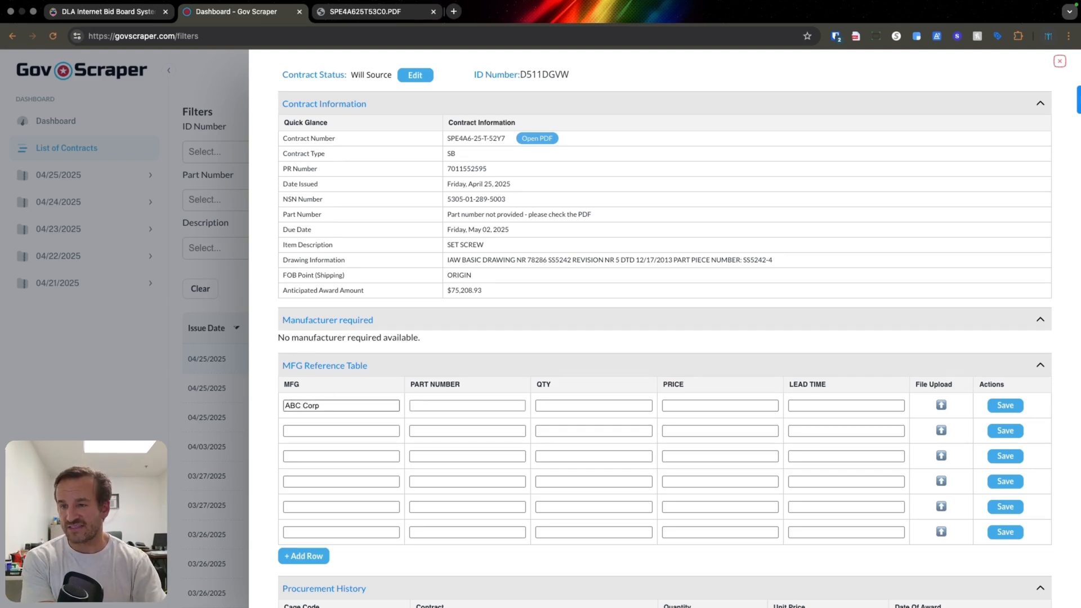
{"action": "type", "text": "123"}
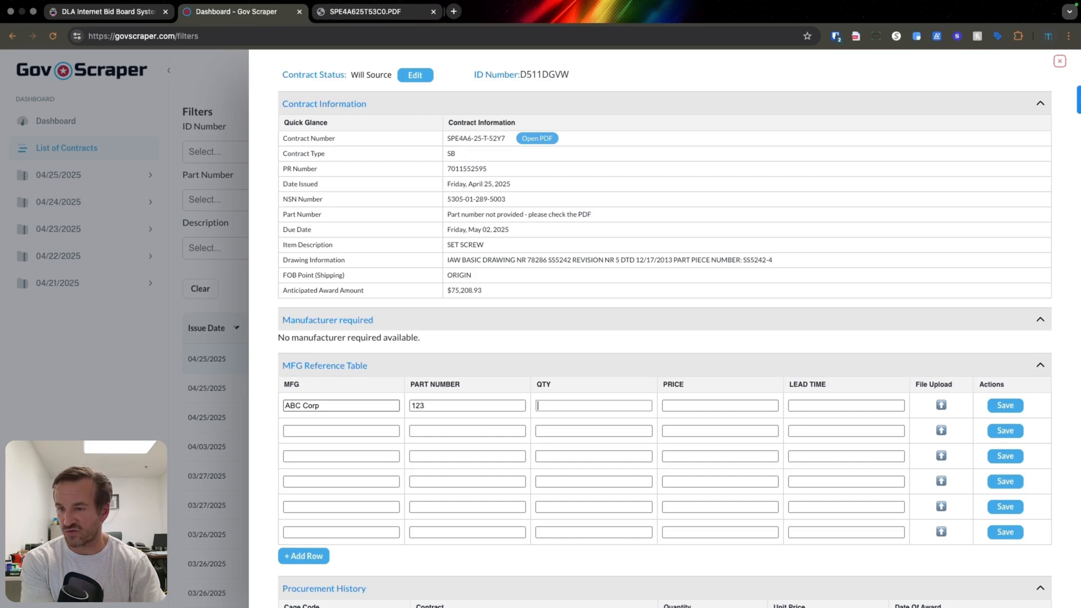
{"action": "type", "text": "10000"}
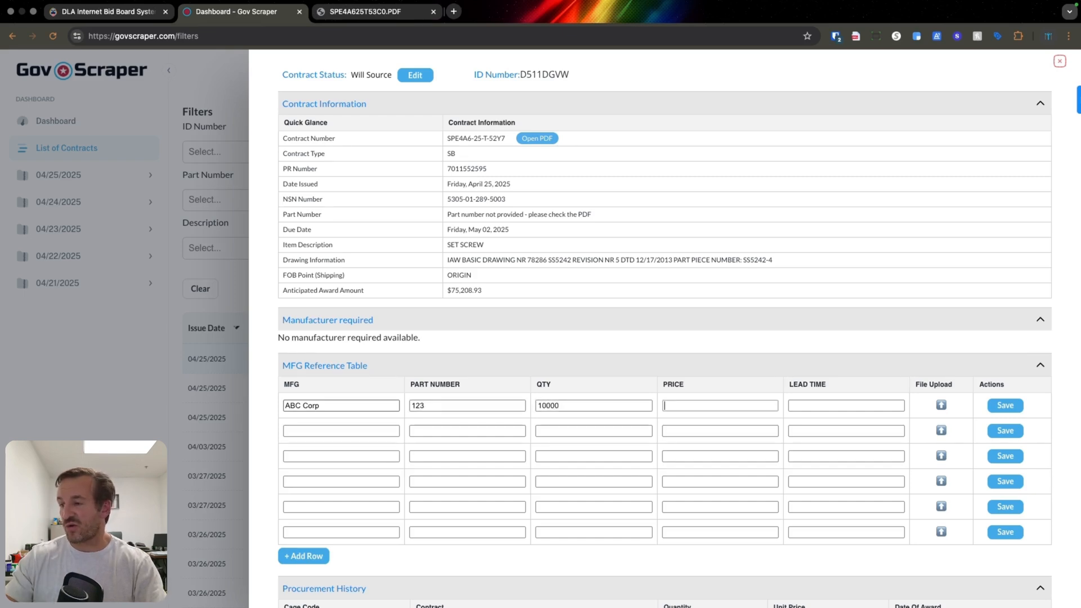
{"action": "left_click", "coordinate": [1003, 404]}
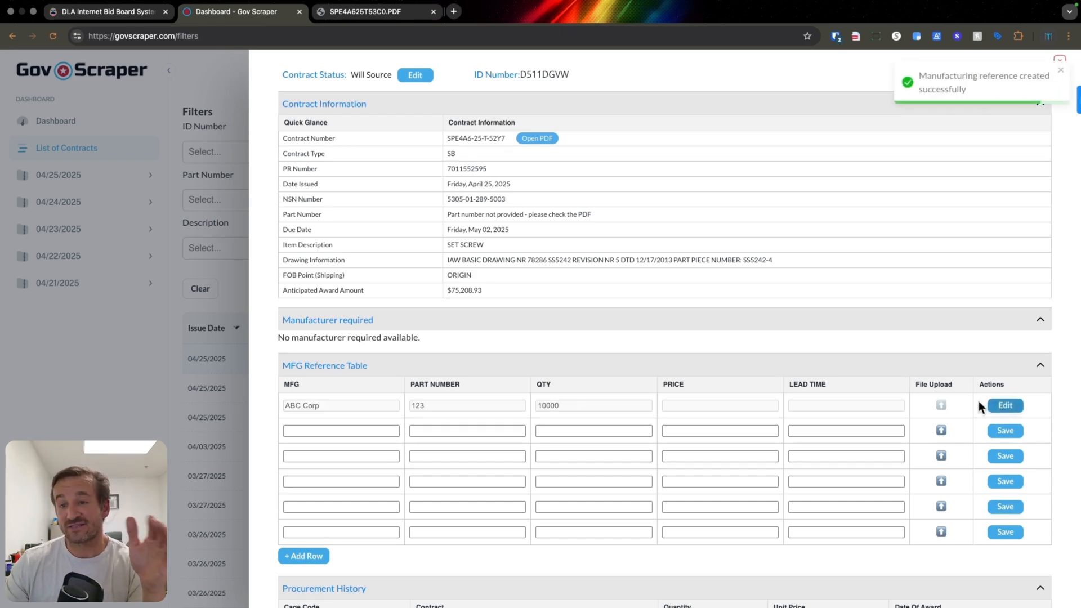
{"action": "mouse_move", "coordinate": [582, 412]}
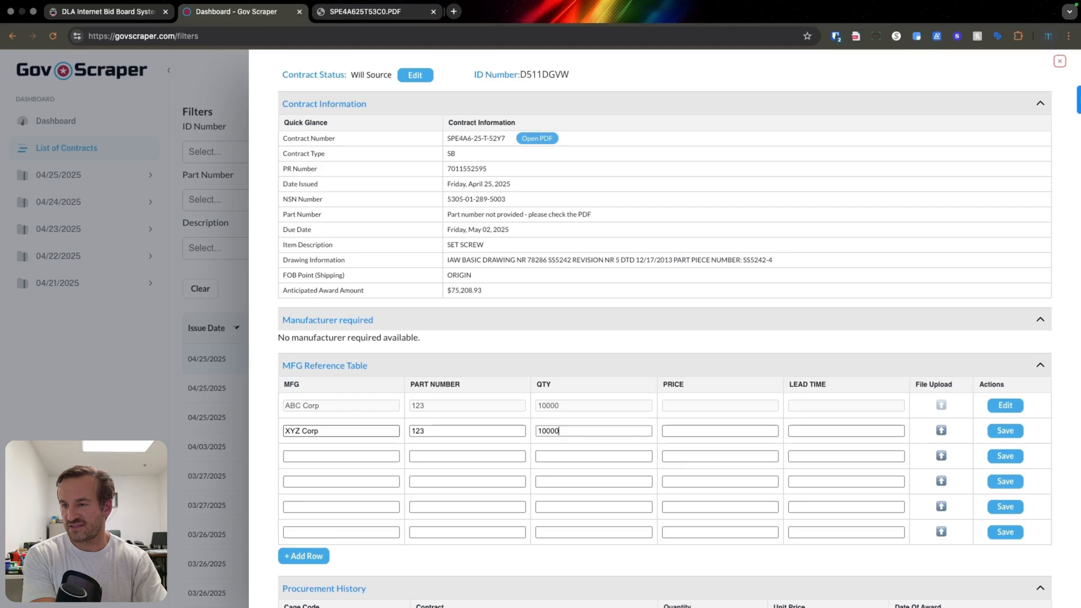
{"action": "mouse_move", "coordinate": [961, 453]}
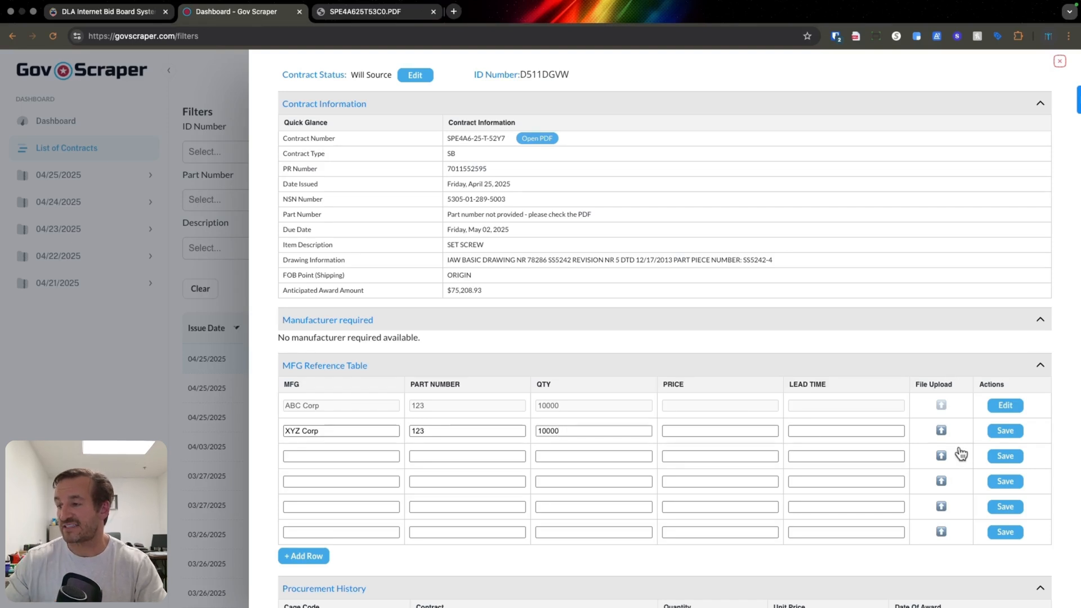
{"action": "left_click", "coordinate": [1005, 432]}
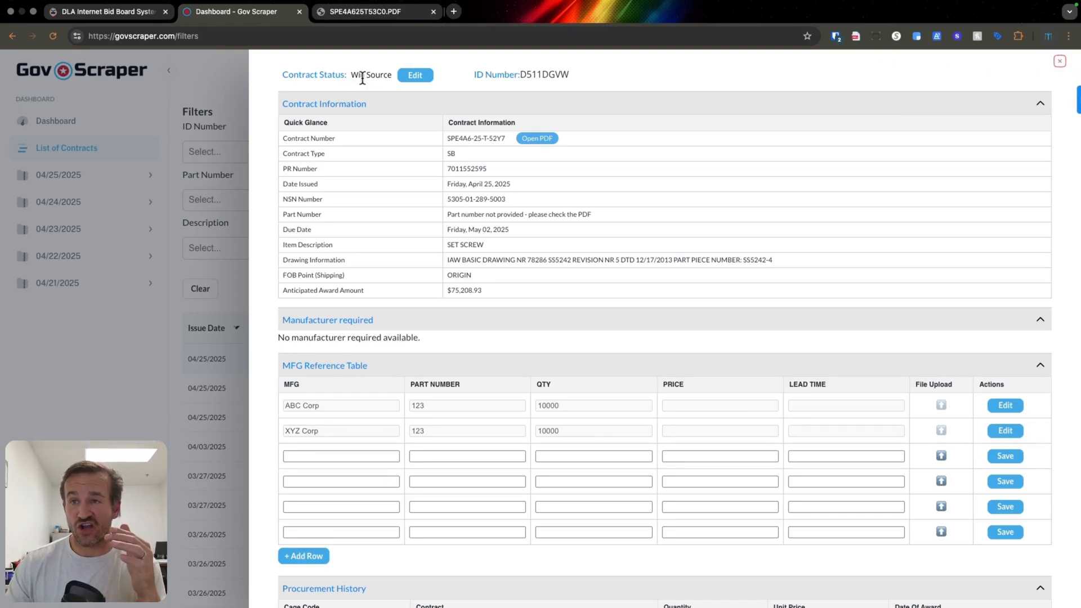
- Set the SET SCREW contract to Currently Sourcing, filter the list to that status and reopen the contract
{"action": "left_click", "coordinate": [415, 74]}
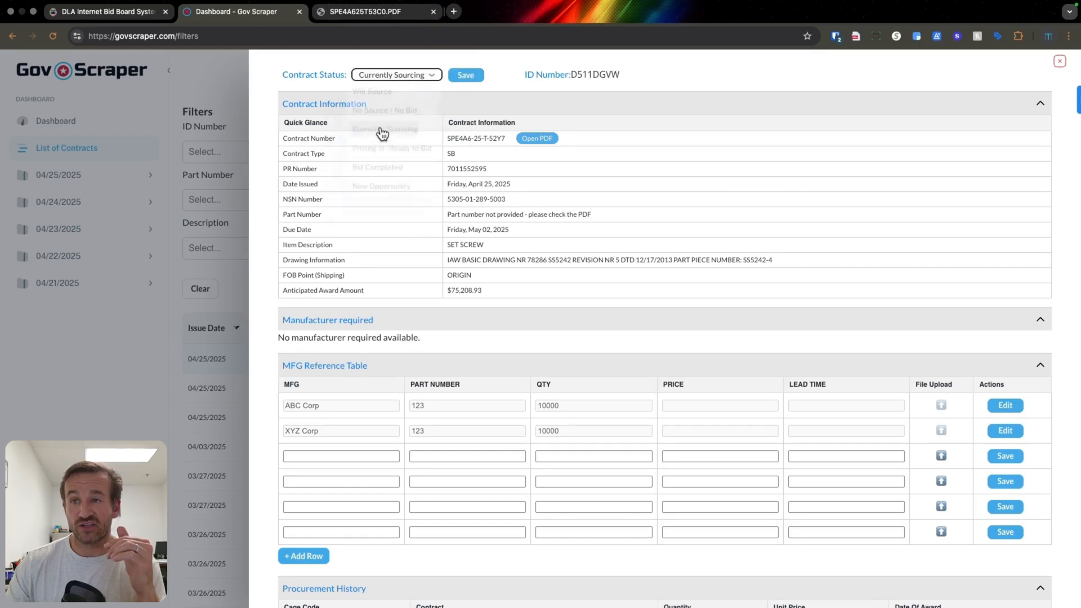
{"action": "left_click", "coordinate": [465, 75]}
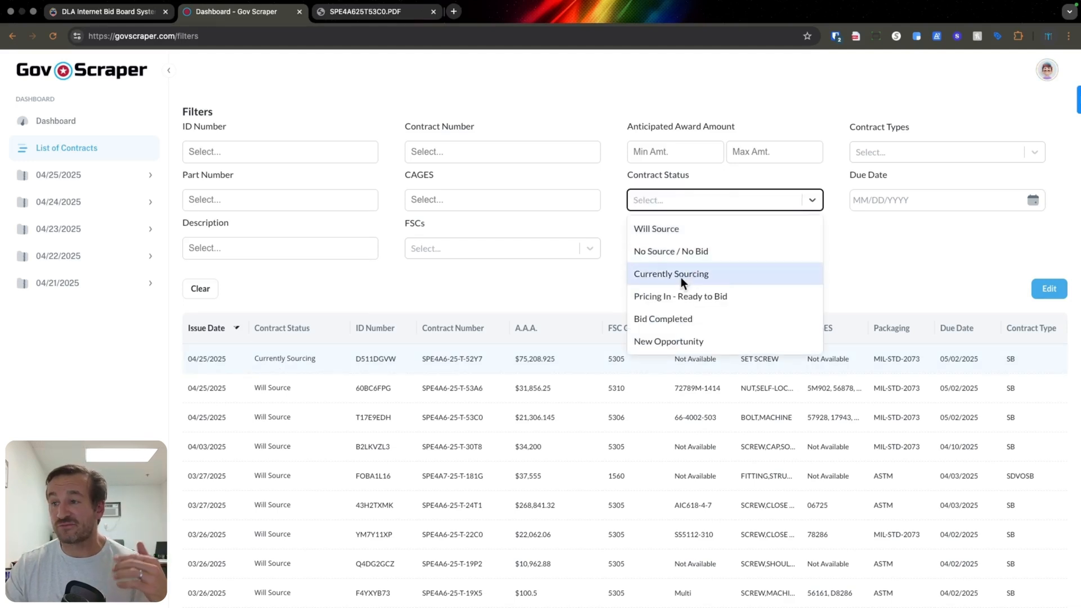
{"action": "left_click", "coordinate": [670, 274]}
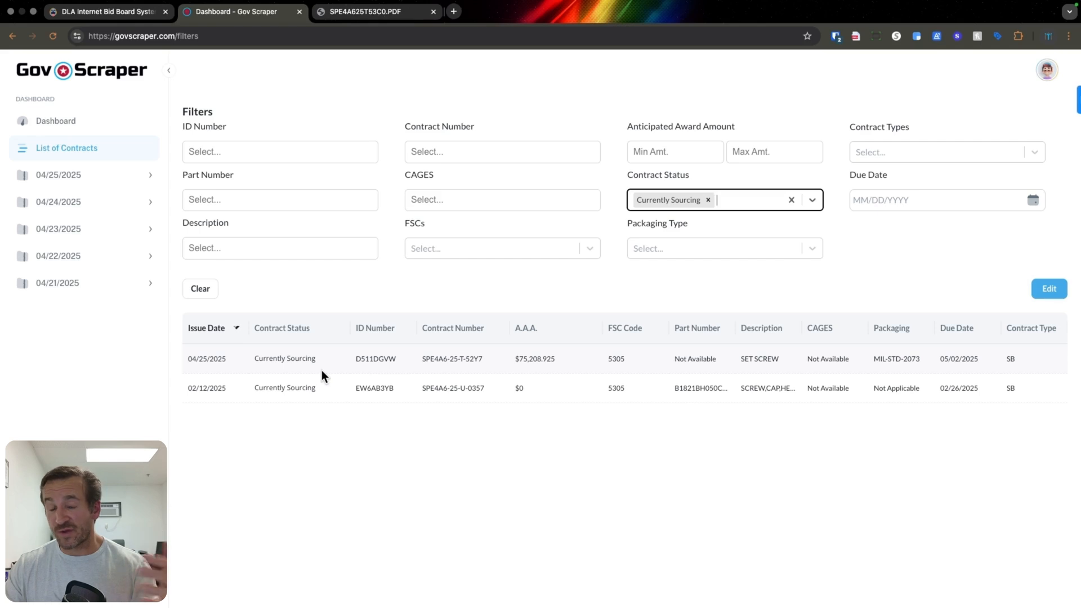
{"action": "mouse_move", "coordinate": [257, 380]}
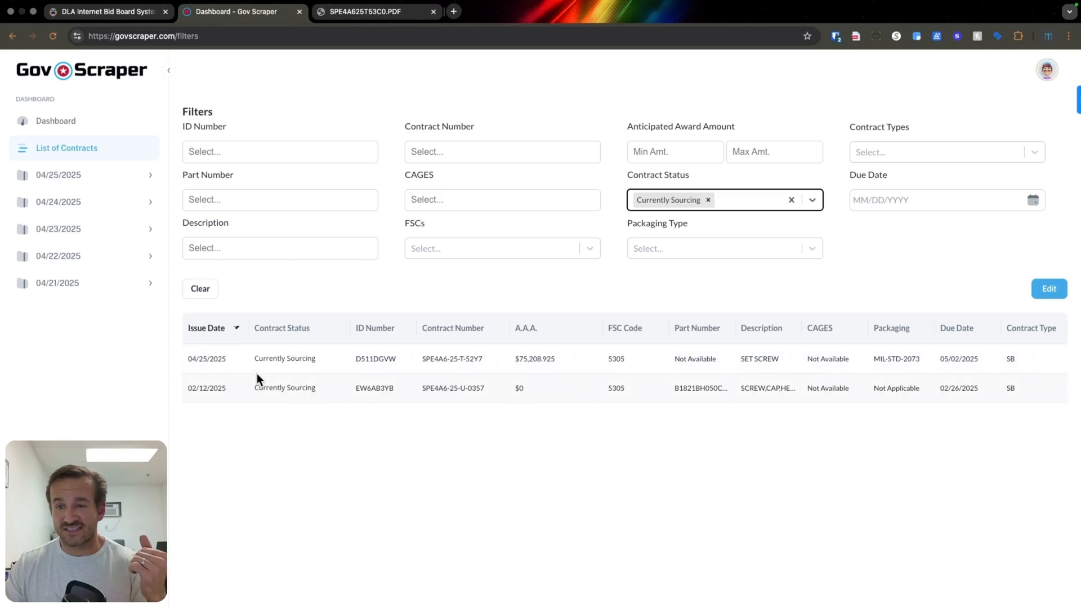
{"action": "left_click", "coordinate": [207, 358]}
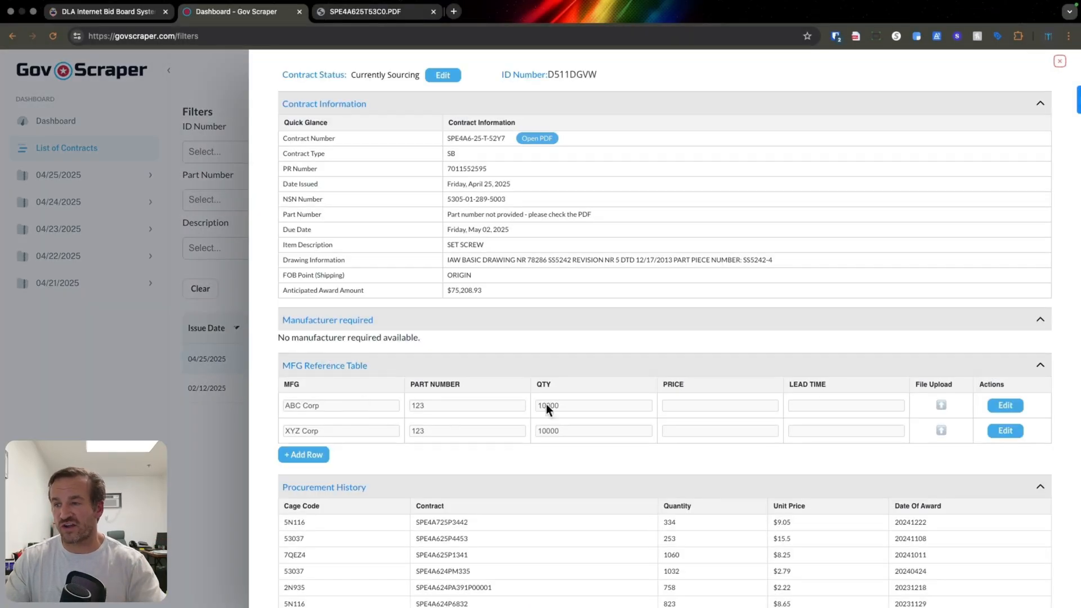
- Enter ABC Corp's 8.75 price and 12-week lead time, then set status to Pricing In - Ready to Bid
{"action": "left_click", "coordinate": [1005, 405]}
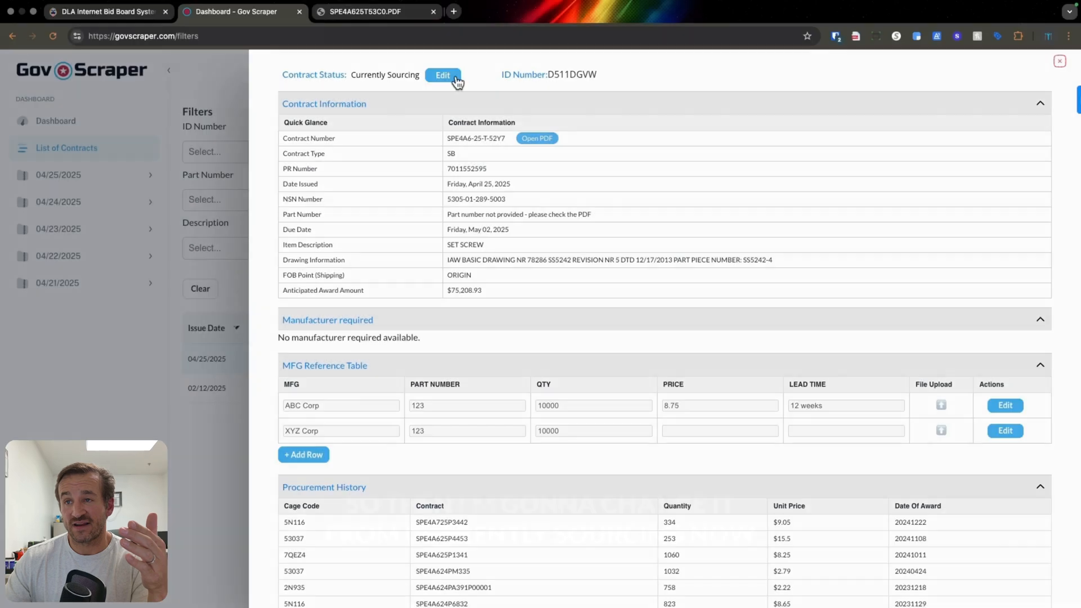
{"action": "left_click", "coordinate": [443, 75]}
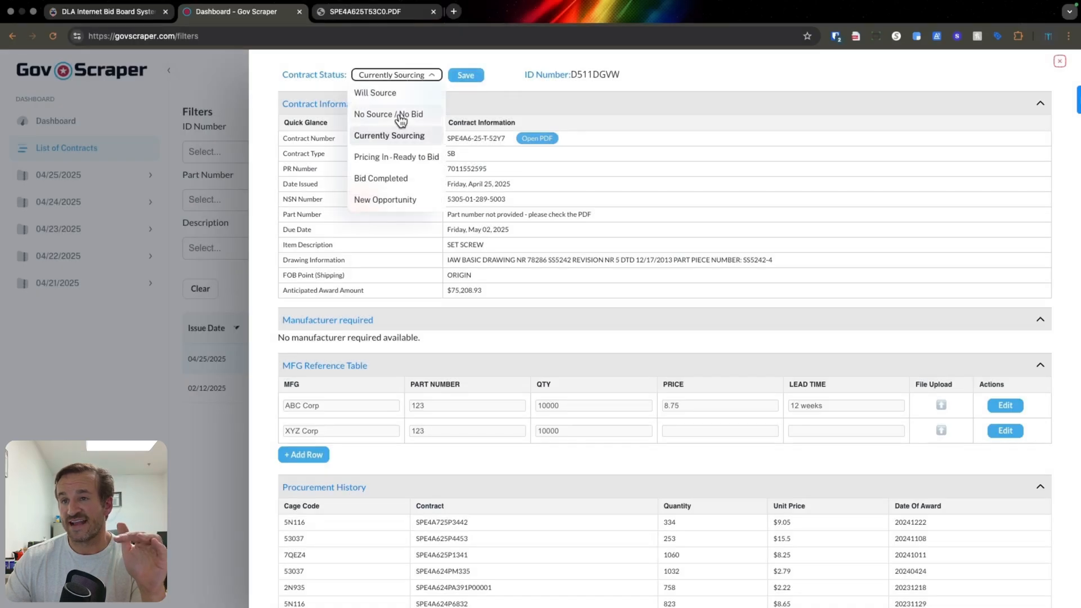
{"action": "left_click", "coordinate": [396, 157]}
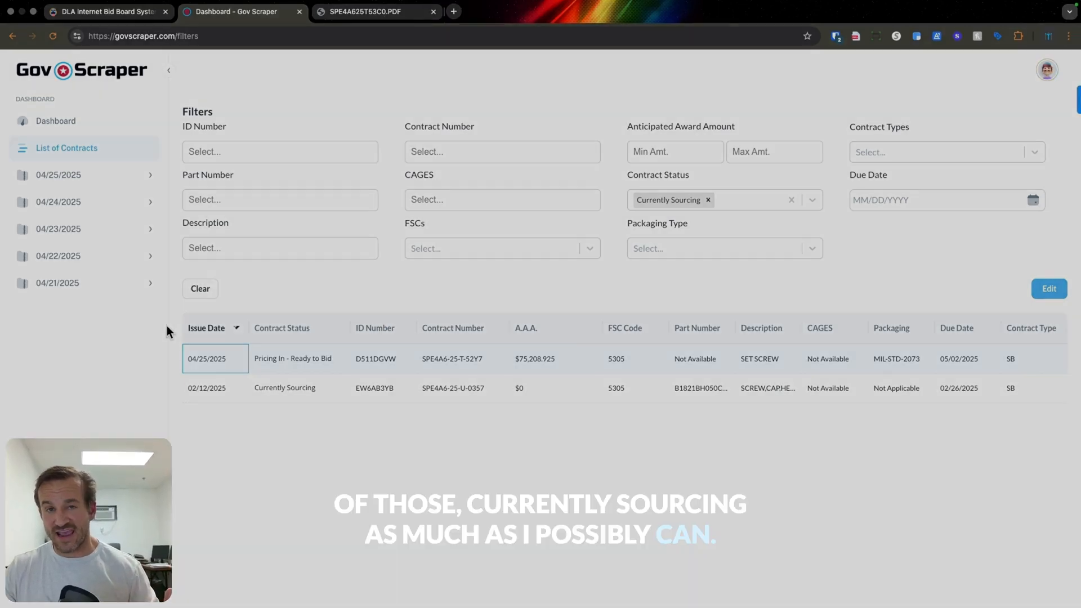
- Filter the contract list to Pricing In - Ready to Bid status
{"action": "left_click", "coordinate": [709, 199]}
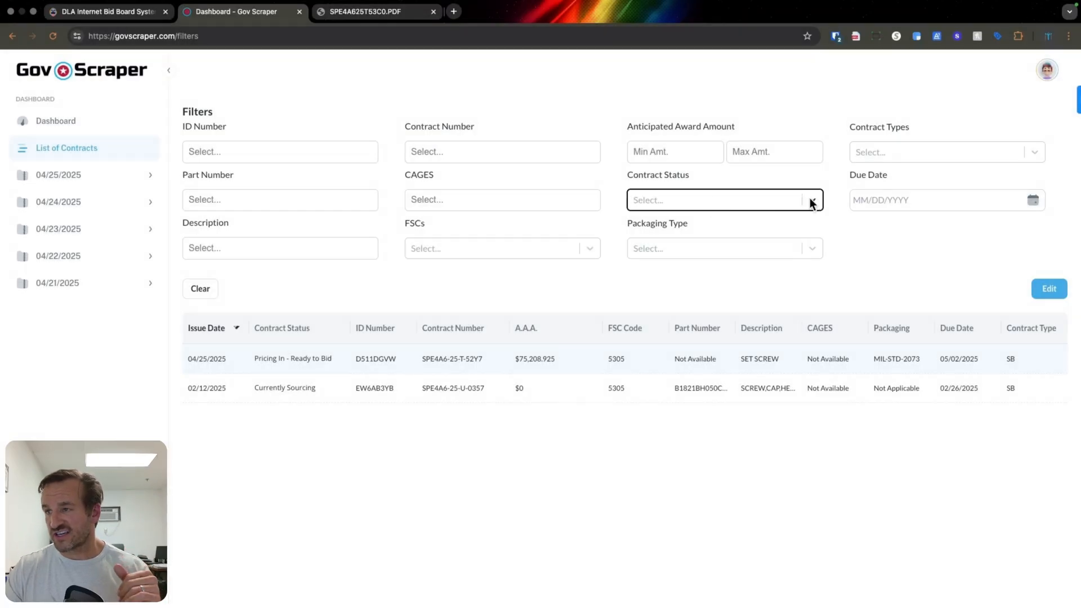
{"action": "left_click", "coordinate": [718, 200]}
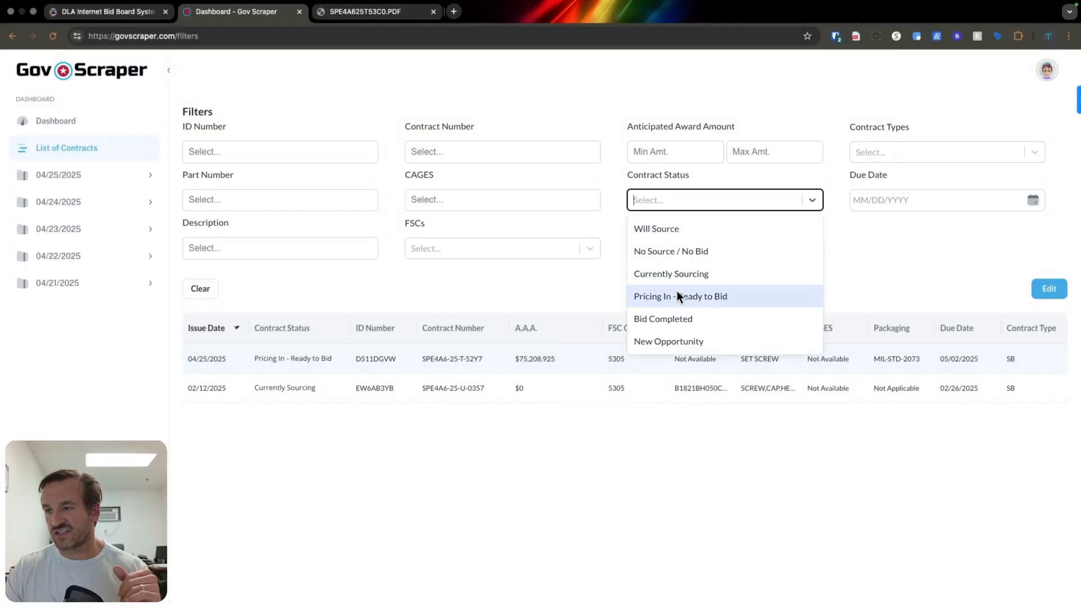
{"action": "left_click", "coordinate": [679, 296]}
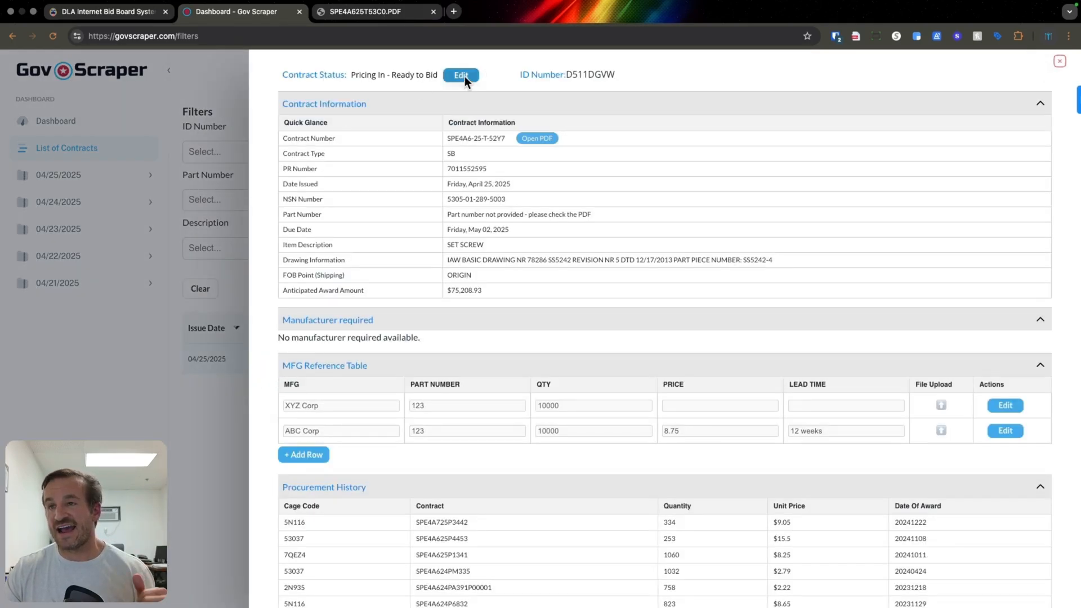
- Give the SET SCREW contract a new status and return to the govscraper.com home page
{"action": "left_click", "coordinate": [461, 75]}
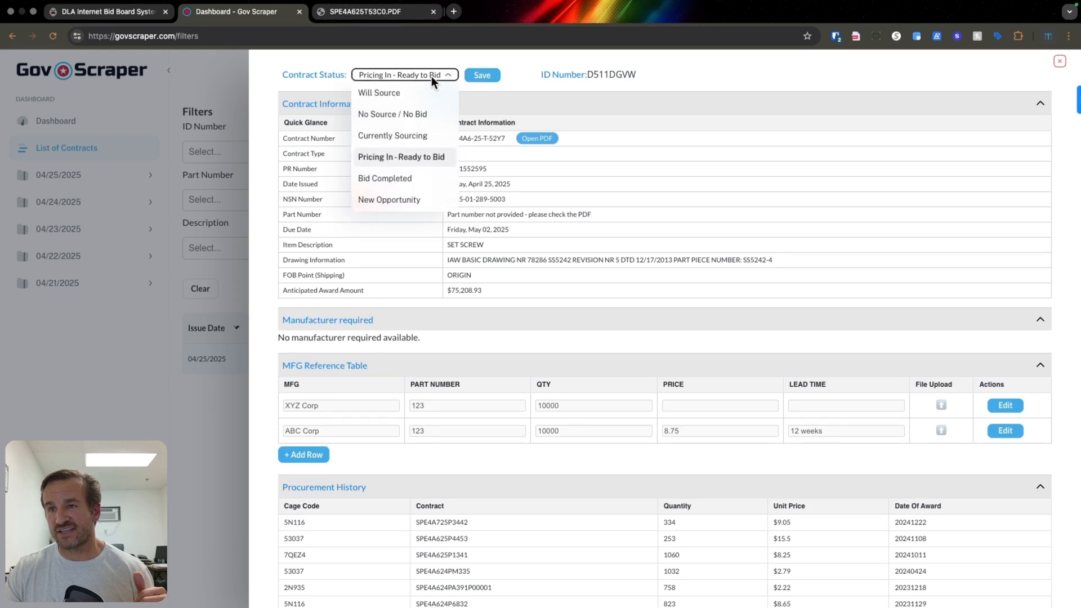
{"action": "left_click", "coordinate": [385, 178]}
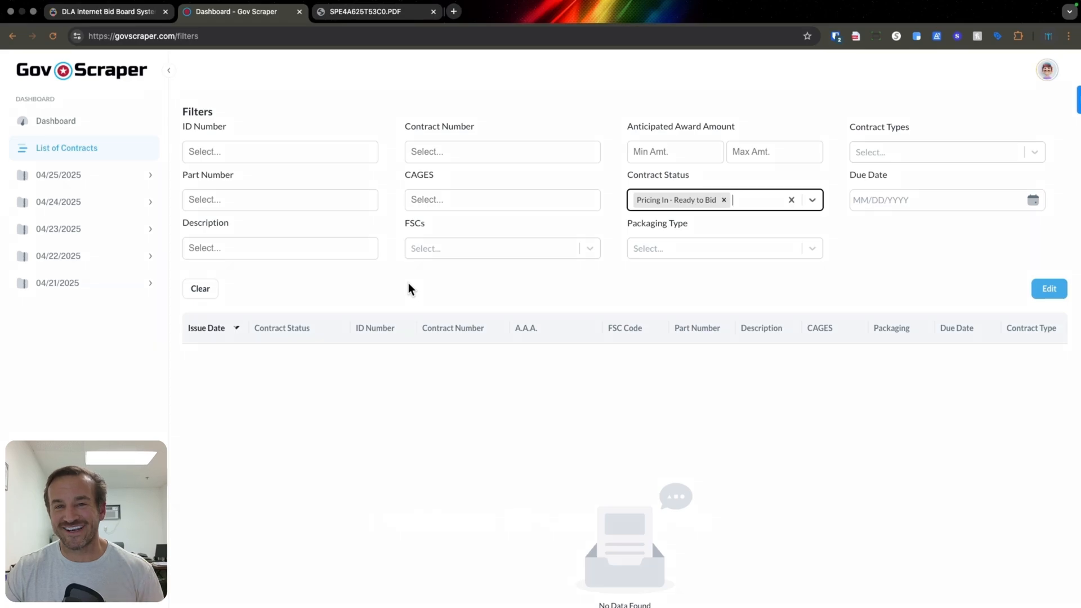
{"action": "left_click", "coordinate": [90, 71]}
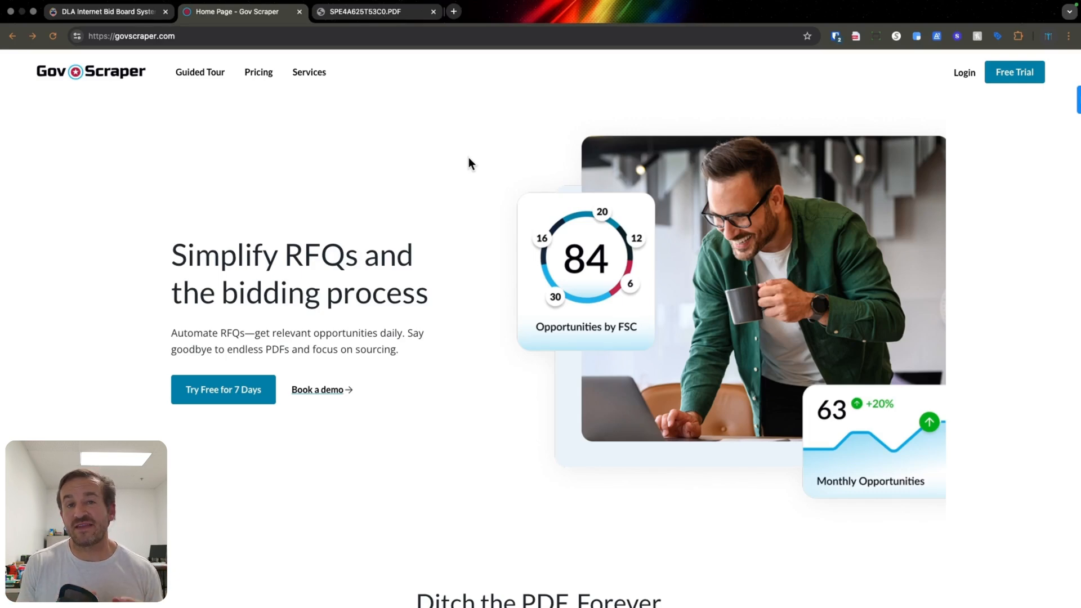
{"action": "mouse_move", "coordinate": [388, 174]}
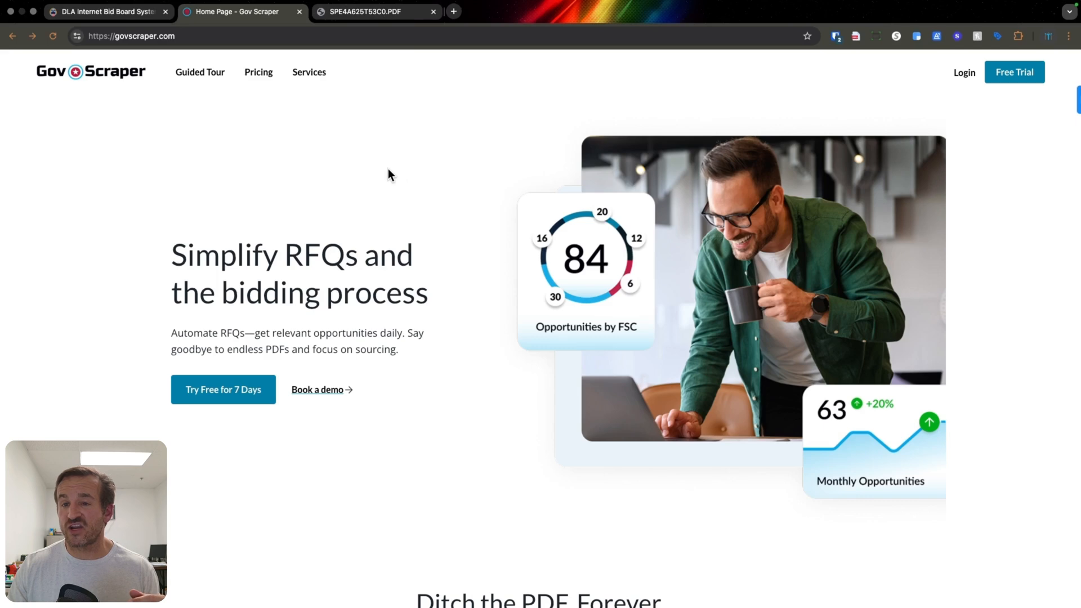
- Begin the free-trial signup from the home page, reaching the FSC codes question
{"action": "left_click", "coordinate": [223, 388]}
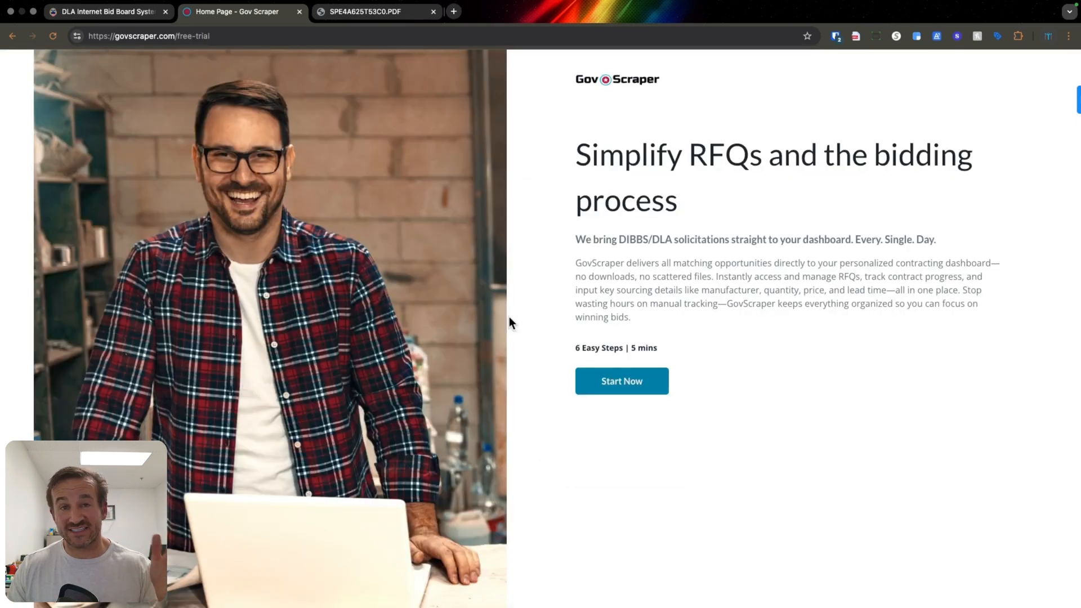
{"action": "mouse_move", "coordinate": [632, 396]}
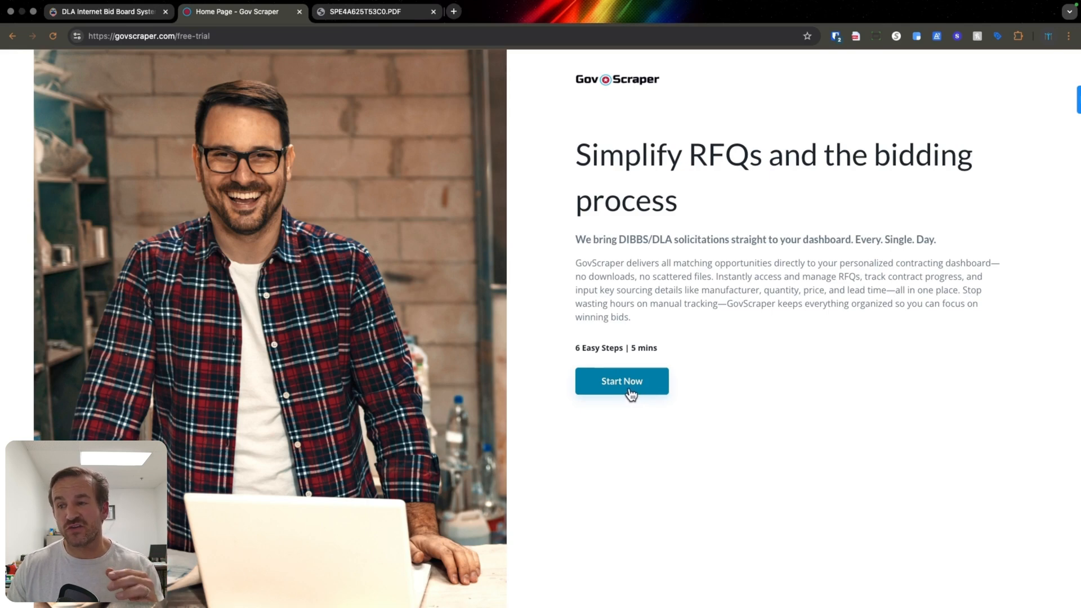
{"action": "left_click", "coordinate": [621, 380]}
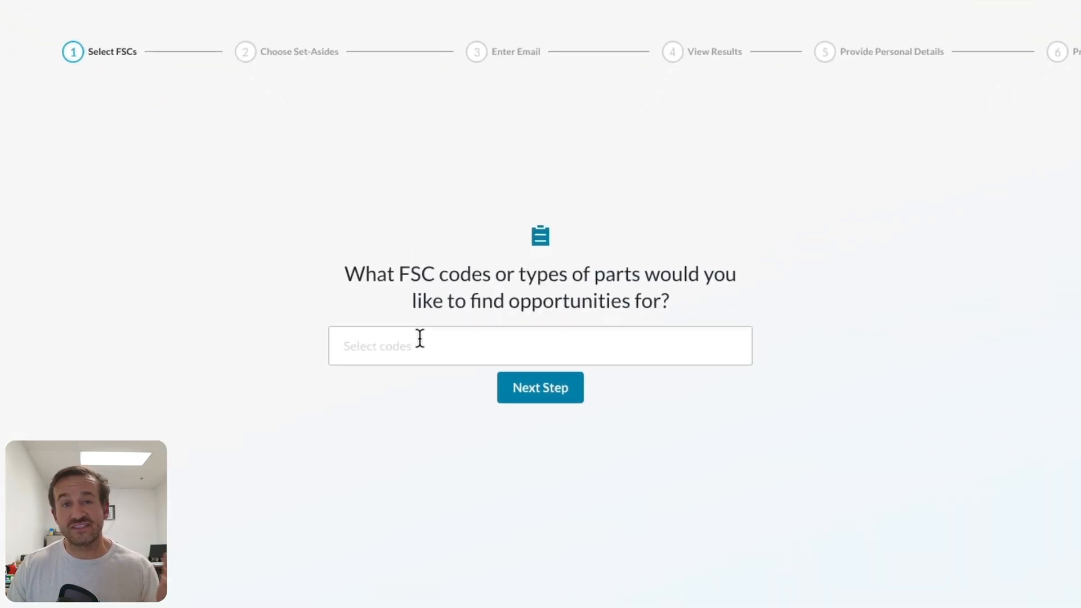
- Add FSCs 4210 Fire Fighting Equipment and 5440 Scaffolding Equipment and Concrete Forms, then continue
{"action": "left_click", "coordinate": [483, 346]}
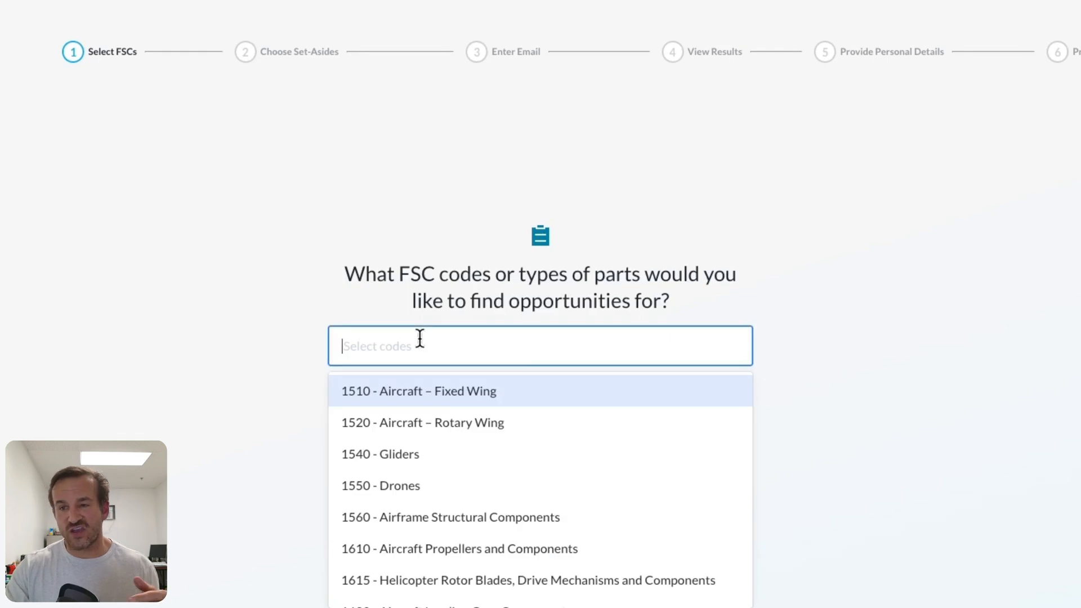
{"action": "type", "text": "42"}
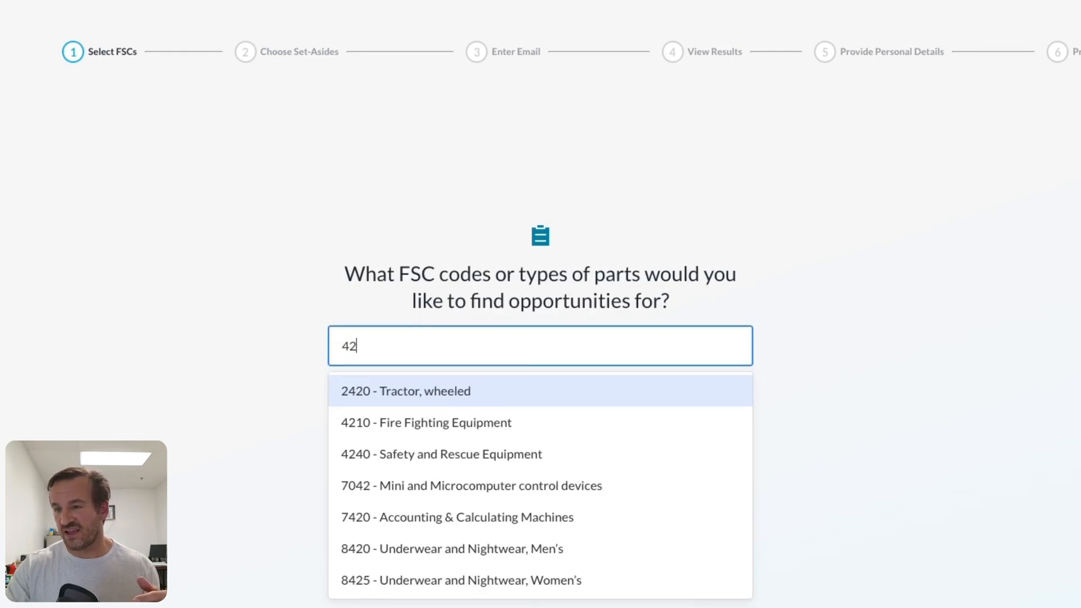
{"action": "left_click", "coordinate": [426, 422]}
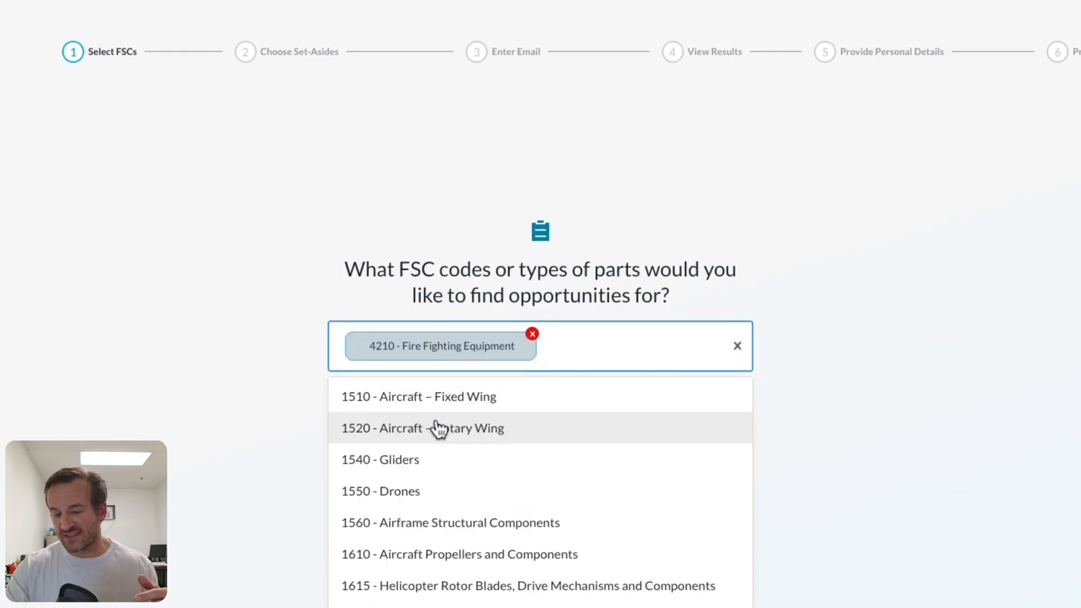
{"action": "type", "text": "54"}
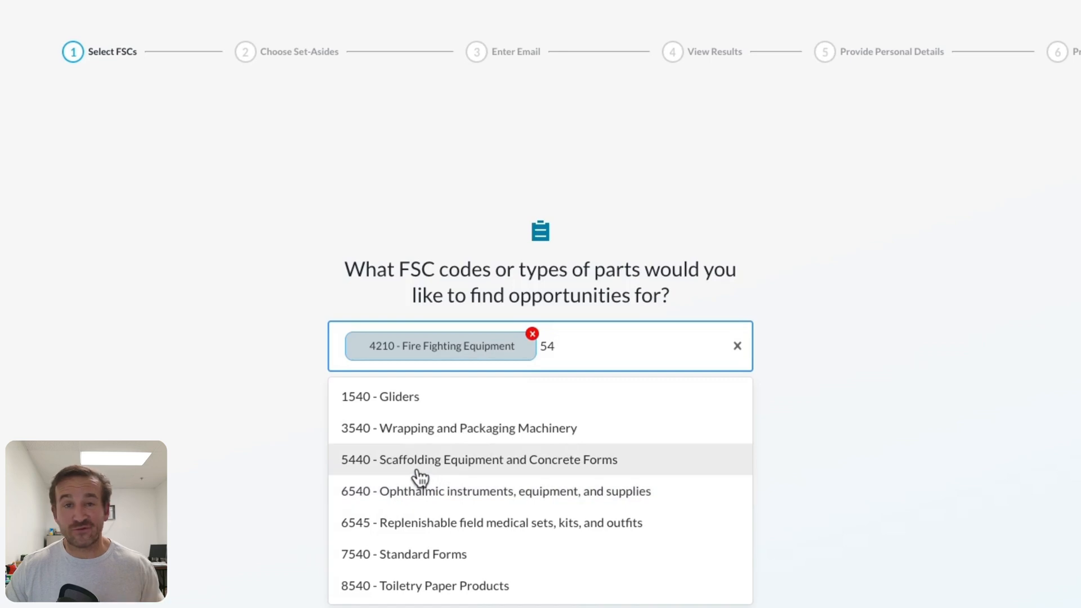
{"action": "left_click", "coordinate": [479, 459]}
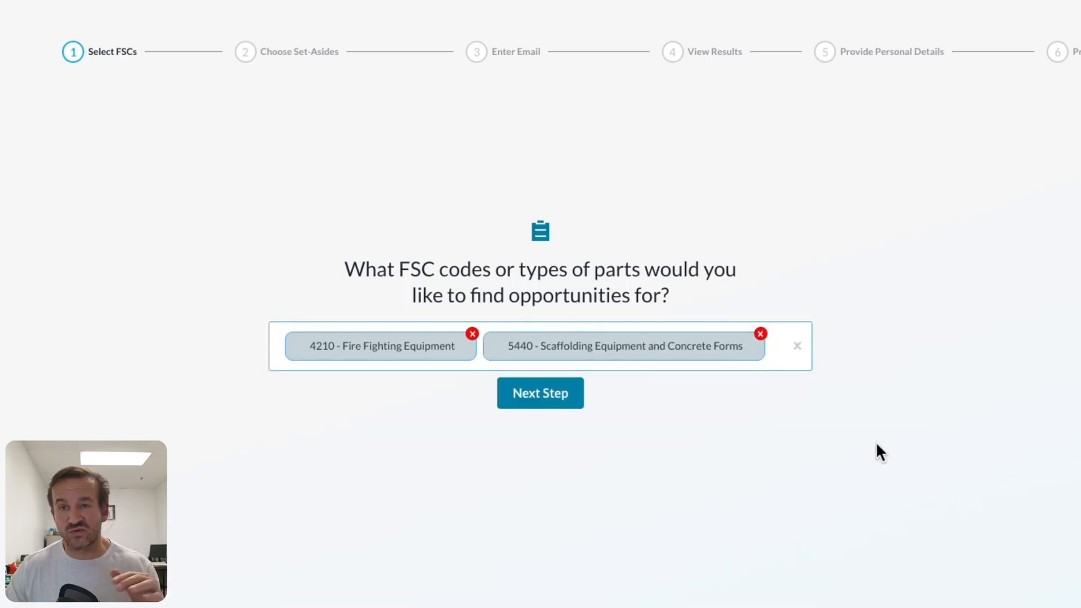
{"action": "left_click", "coordinate": [539, 393]}
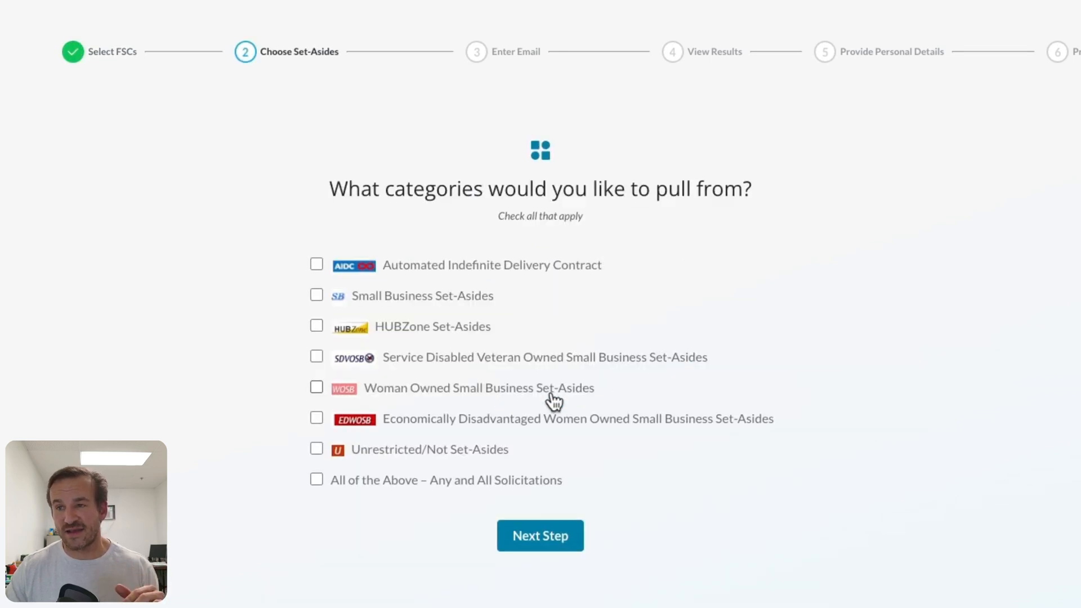
{"action": "mouse_move", "coordinate": [712, 345]}
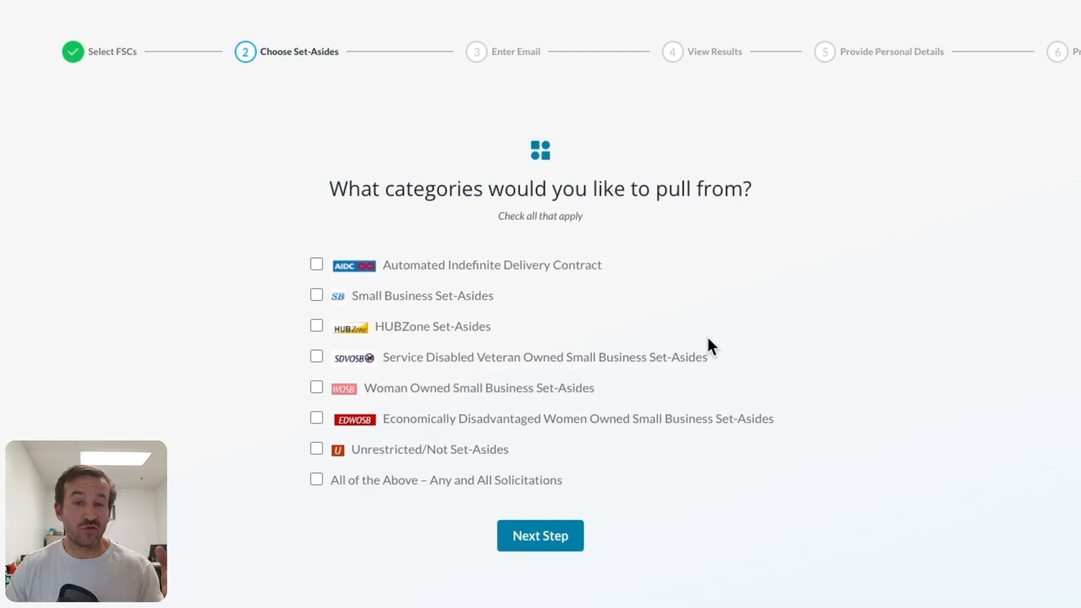
- Tick SB, SDVOSB, WOSB and All of the Above set-asides, then continue to the email step
{"action": "left_click", "coordinate": [315, 295]}
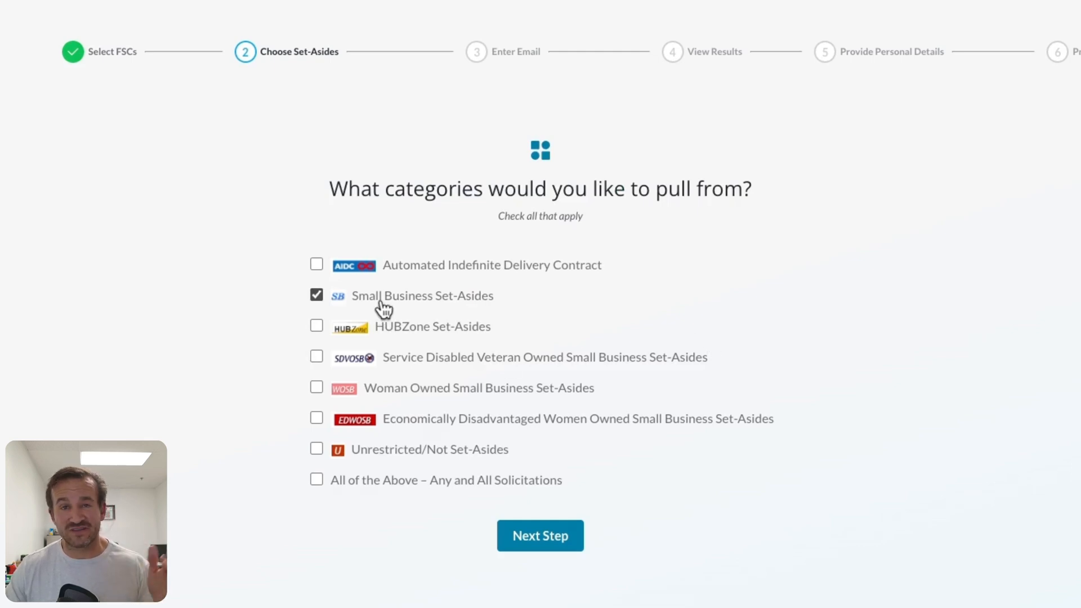
{"action": "mouse_move", "coordinate": [383, 333]}
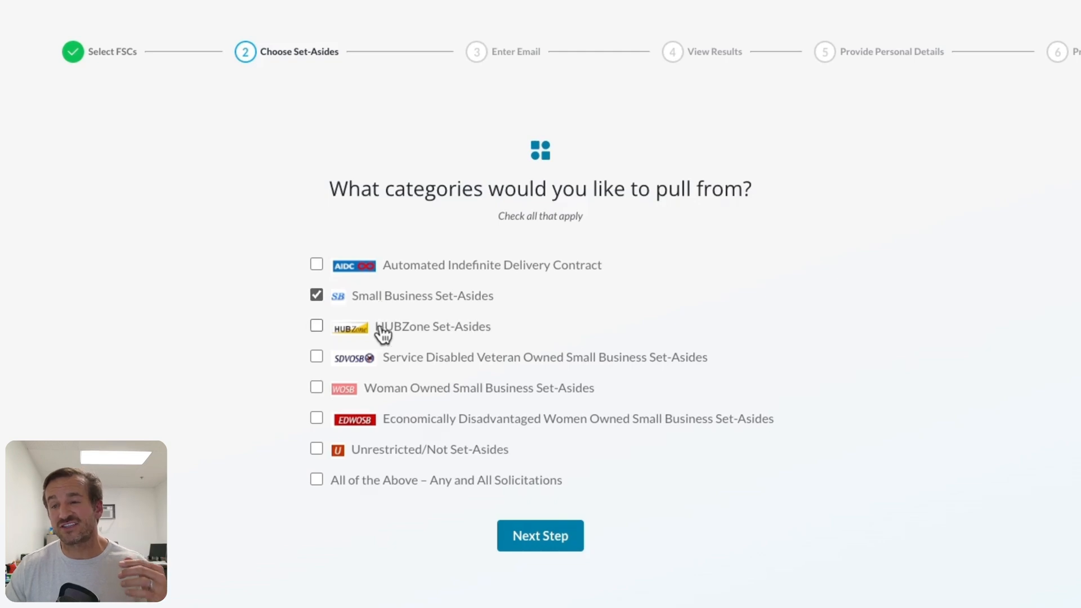
{"action": "mouse_move", "coordinate": [342, 370]}
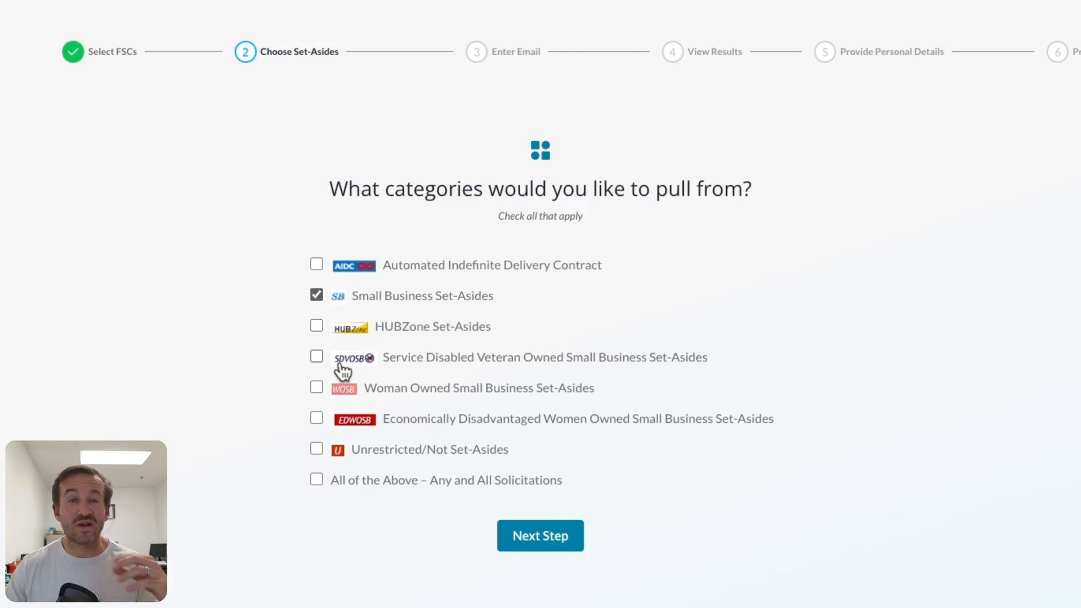
{"action": "left_click", "coordinate": [316, 357]}
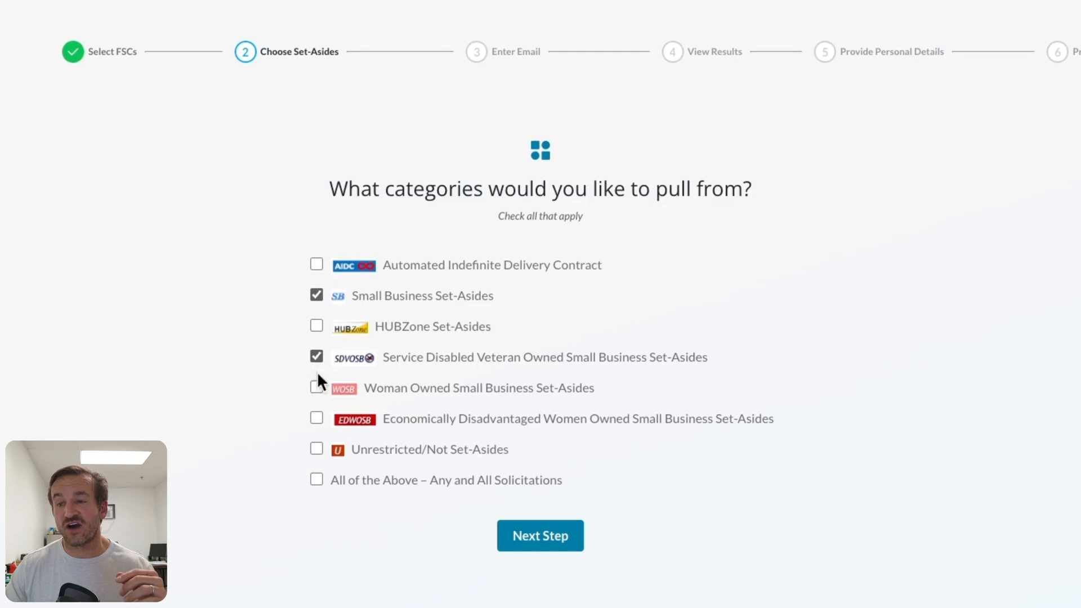
{"action": "left_click", "coordinate": [315, 387]}
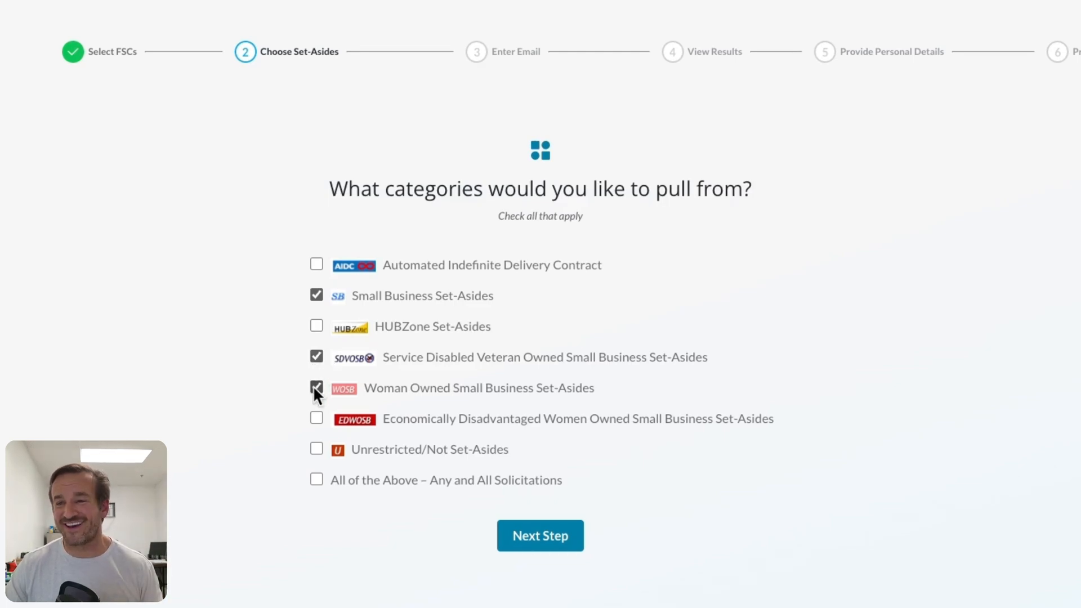
{"action": "left_click", "coordinate": [316, 387]}
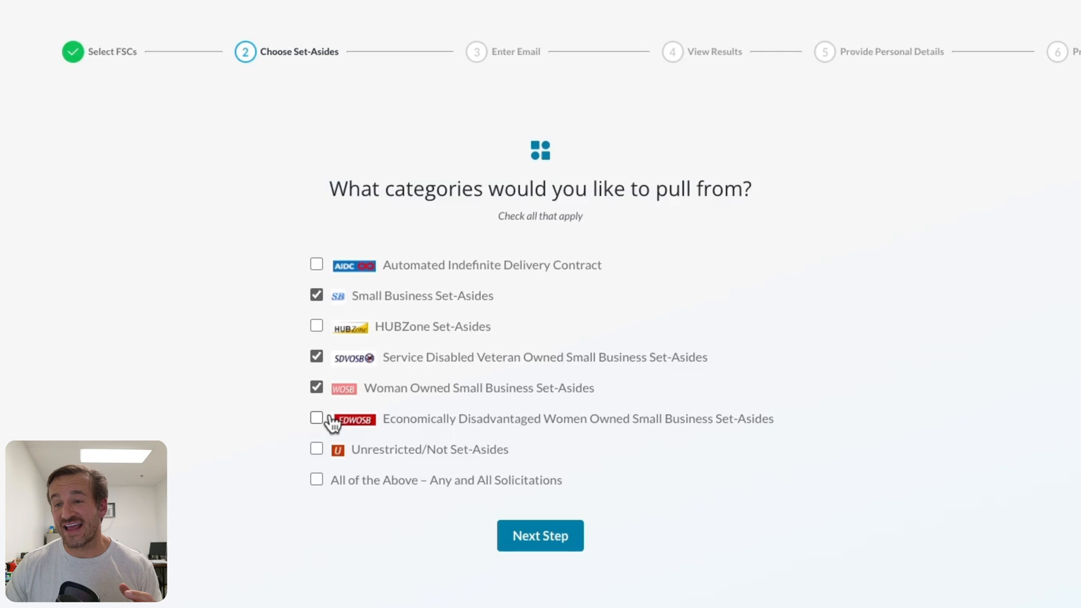
{"action": "left_click", "coordinate": [316, 480]}
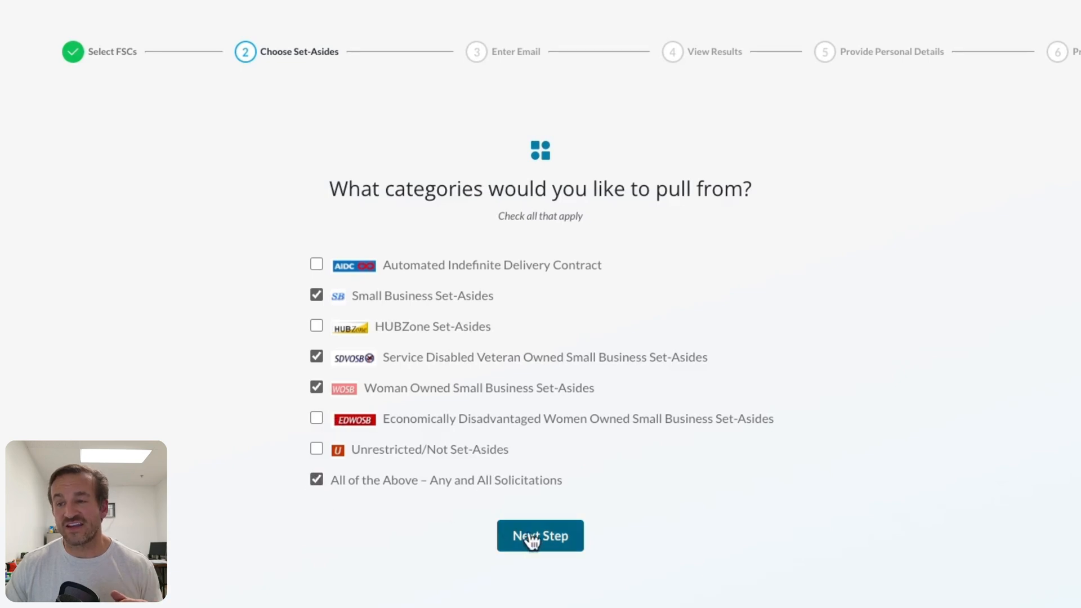
{"action": "left_click", "coordinate": [540, 535]}
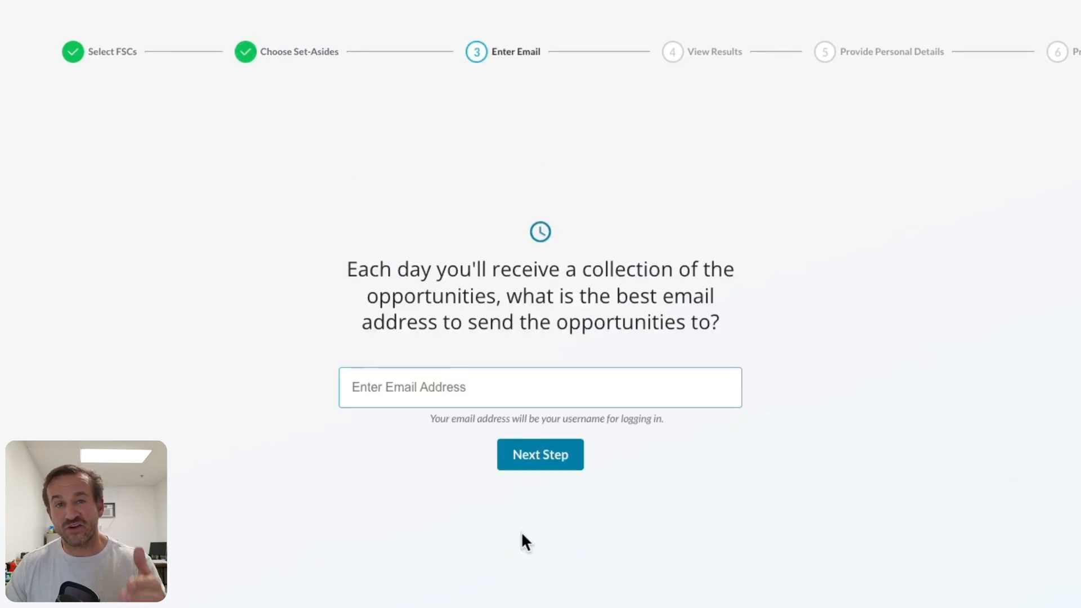